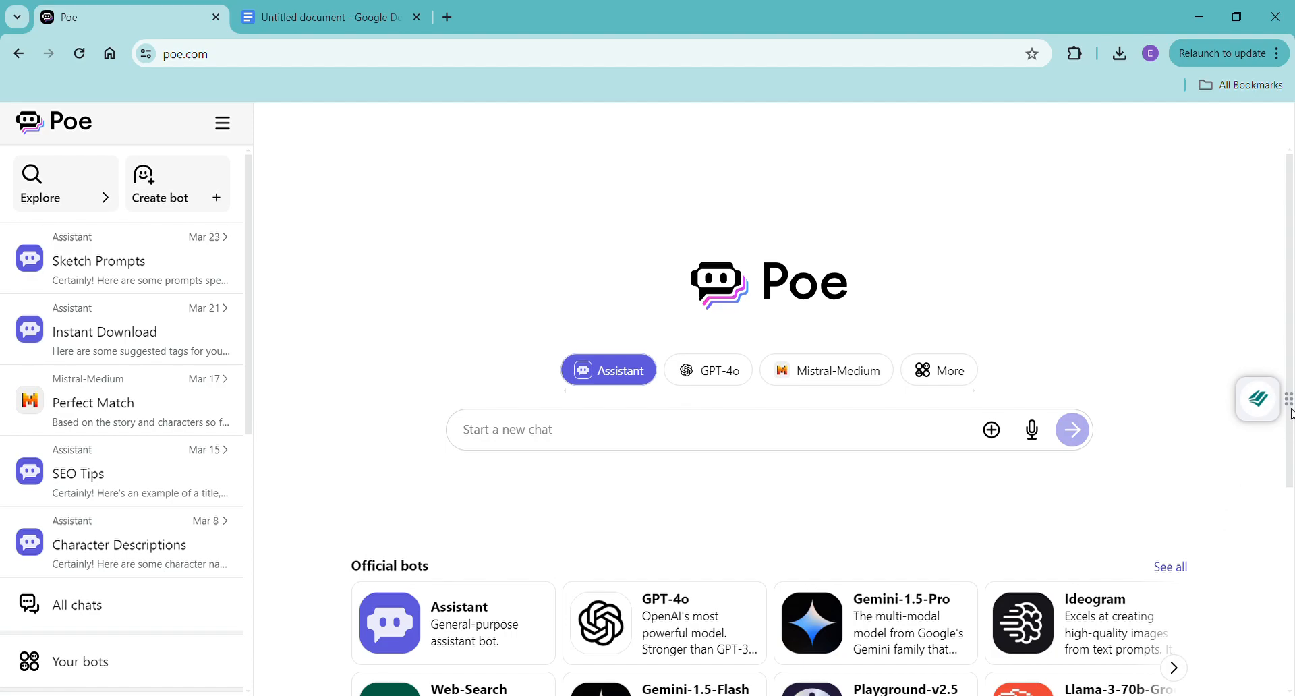
pyautogui.moveTo(1199, 353)
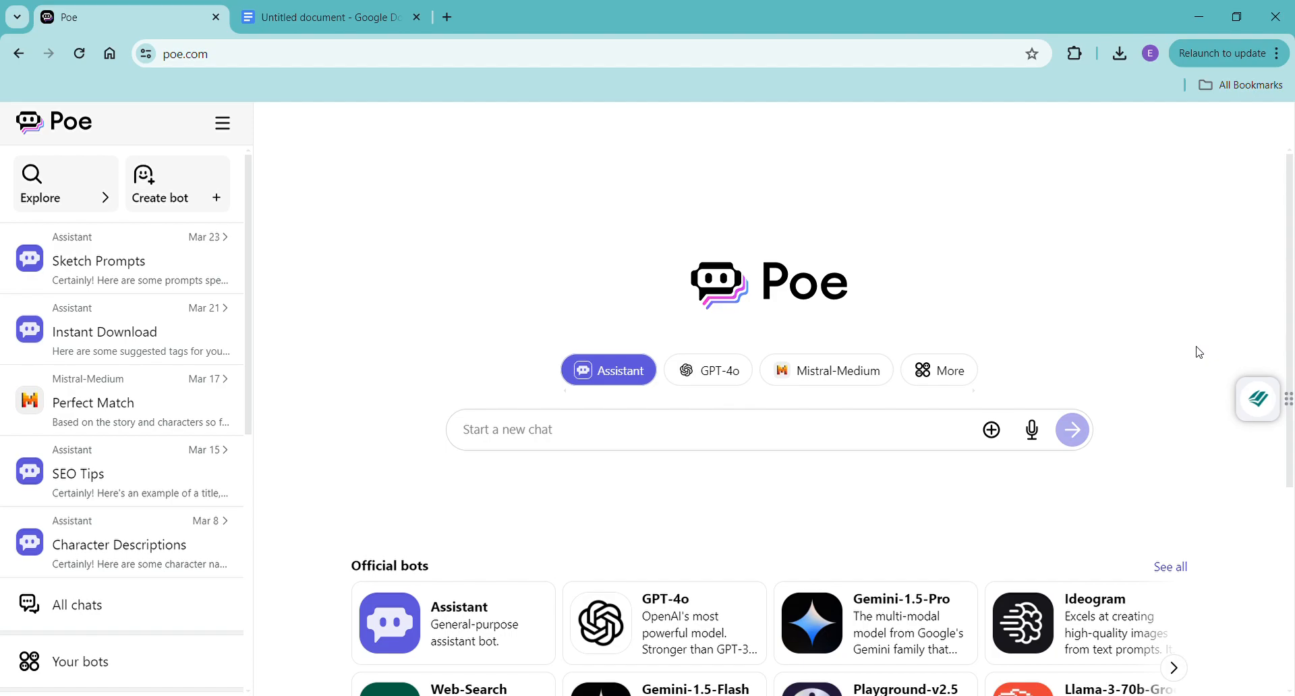
pyautogui.moveTo(653, 611)
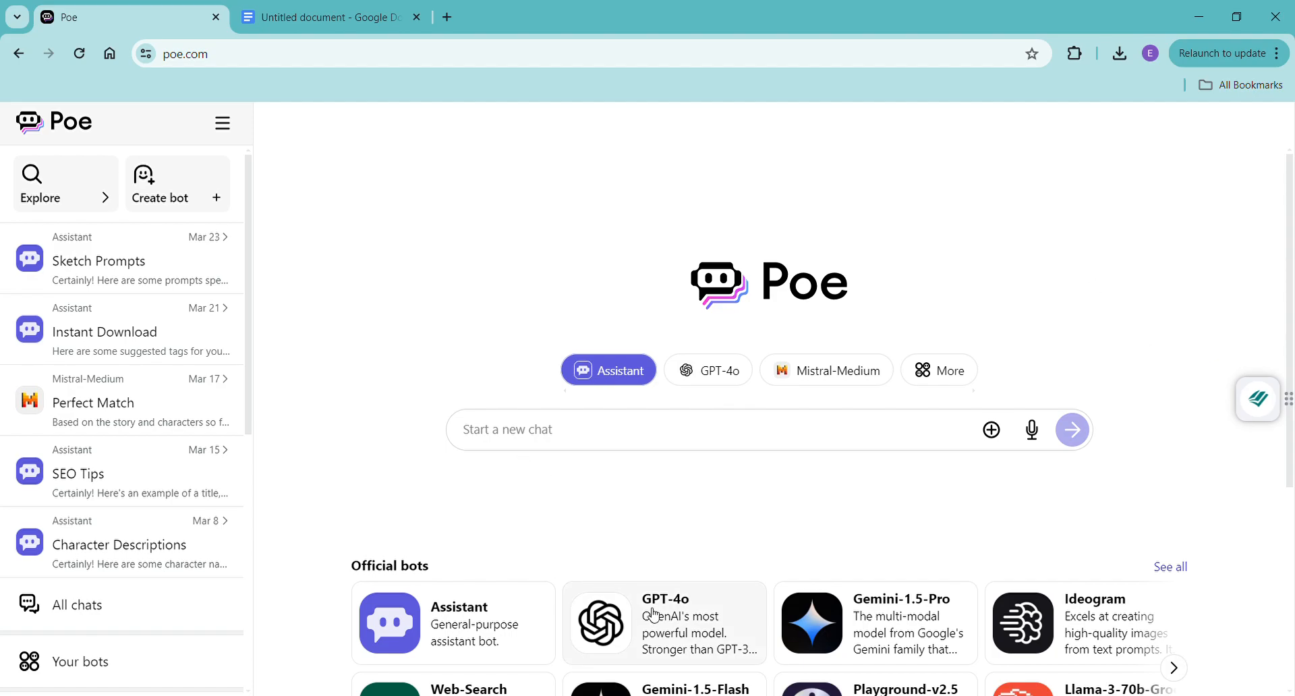
# Step: Ask GPT-4o for a past-tense, 2,000-word first chapter of a contemporary romance with characters, setting and theme
pyautogui.click(664, 622)
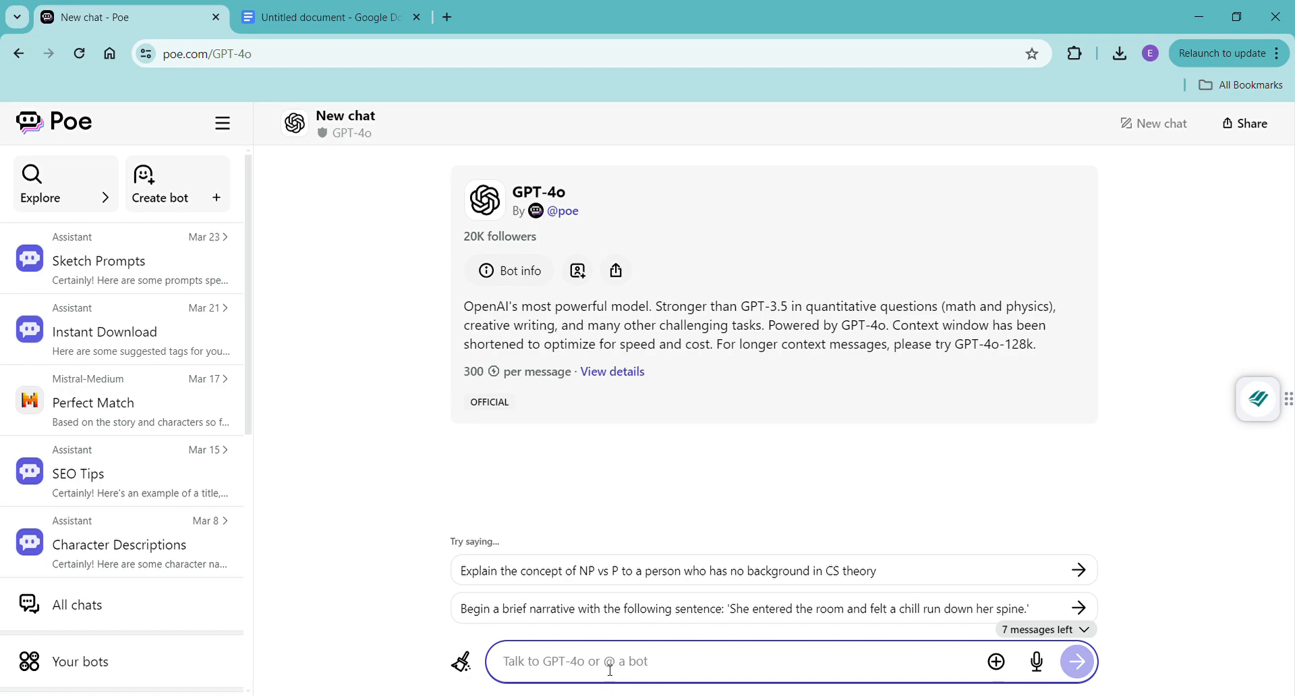
pyautogui.write('Can i have the')
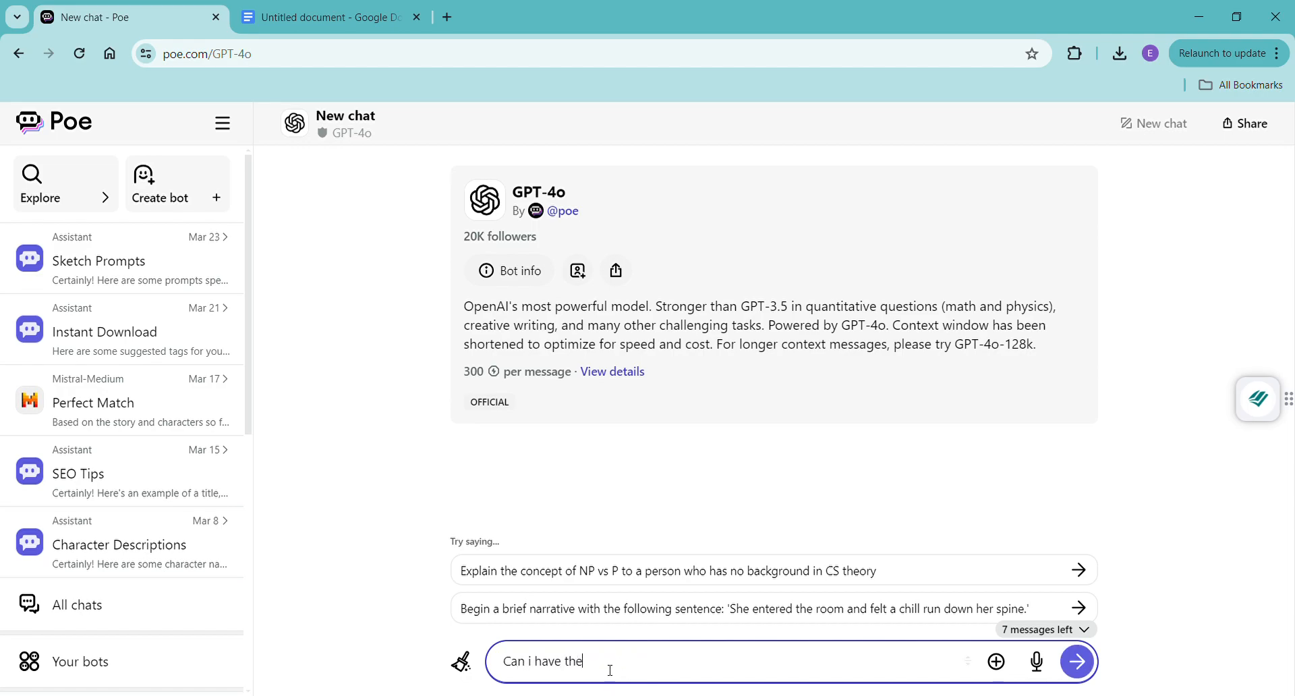
pyautogui.write('first chapter of a c')
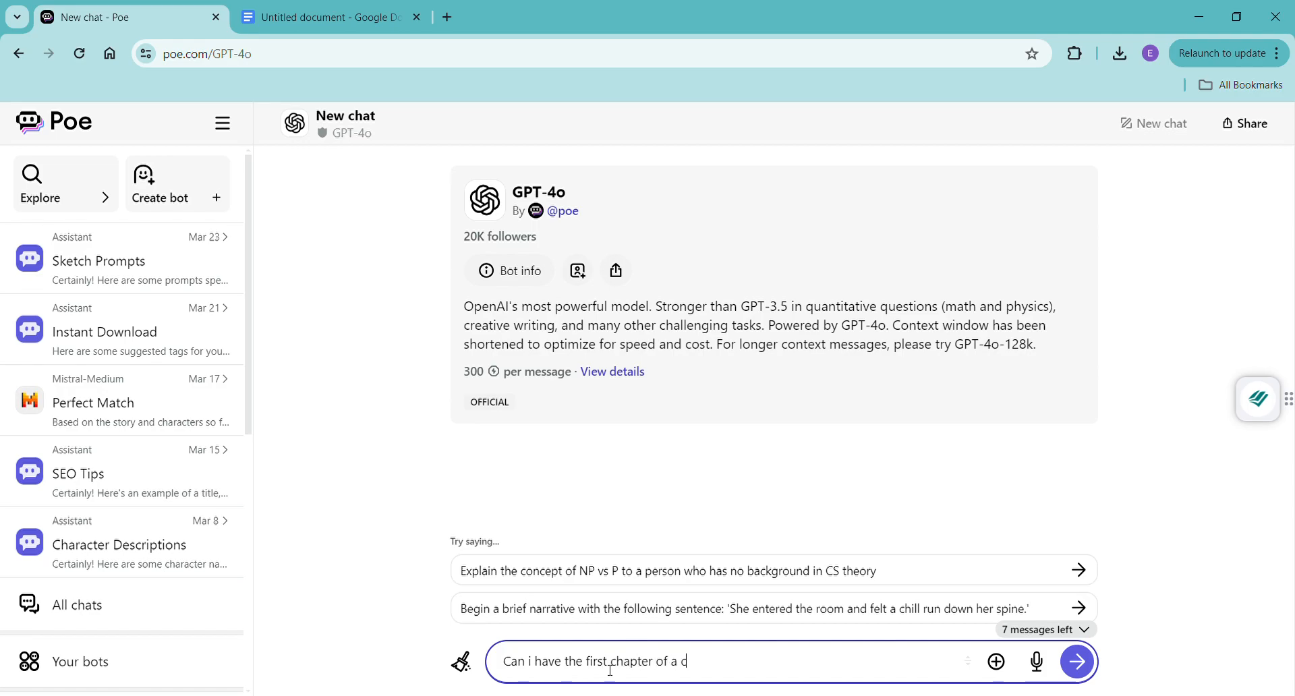
pyautogui.write('ontemporary')
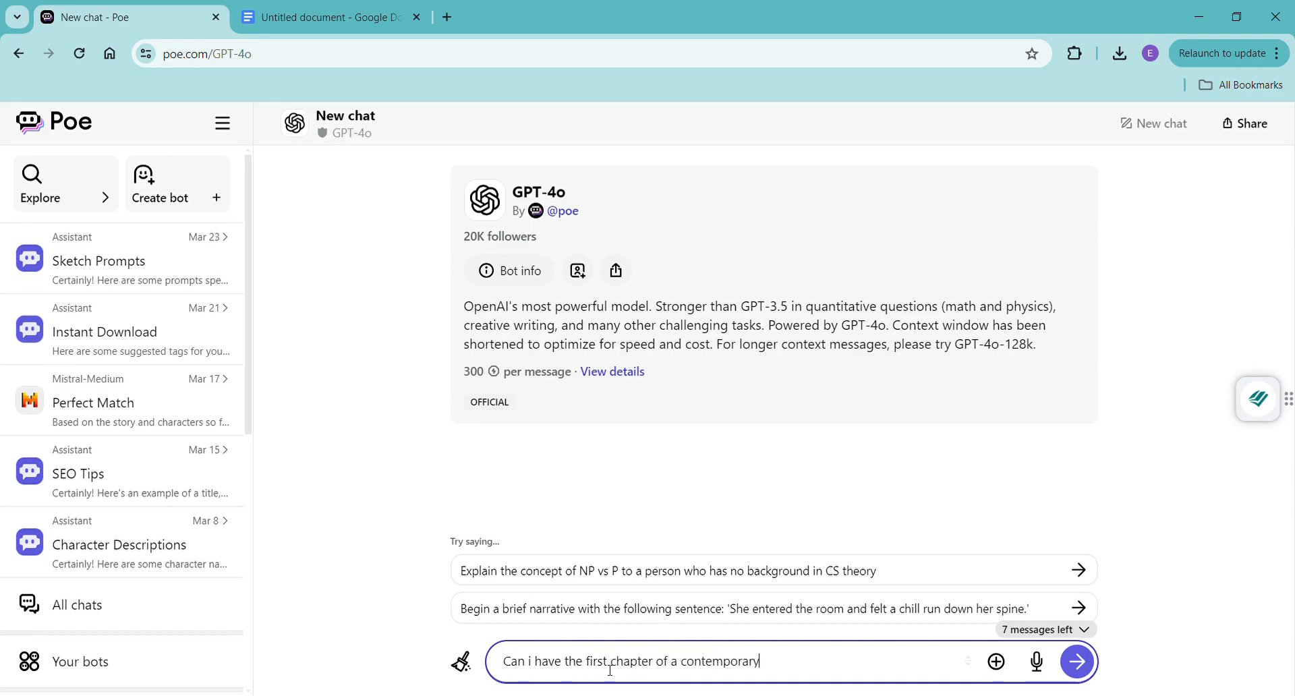
pyautogui.write('romance?')
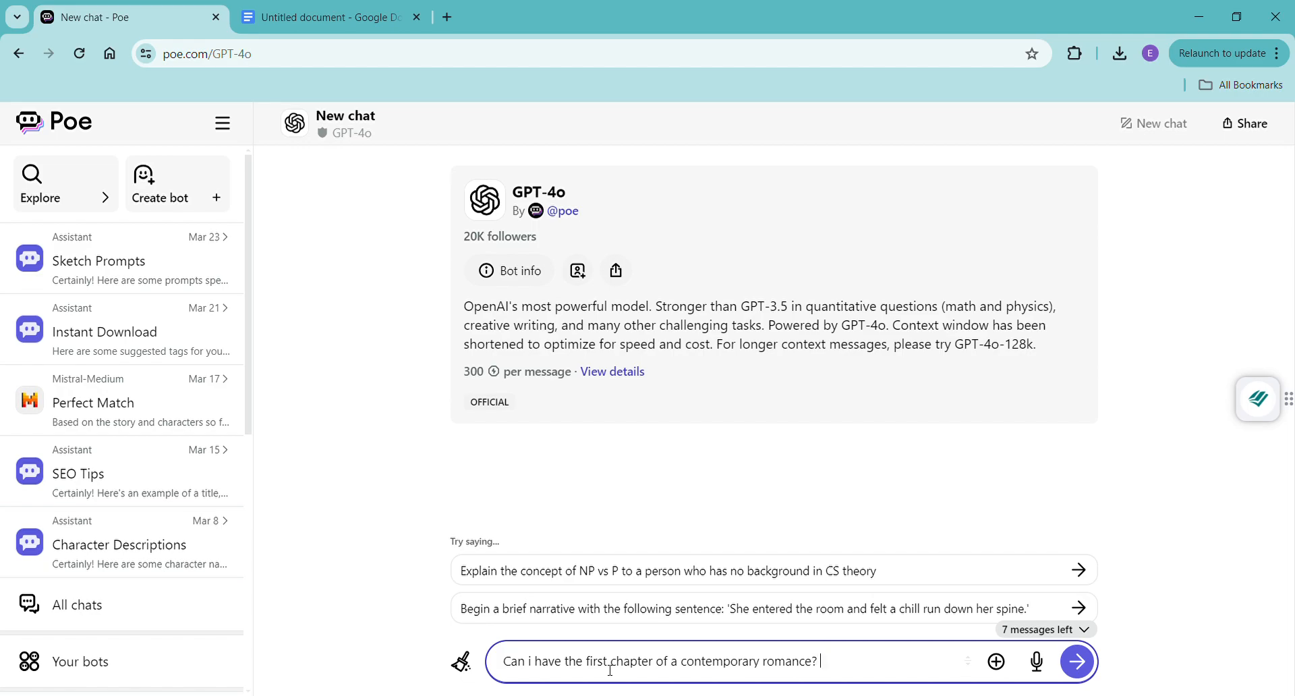
pyautogui.write('Past tense. I')
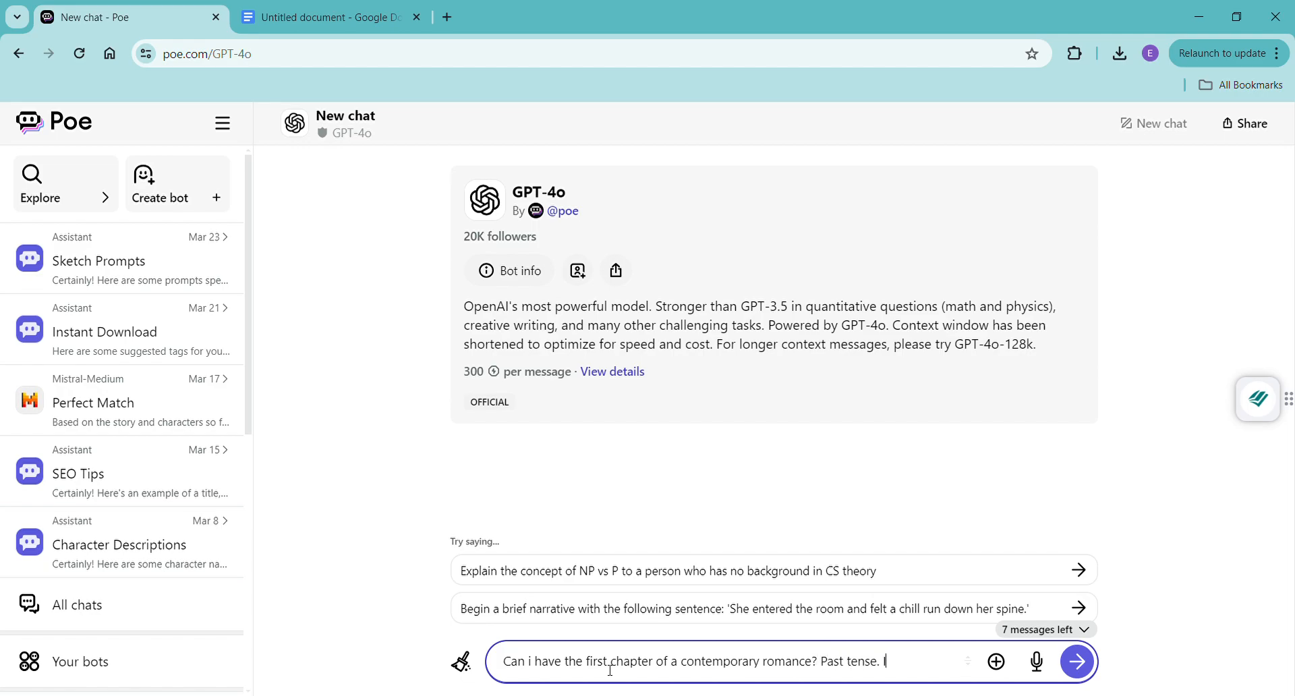
pyautogui.write('Please')
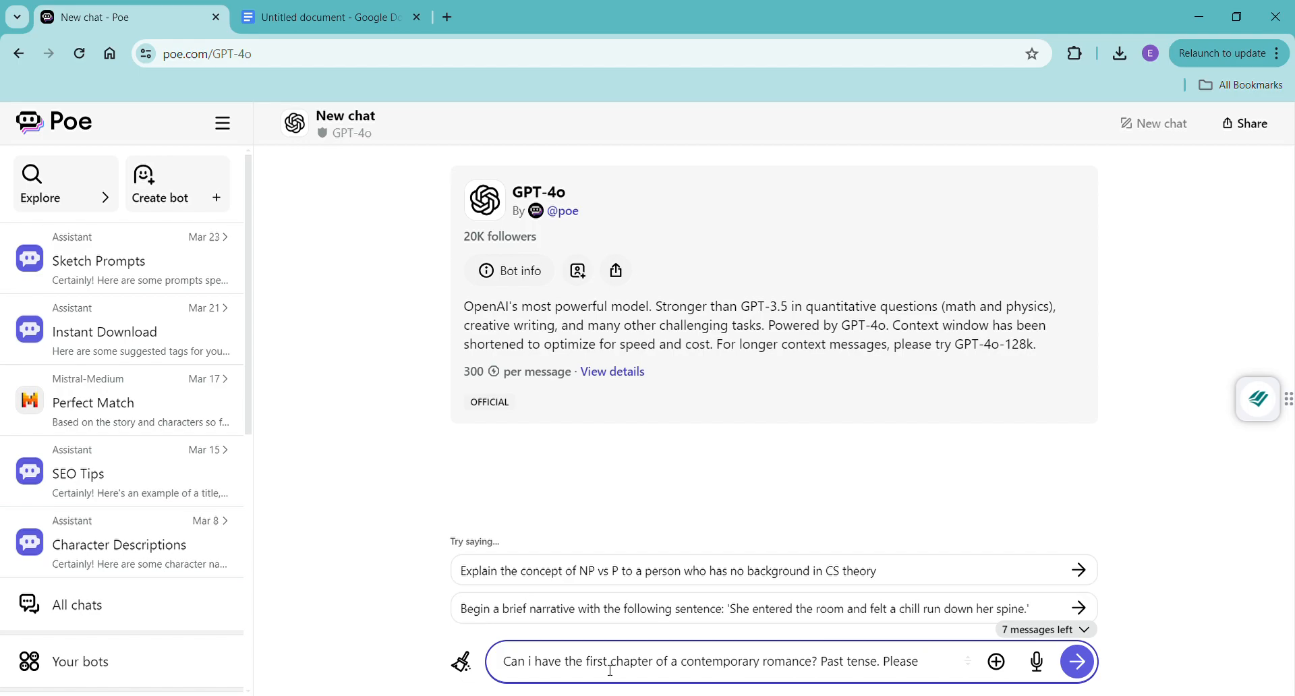
pyautogui.write('pick the ch')
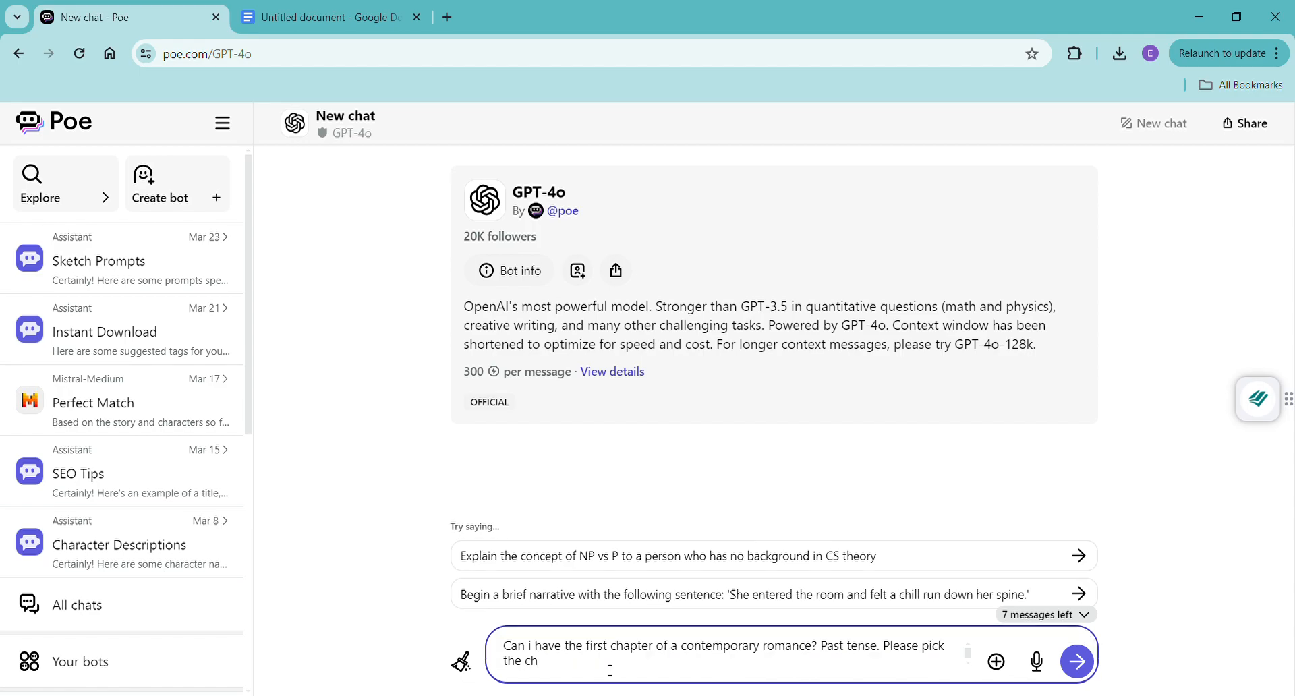
pyautogui.write('aracters, the sett')
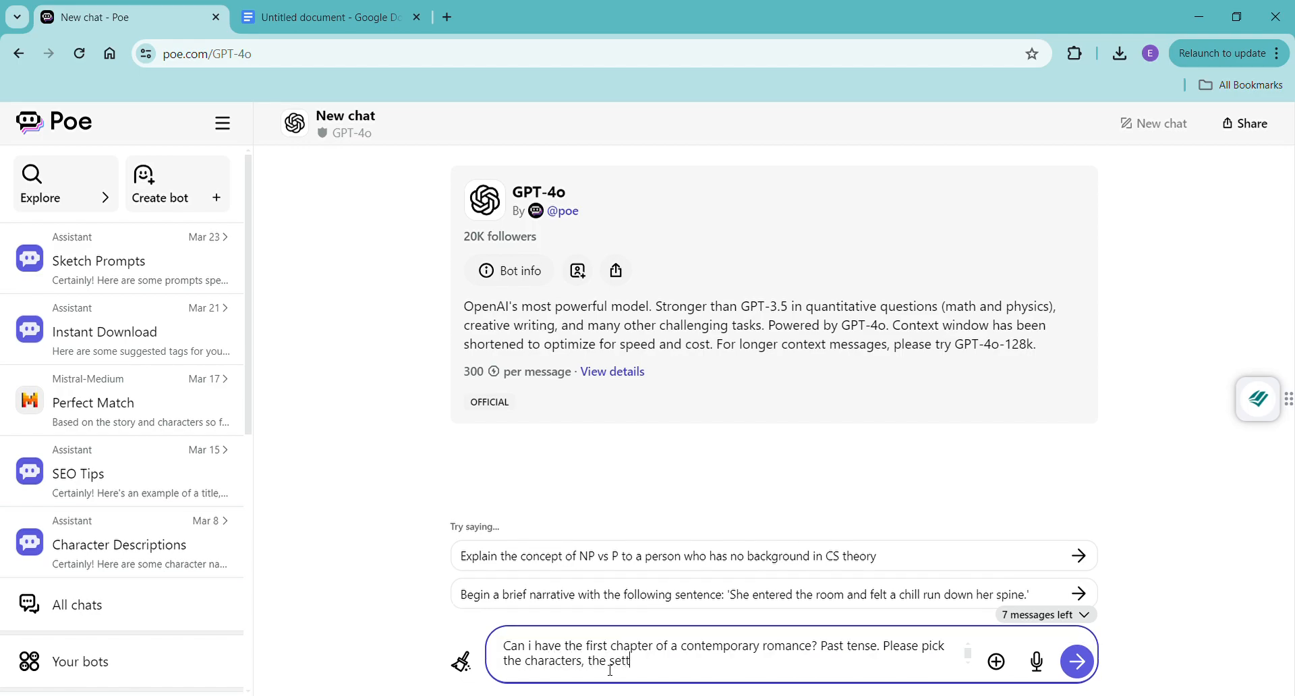
pyautogui.write('ing, the theme, everyth')
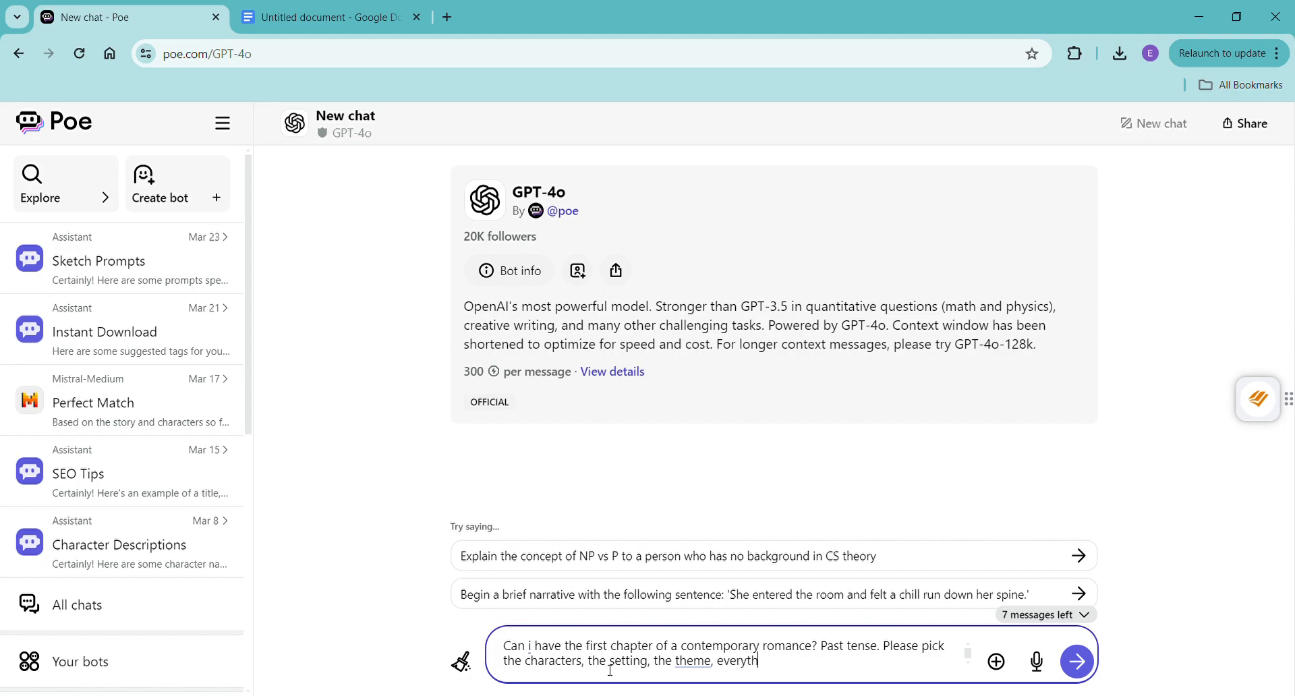
pyautogui.write('ing. Have')
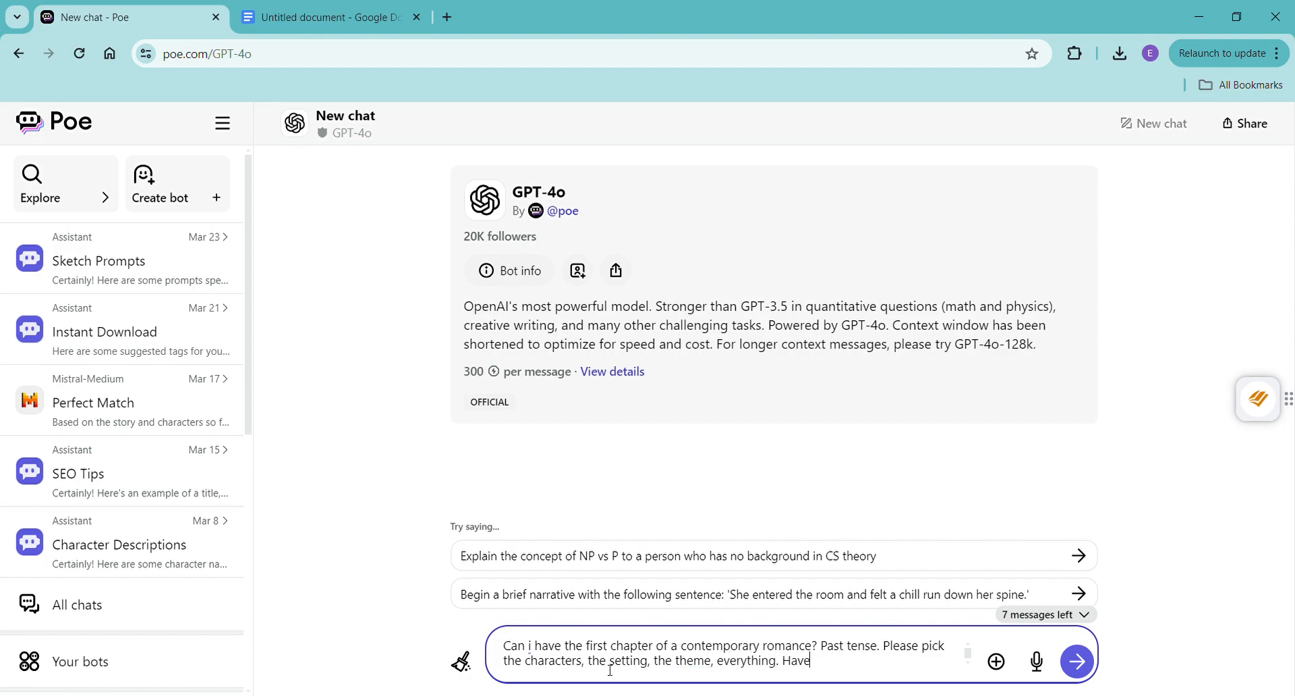
pyautogui.write('fun. Go wild.')
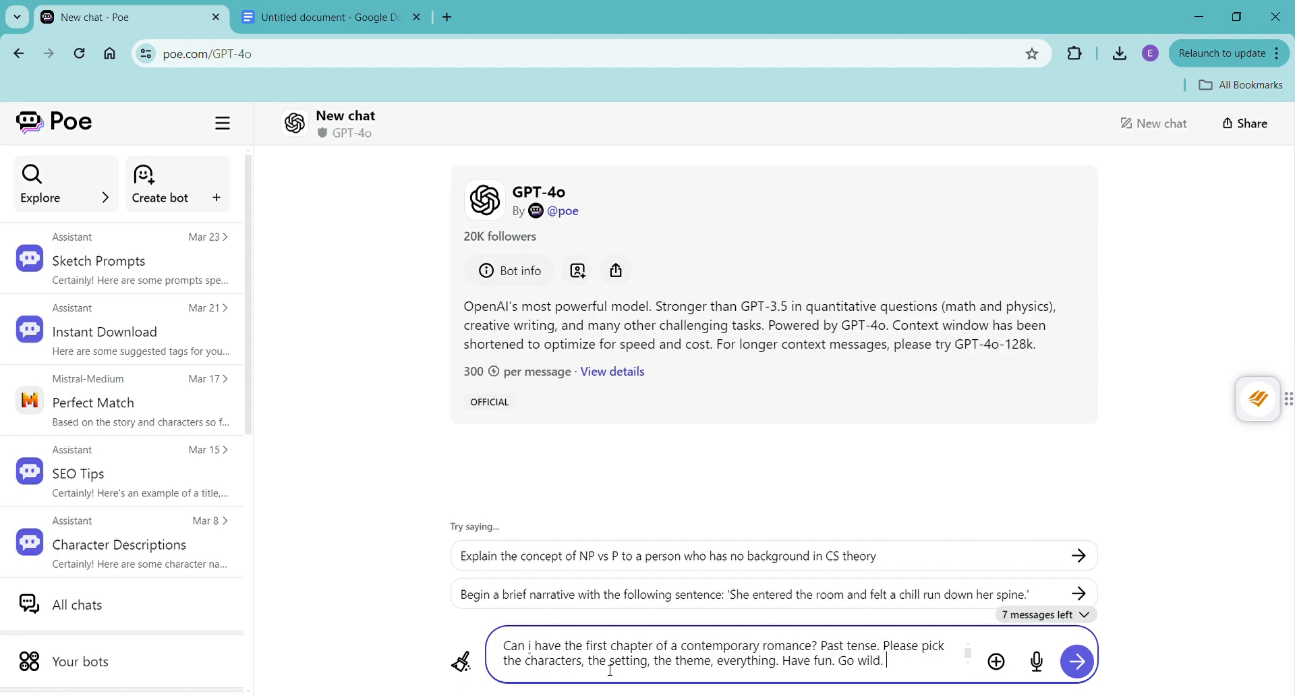
pyautogui.write('Please make thsi chapter at least')
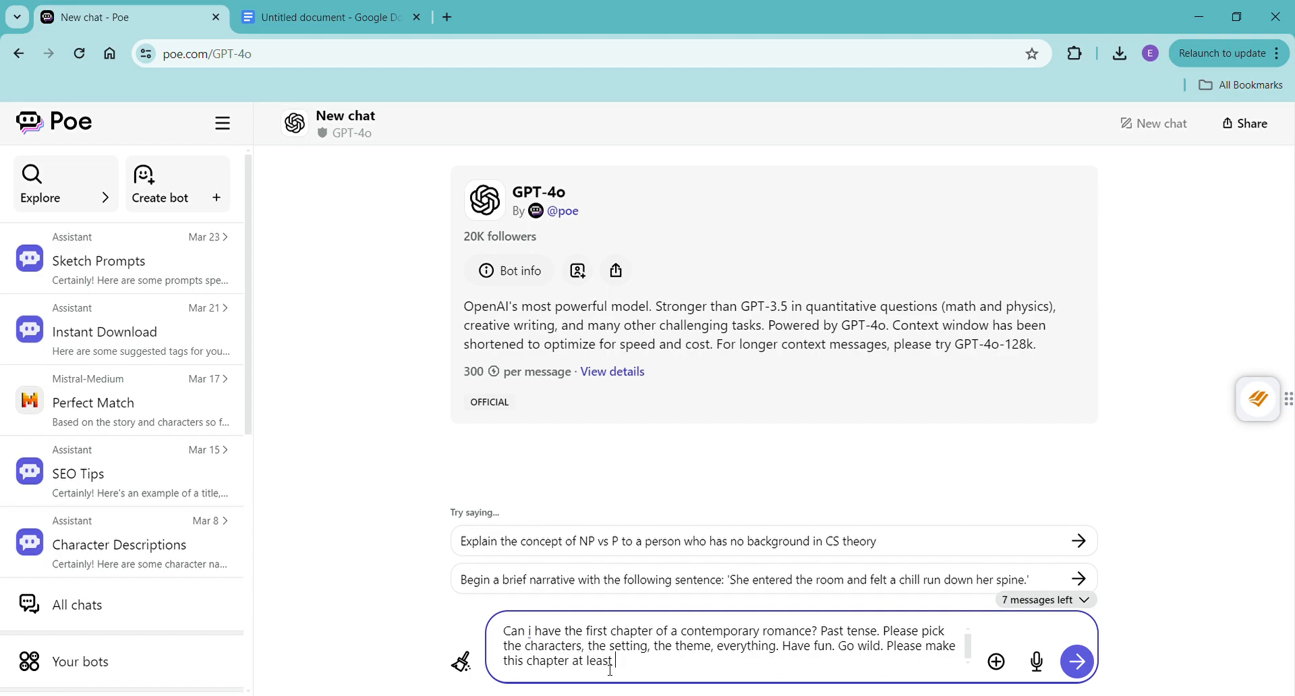
pyautogui.write('2,000 words.')
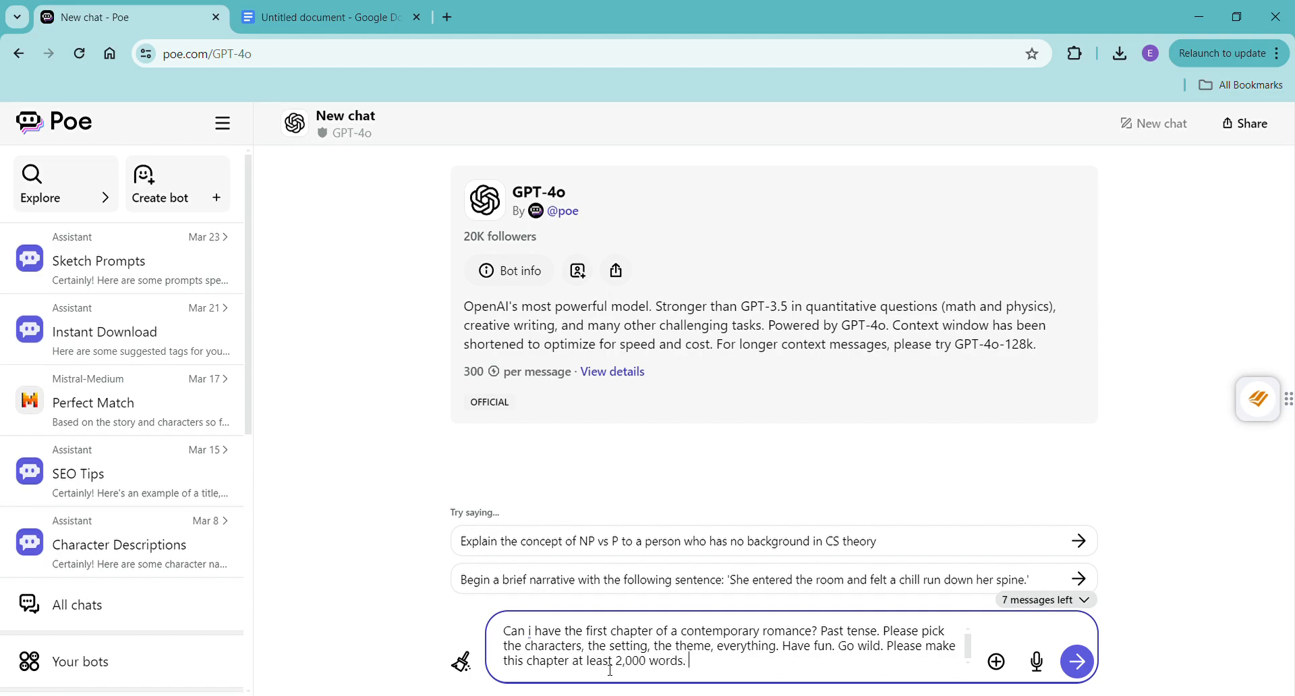
pyautogui.click(1077, 661)
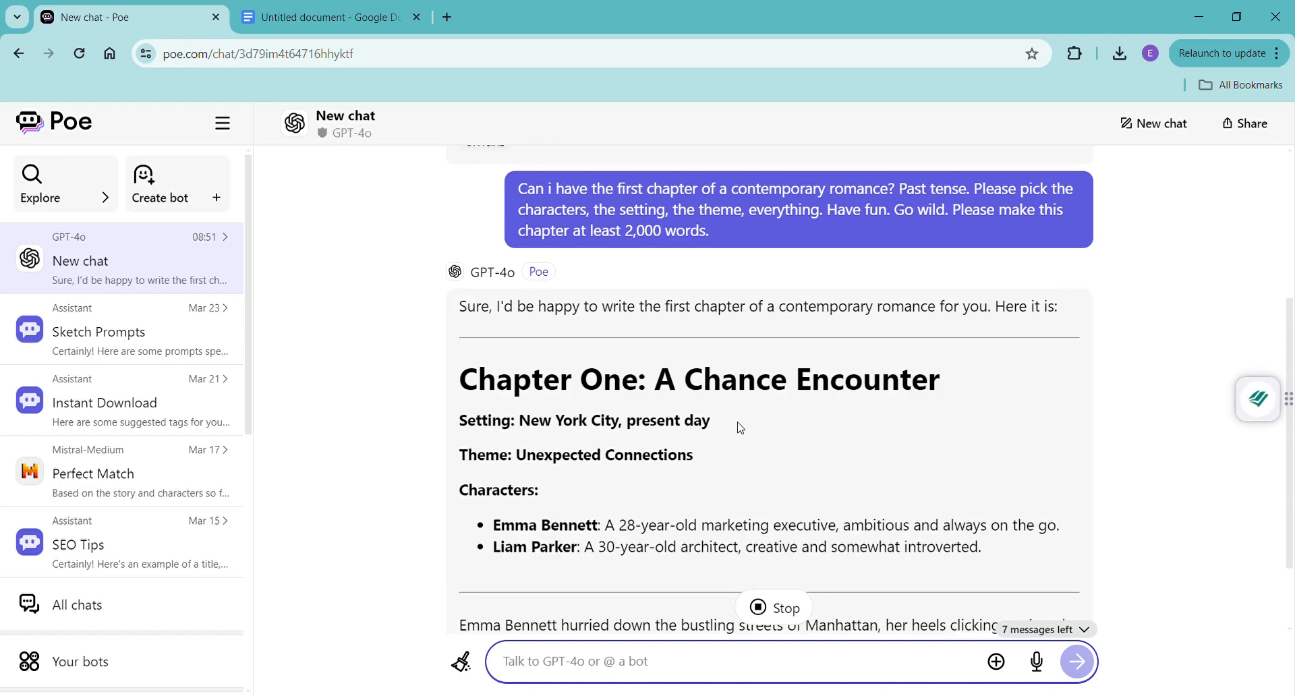
# Step: Scroll through GPT-4o's 'Chapter One: A Chance Encounter' as it generates to the end
pyautogui.scroll(-3)
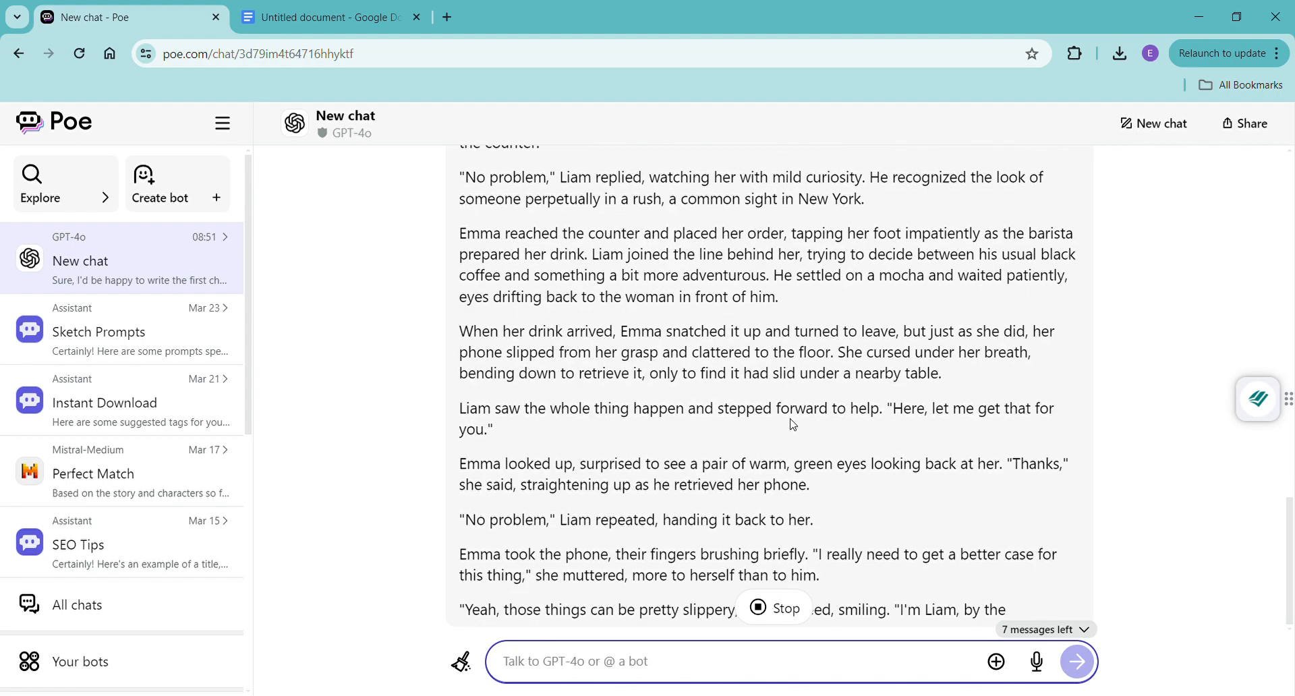
pyautogui.scroll(-3)
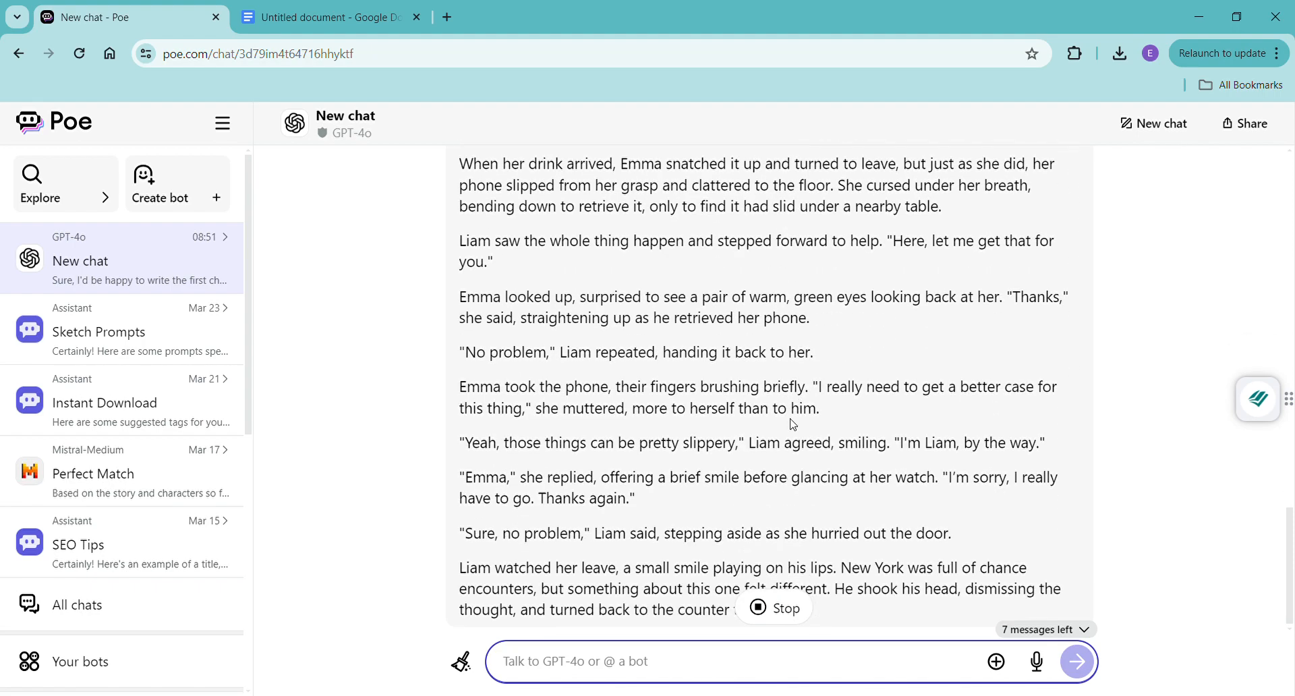
pyautogui.scroll(-3)
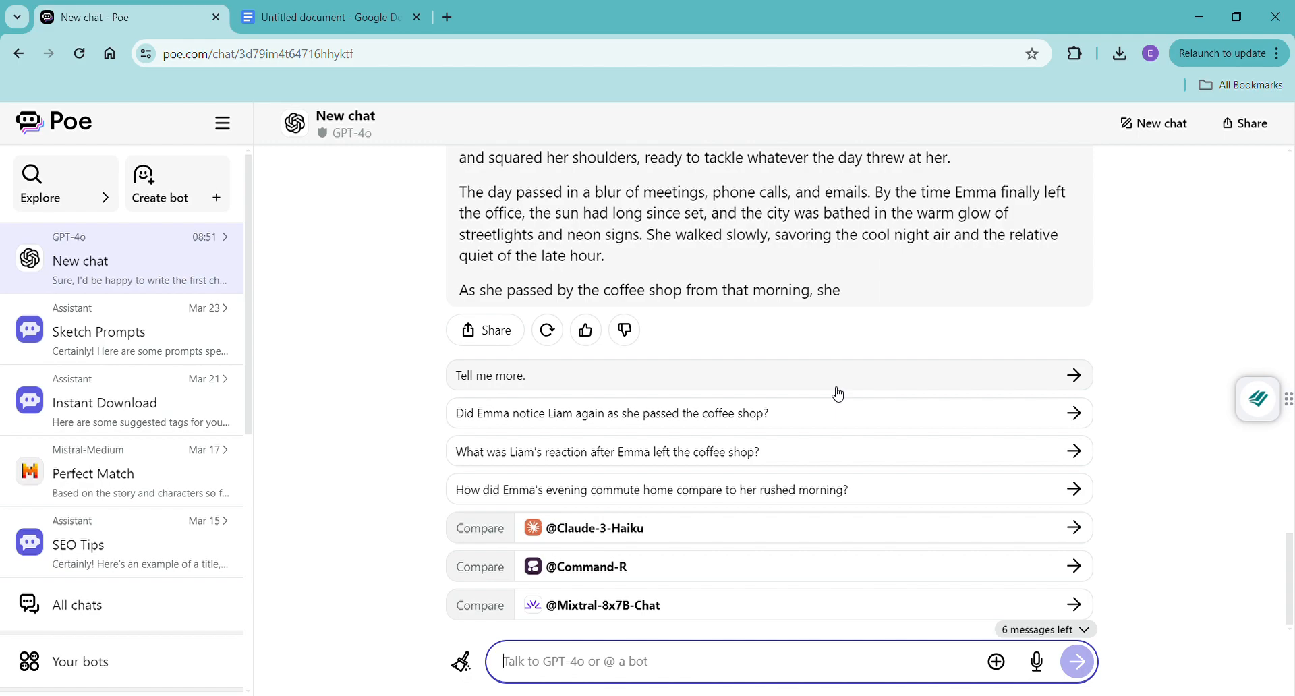
pyautogui.moveTo(1117, 447)
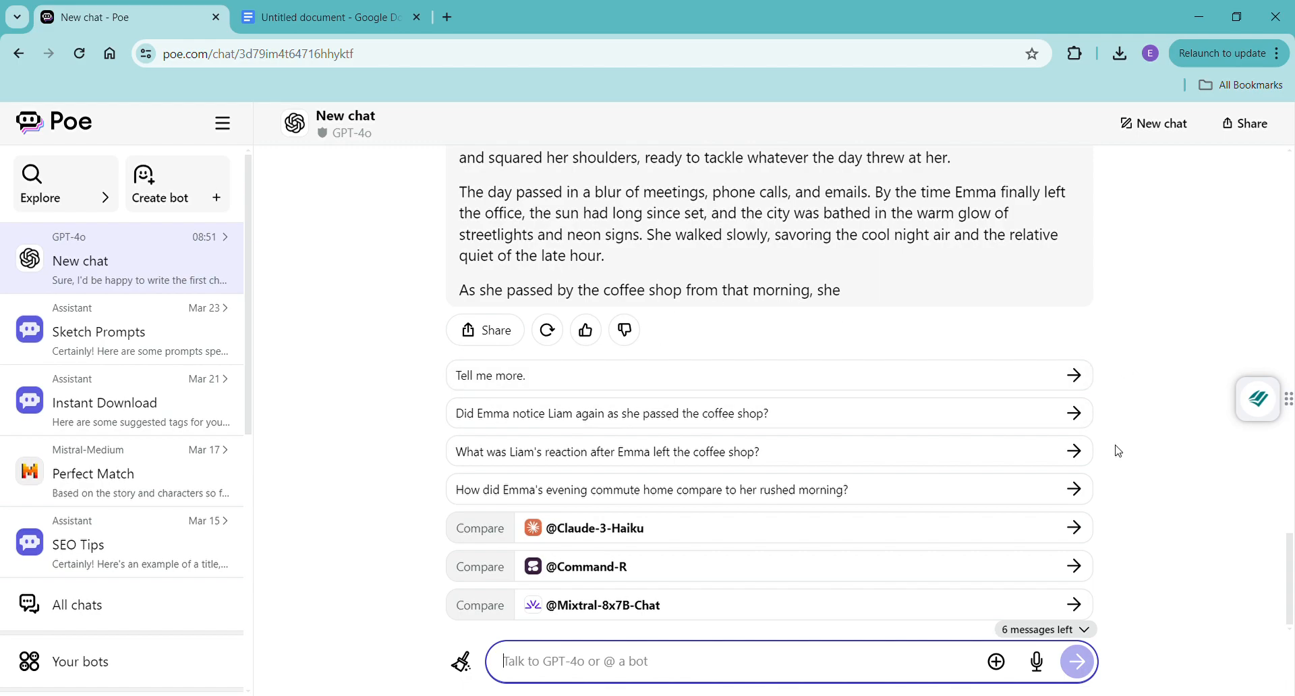
pyautogui.moveTo(1115, 458)
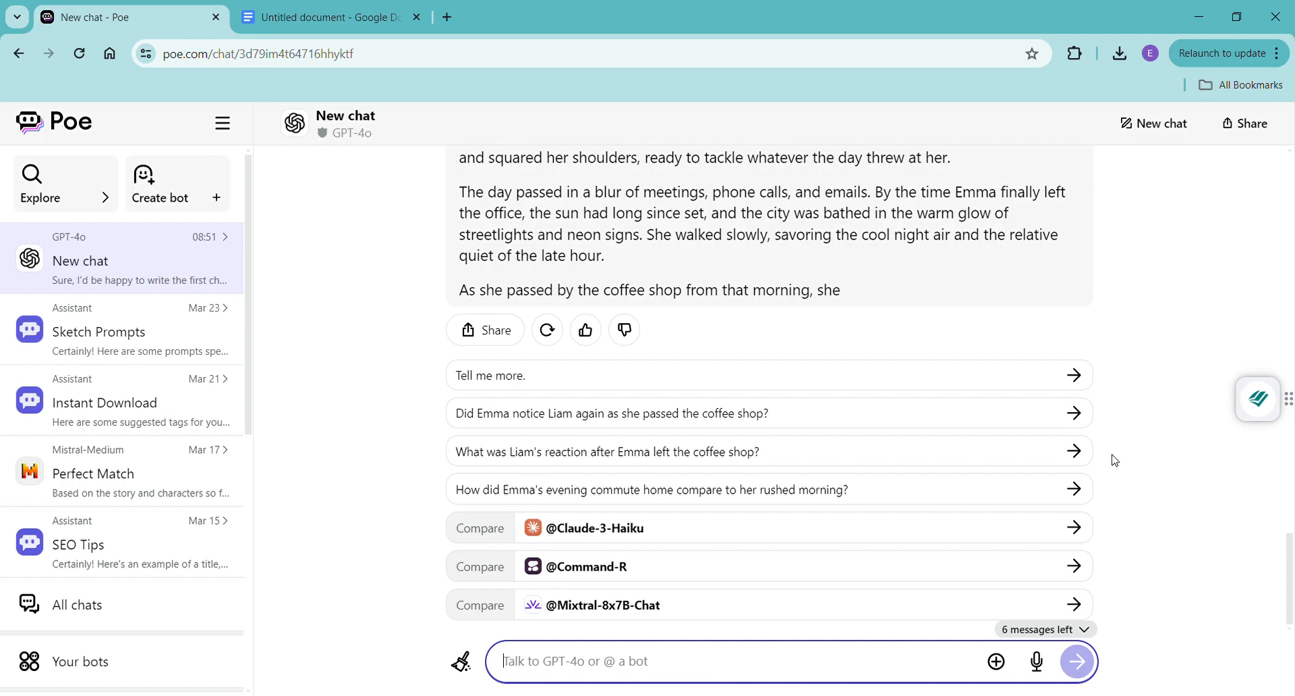
pyautogui.moveTo(1115, 463)
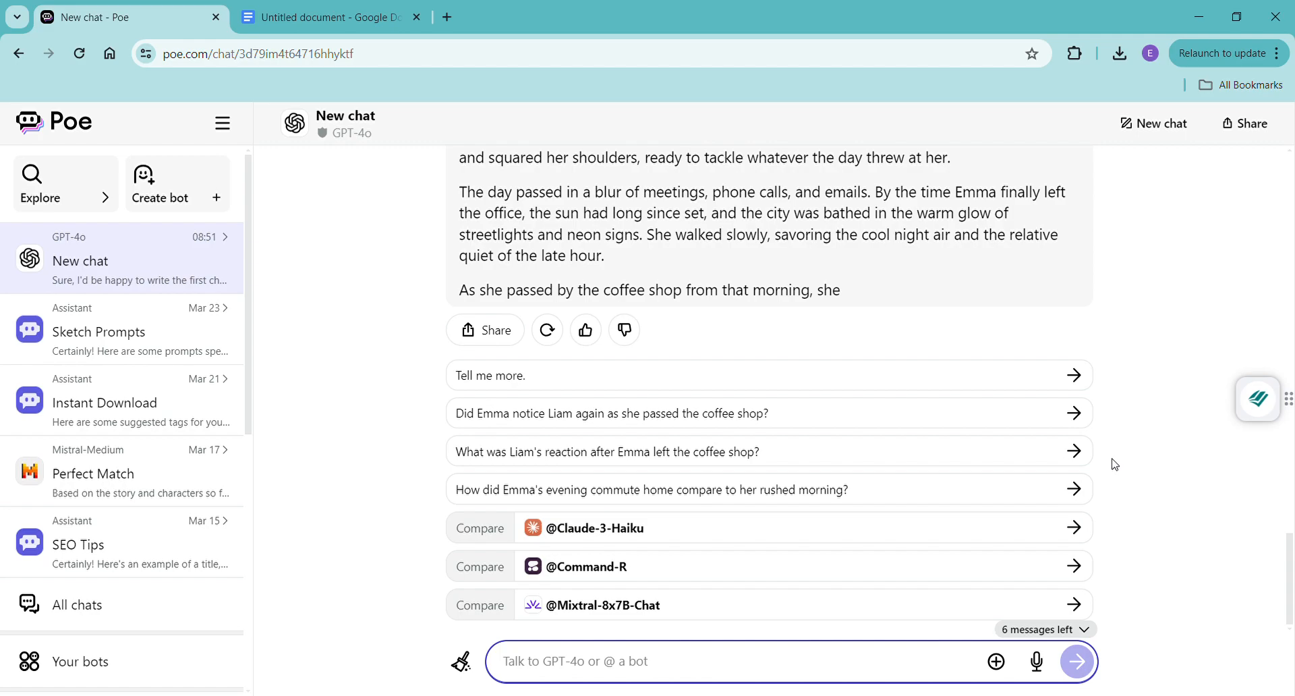
pyautogui.click(594, 661)
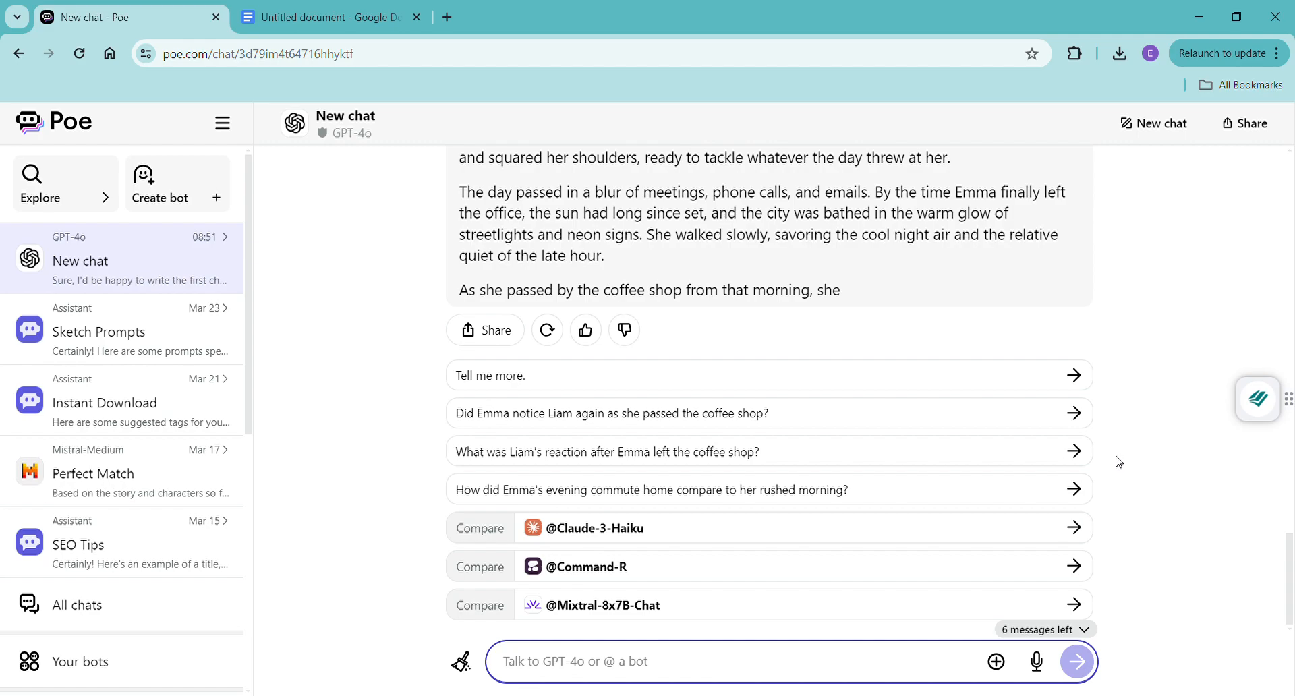
pyautogui.moveTo(1140, 449)
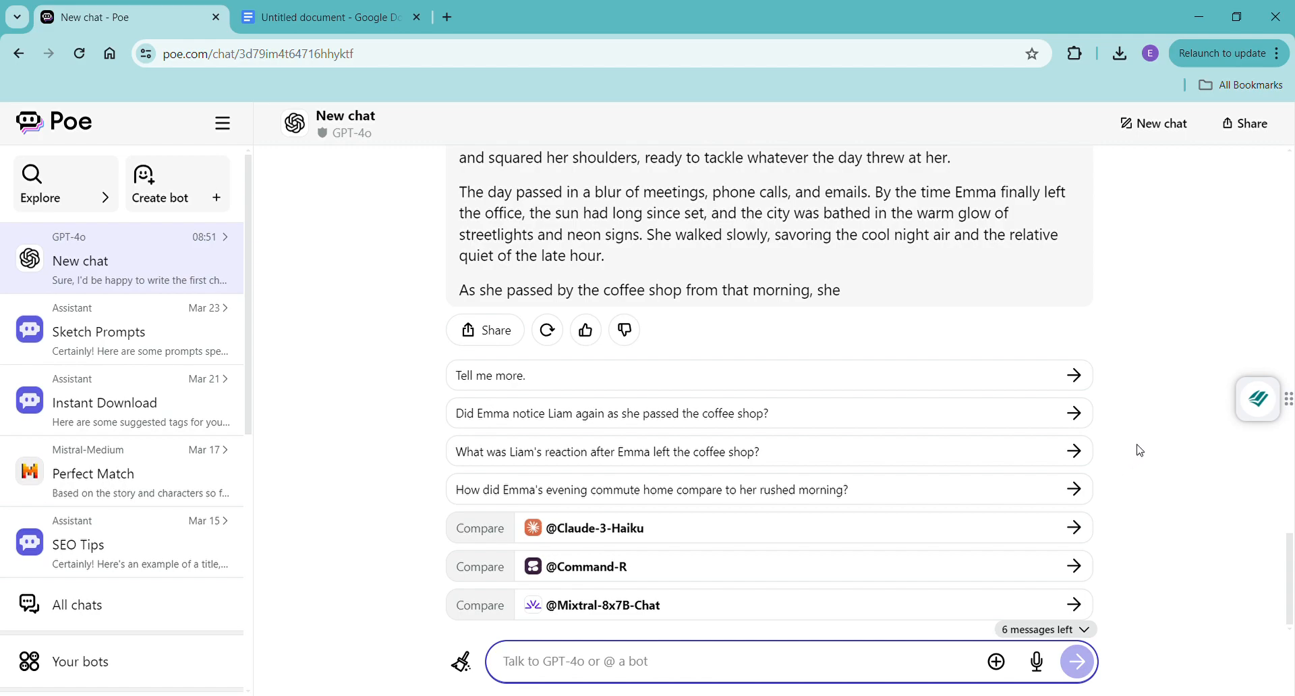
pyautogui.moveTo(1149, 433)
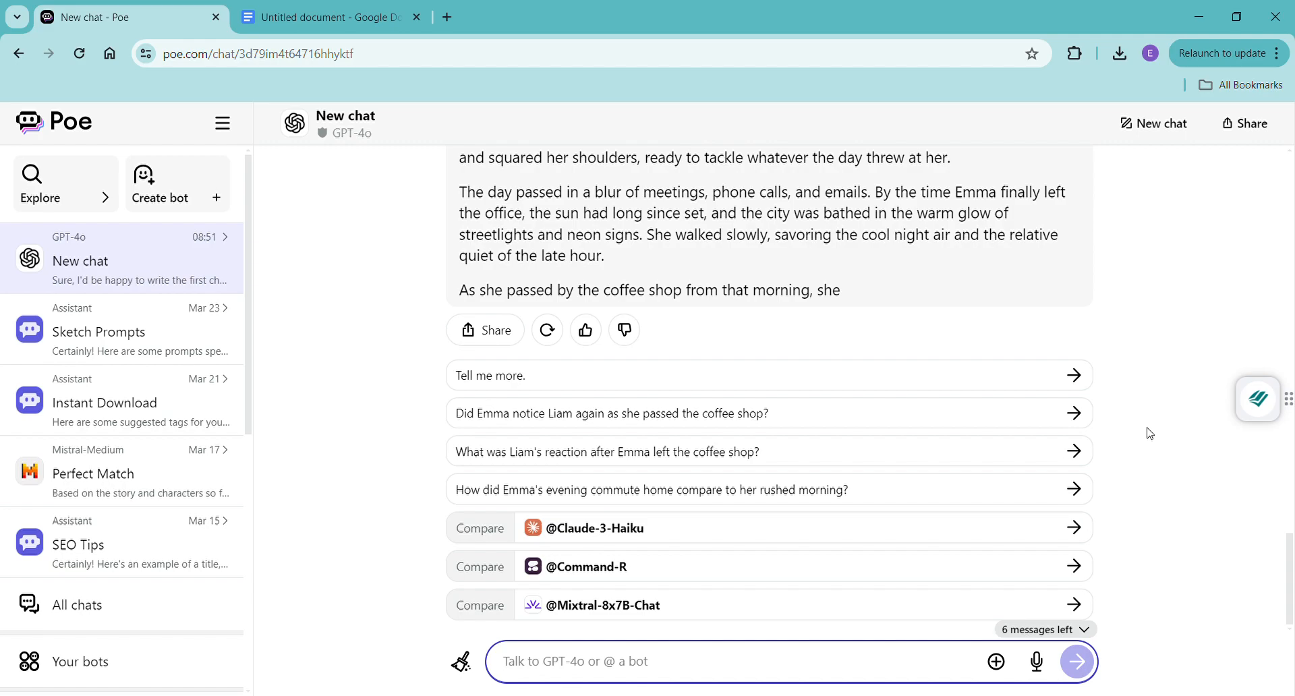
pyautogui.moveTo(1160, 401)
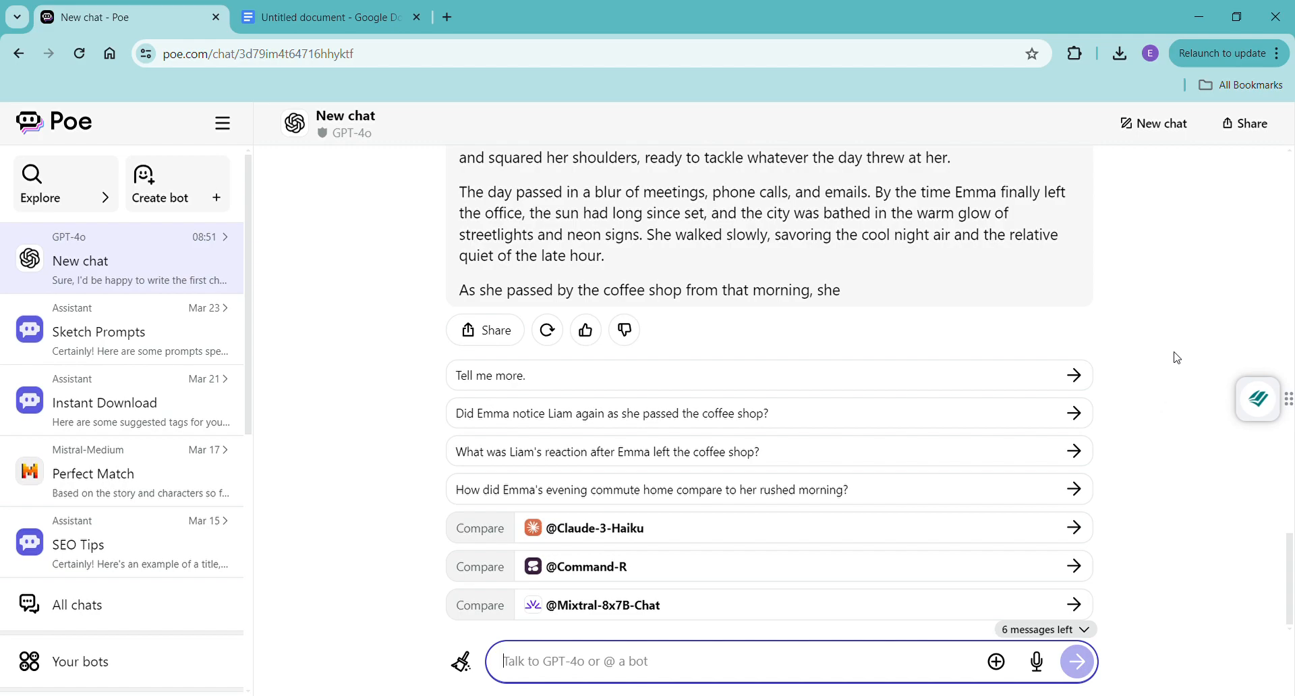
pyautogui.moveTo(1195, 291)
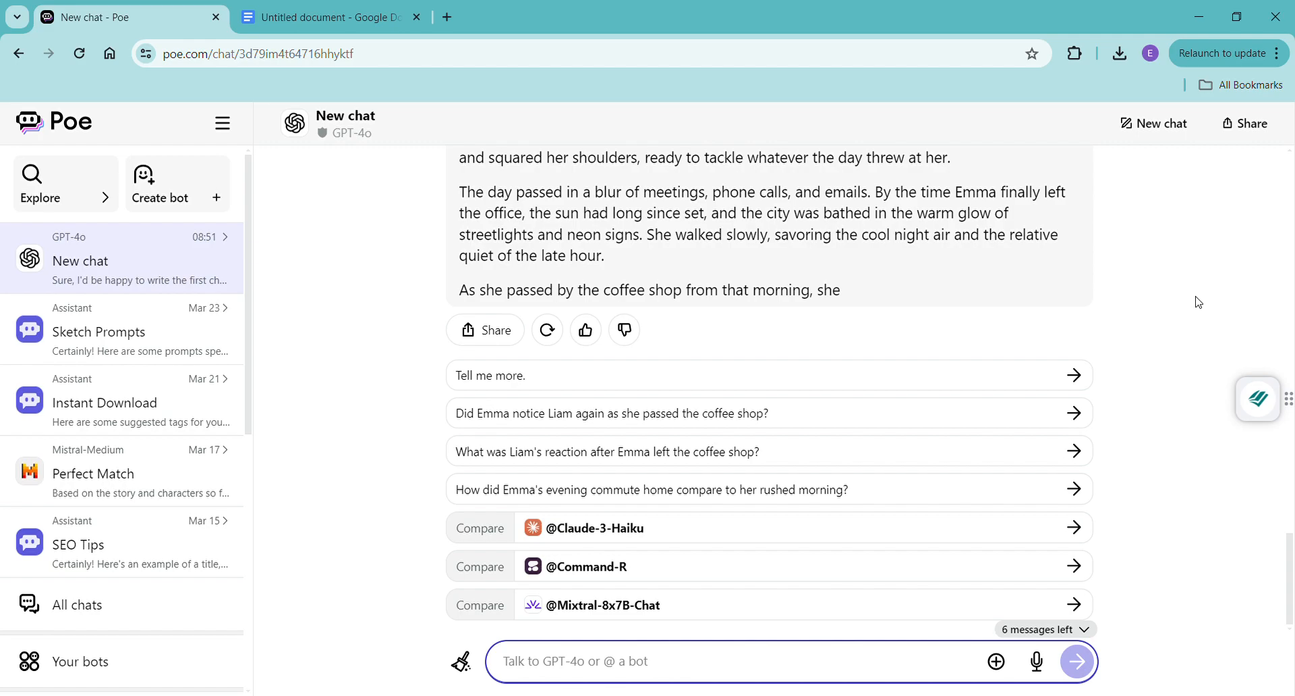
pyautogui.moveTo(1202, 305)
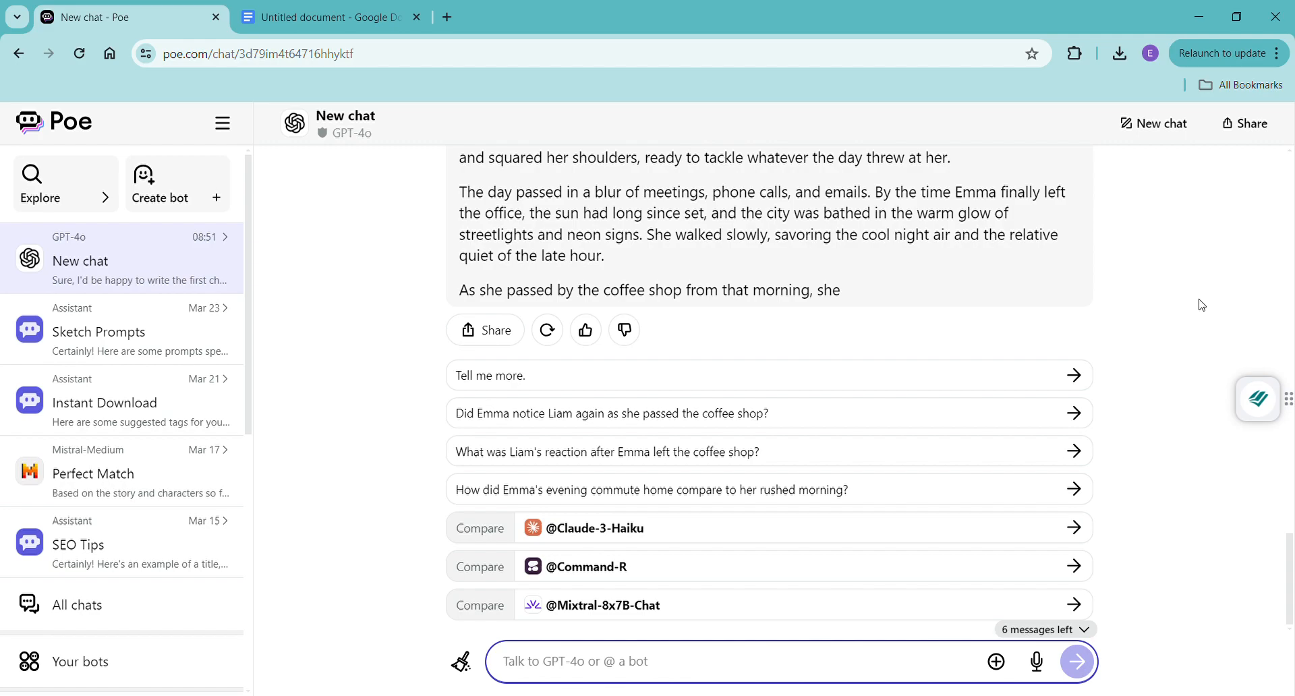
pyautogui.moveTo(1198, 305)
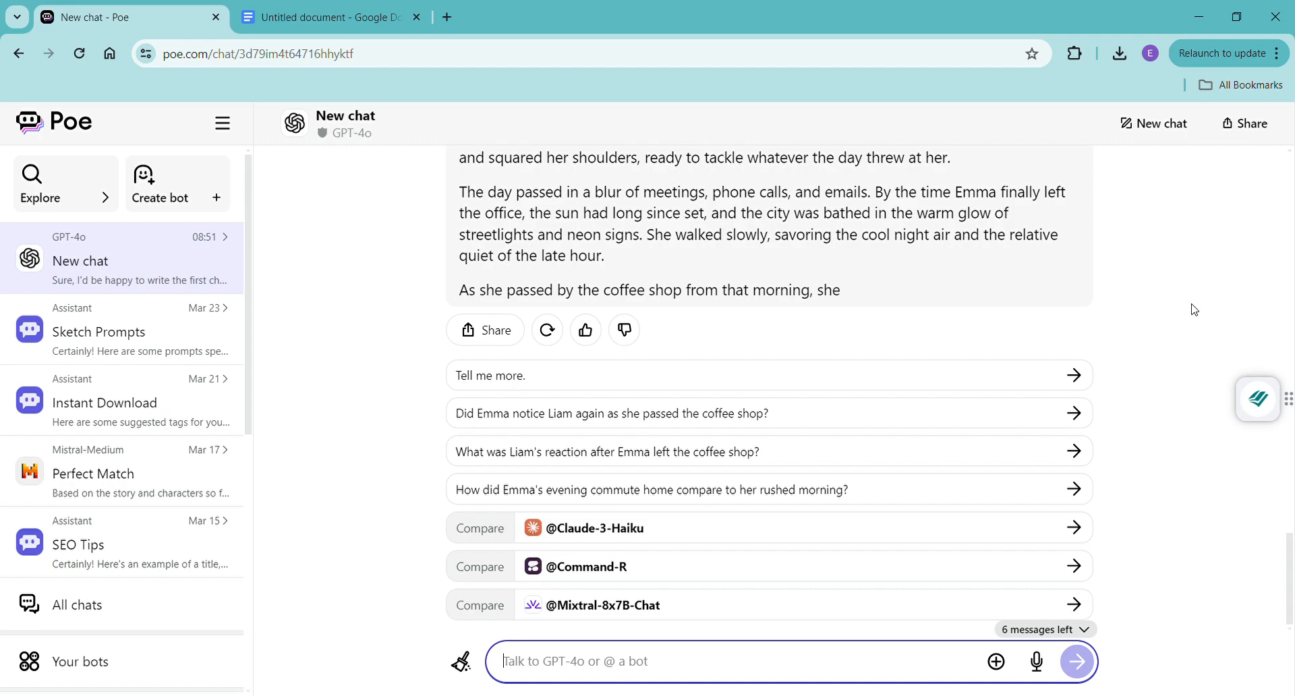
pyautogui.moveTo(1192, 306)
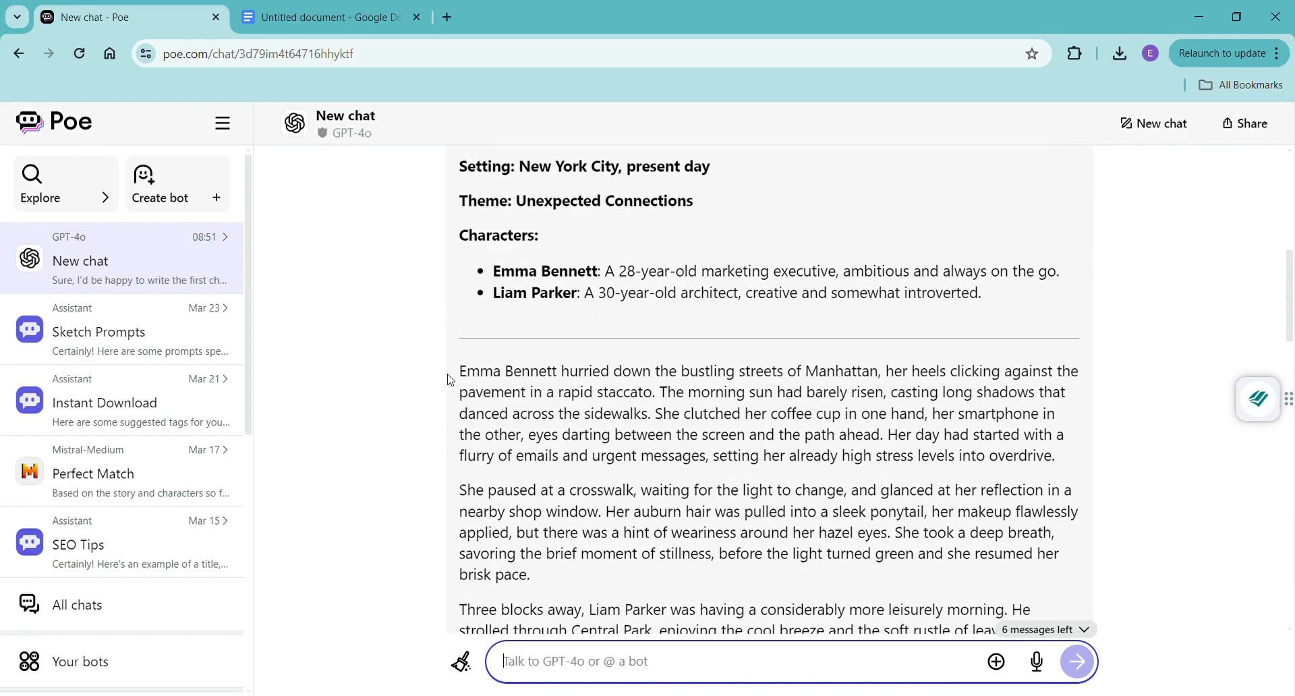
# Step: Select the generated chapter text and move to the Untitled Google Docs document
pyautogui.moveTo(459, 370); pyautogui.dragTo(814, 414)
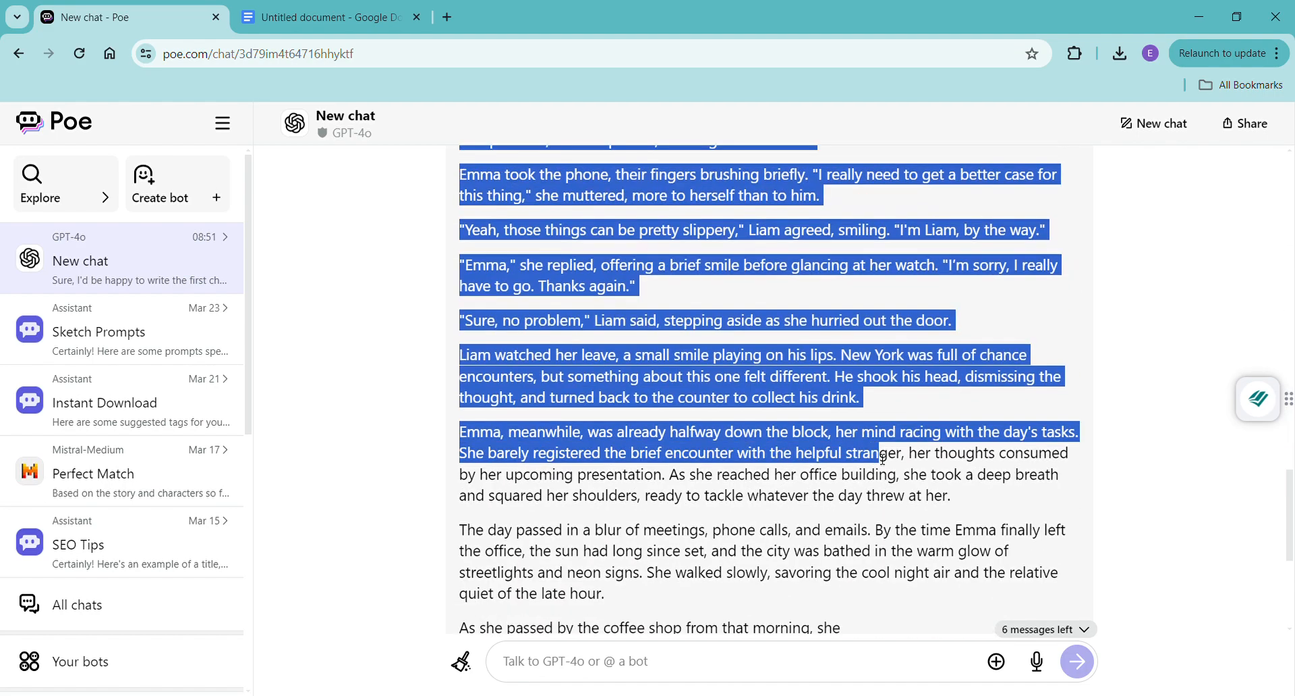
pyautogui.scroll(-3)
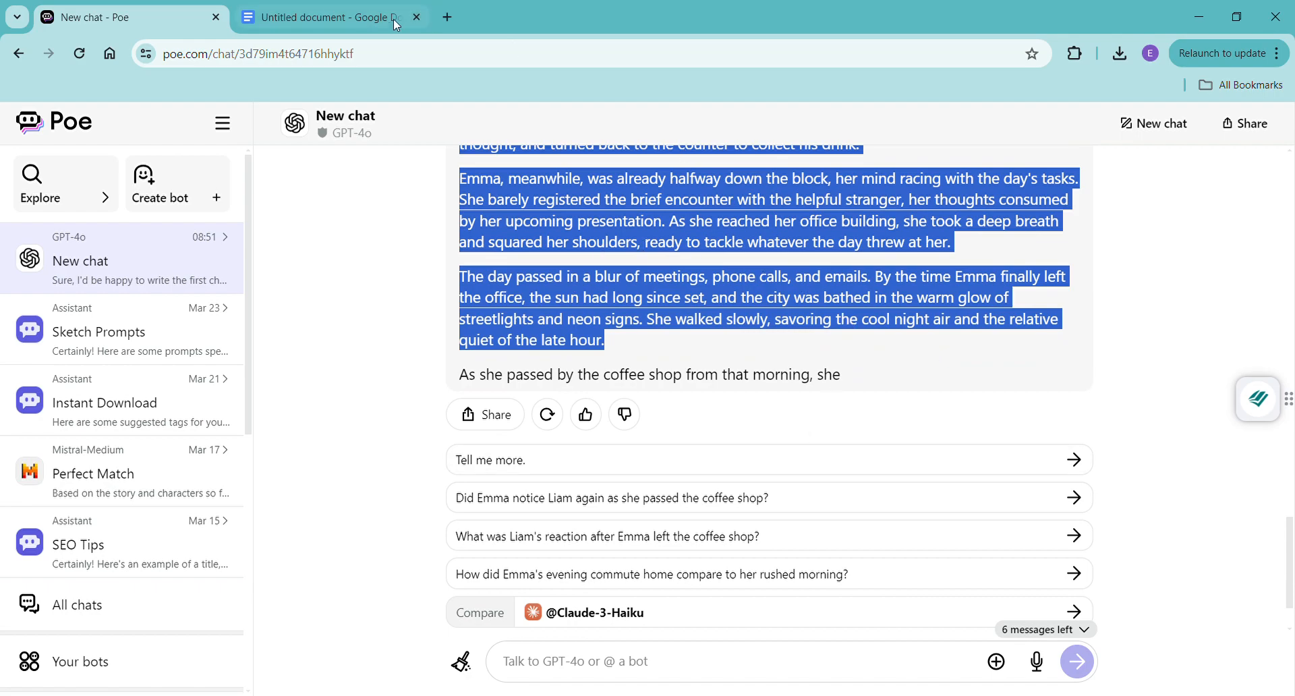
pyautogui.click(328, 18)
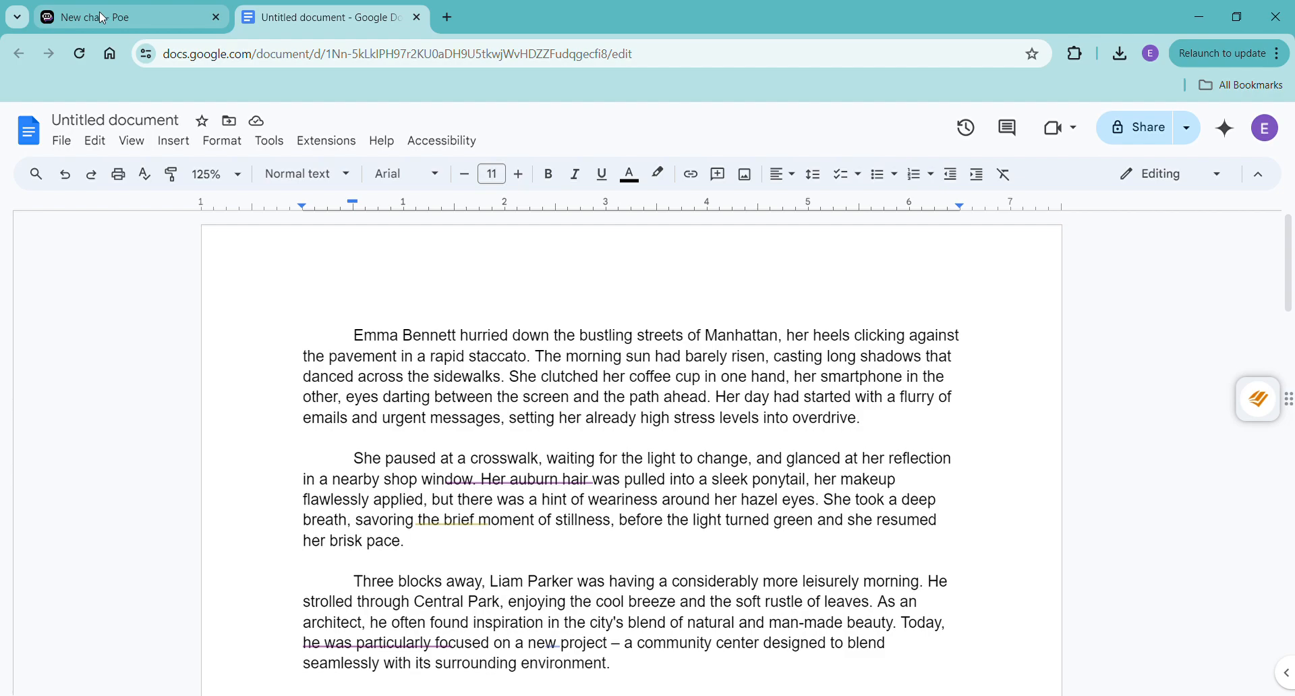
pyautogui.moveTo(1258, 398)
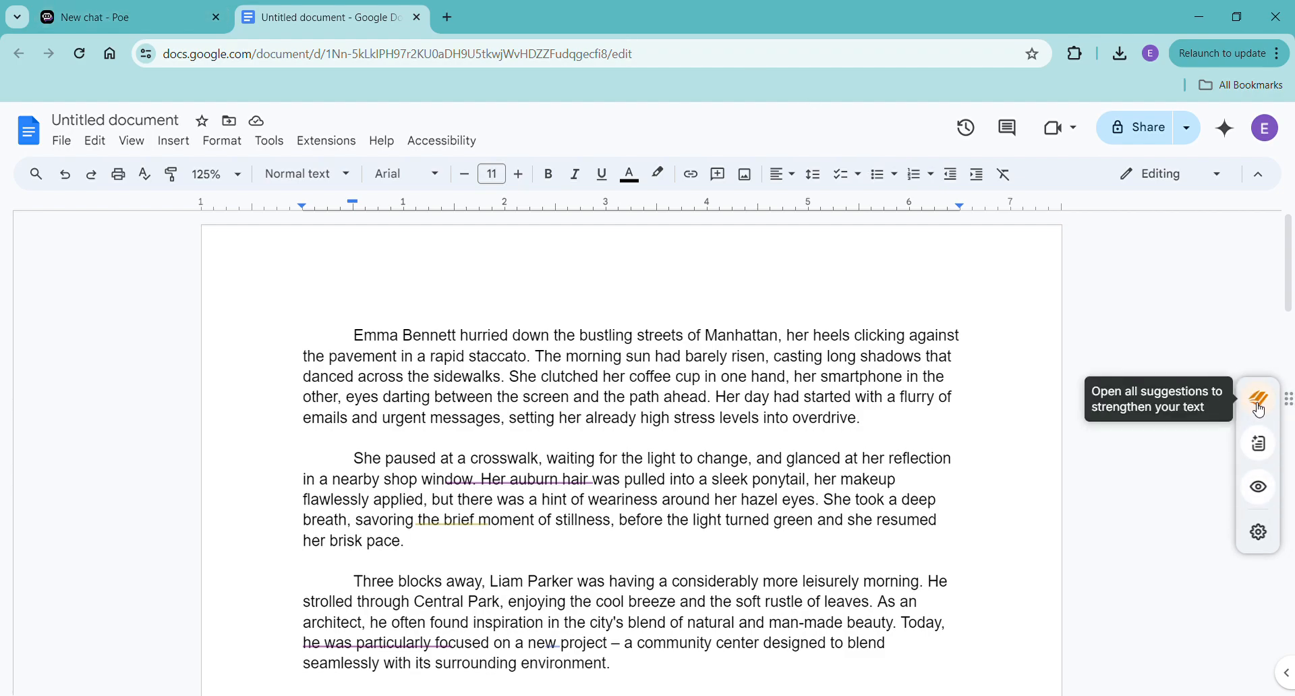
# Step: Review ProWritingAid's Romance-genre goal scores, including grammar, style and dialogue-tag metrics
pyautogui.click(1257, 397)
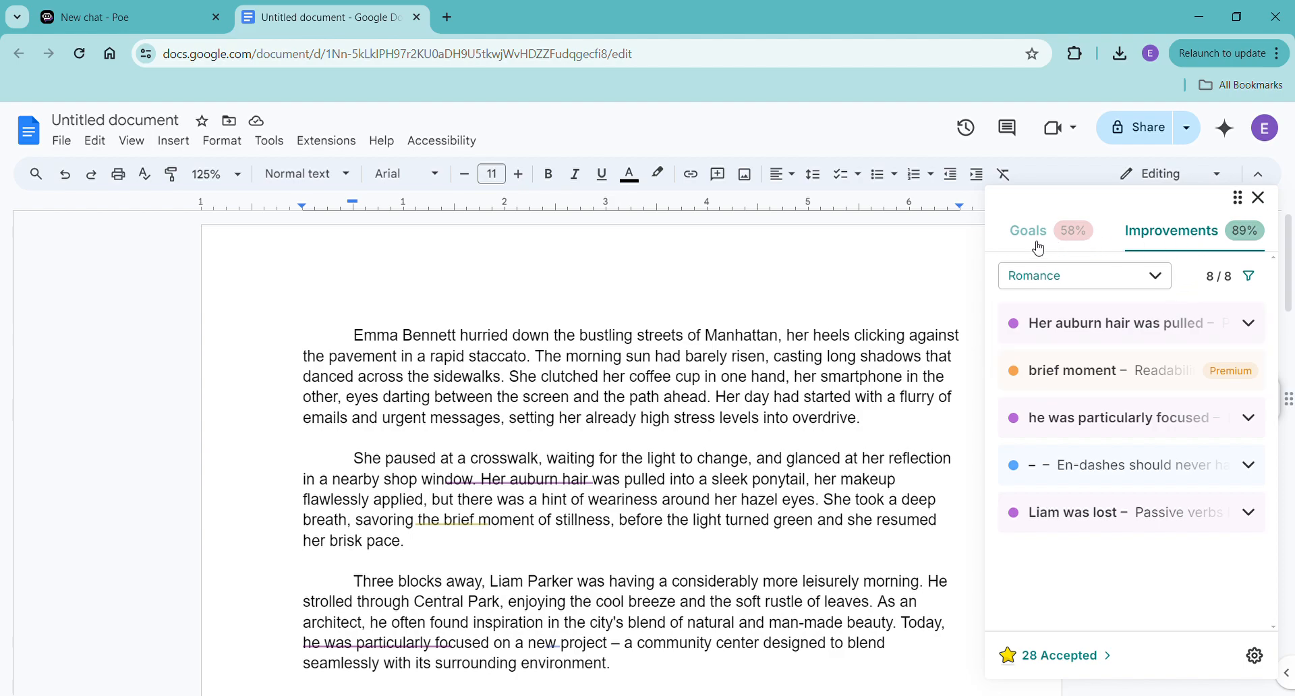
pyautogui.click(1027, 231)
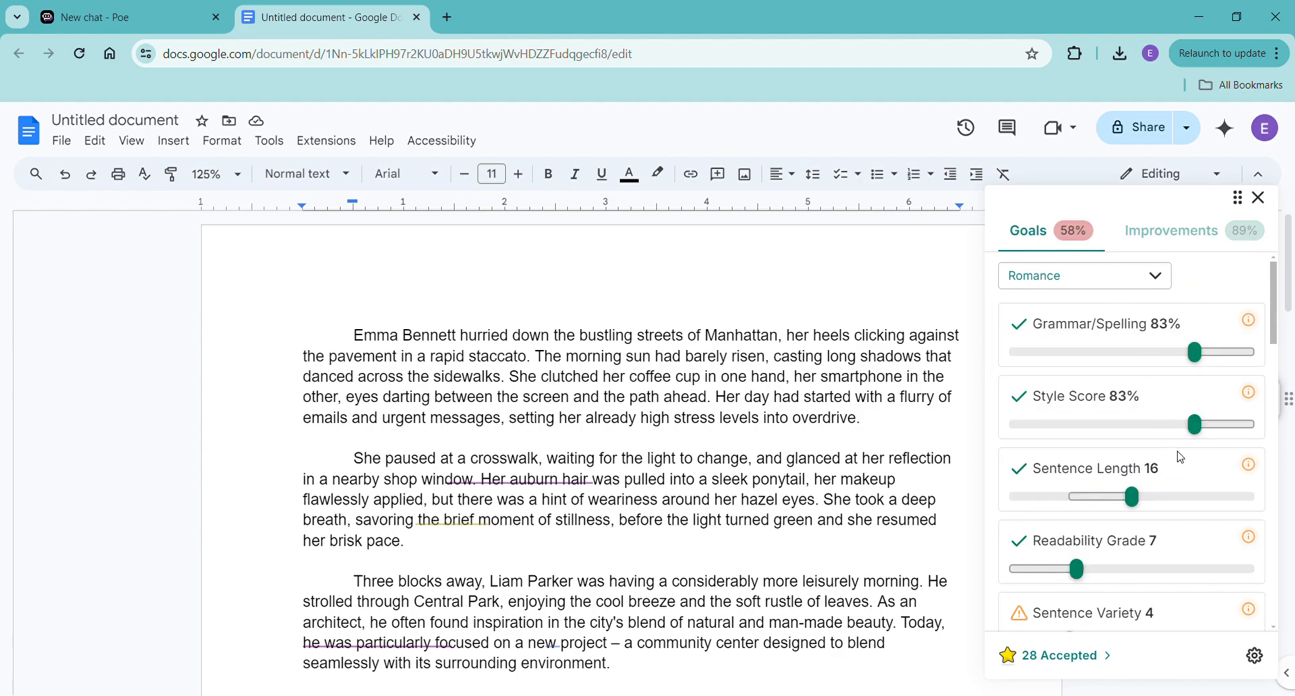
pyautogui.moveTo(1168, 284)
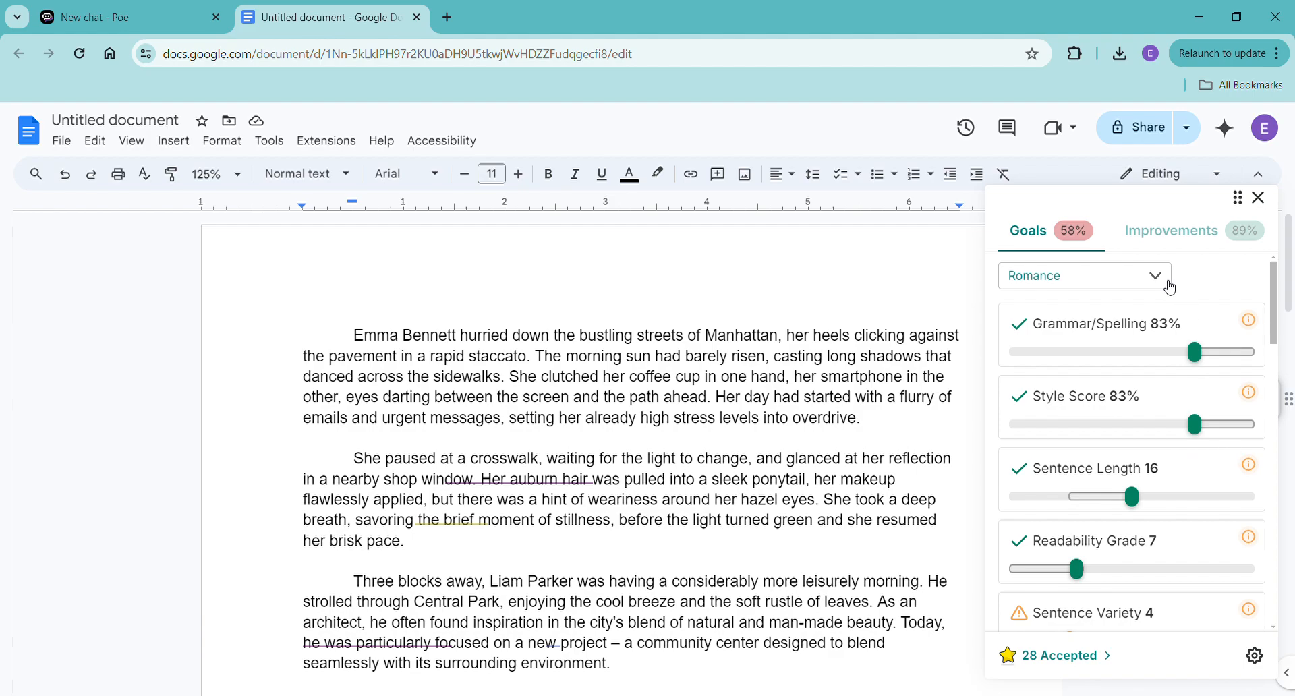
pyautogui.click(1084, 275)
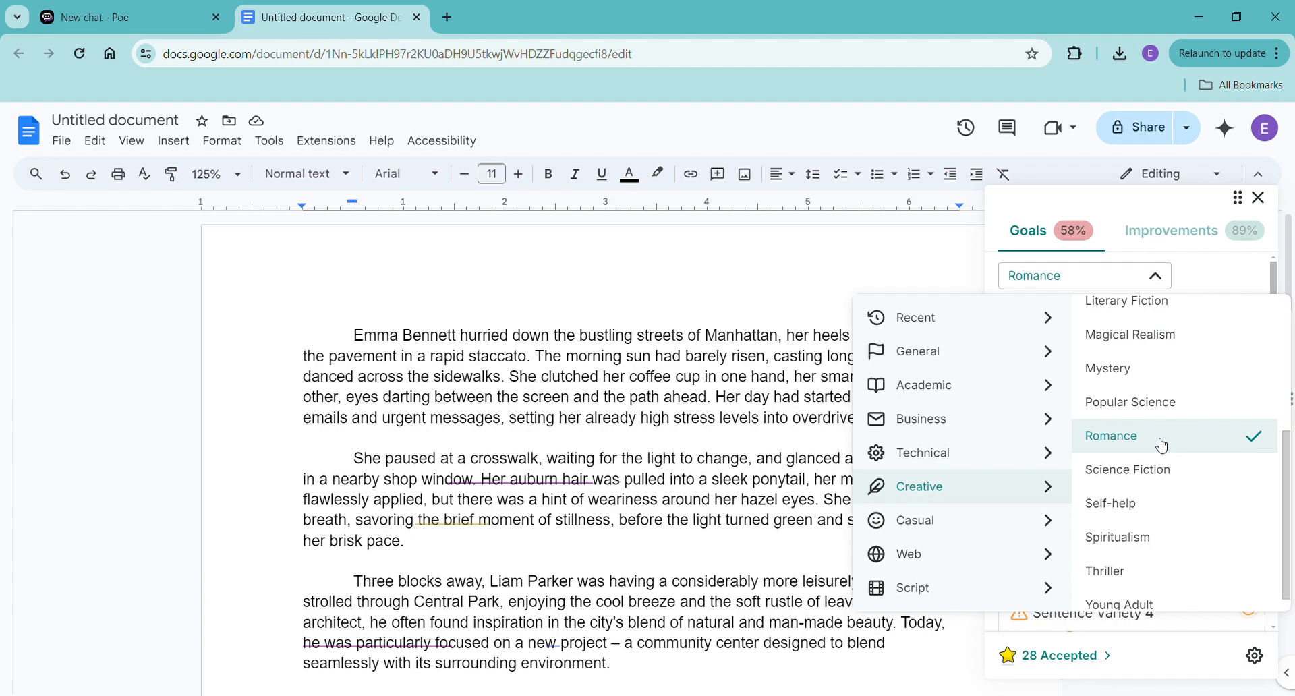
pyautogui.moveTo(959, 398)
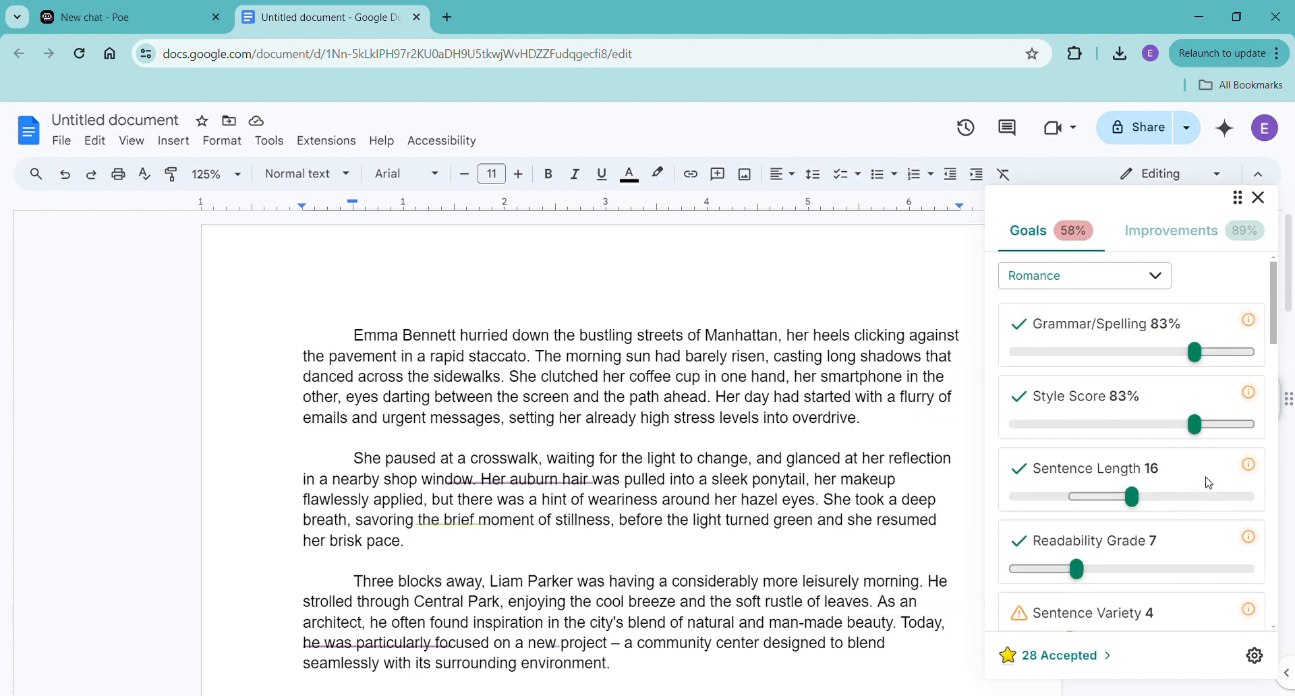
pyautogui.scroll(-3)
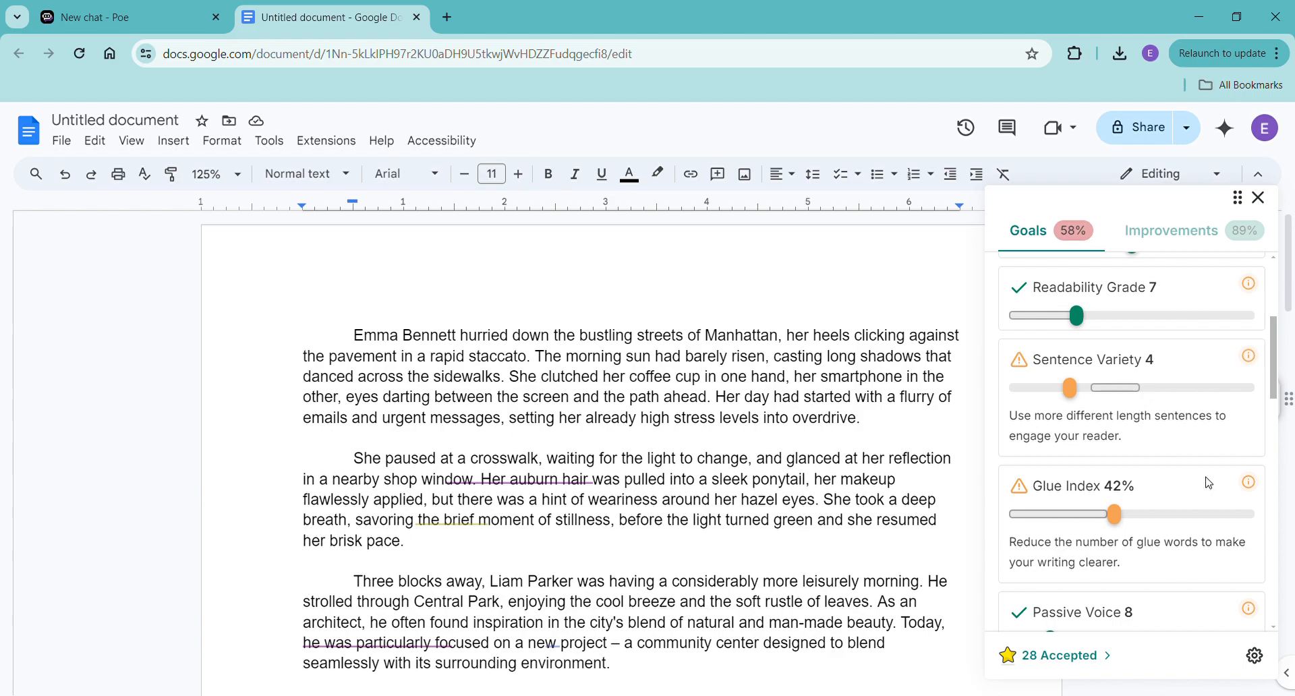
pyautogui.moveTo(1123, 382)
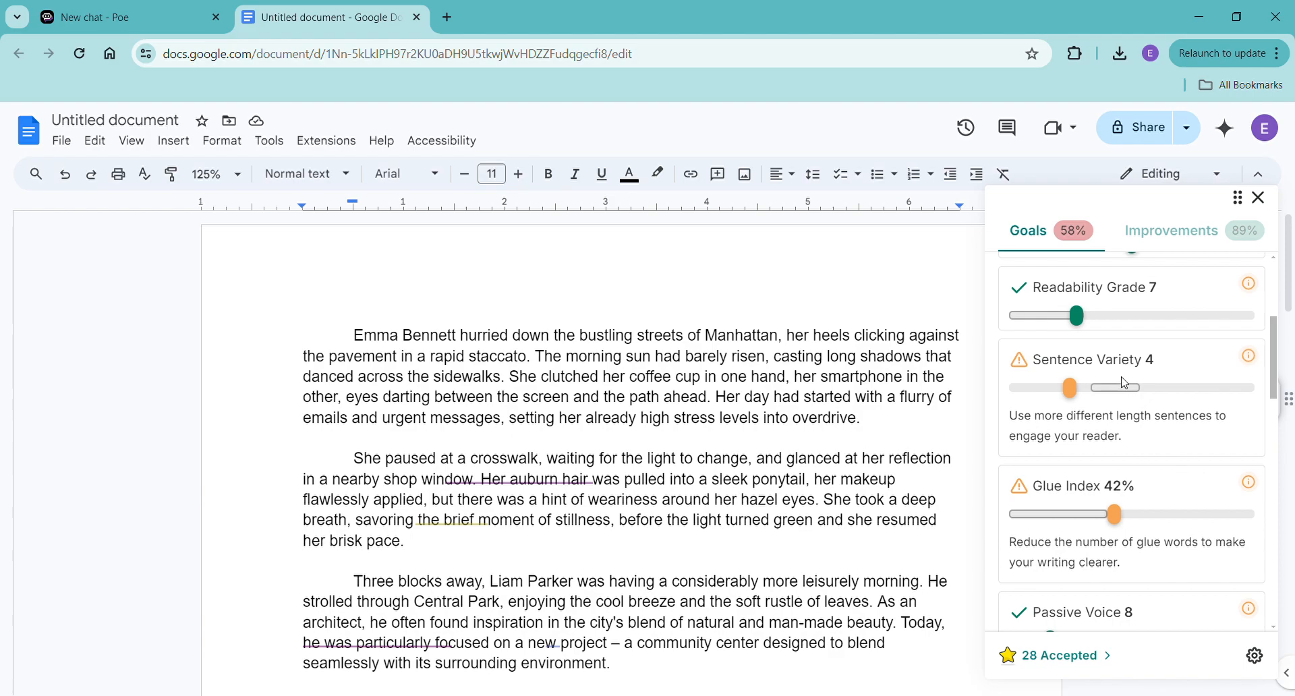
pyautogui.moveTo(1248, 492)
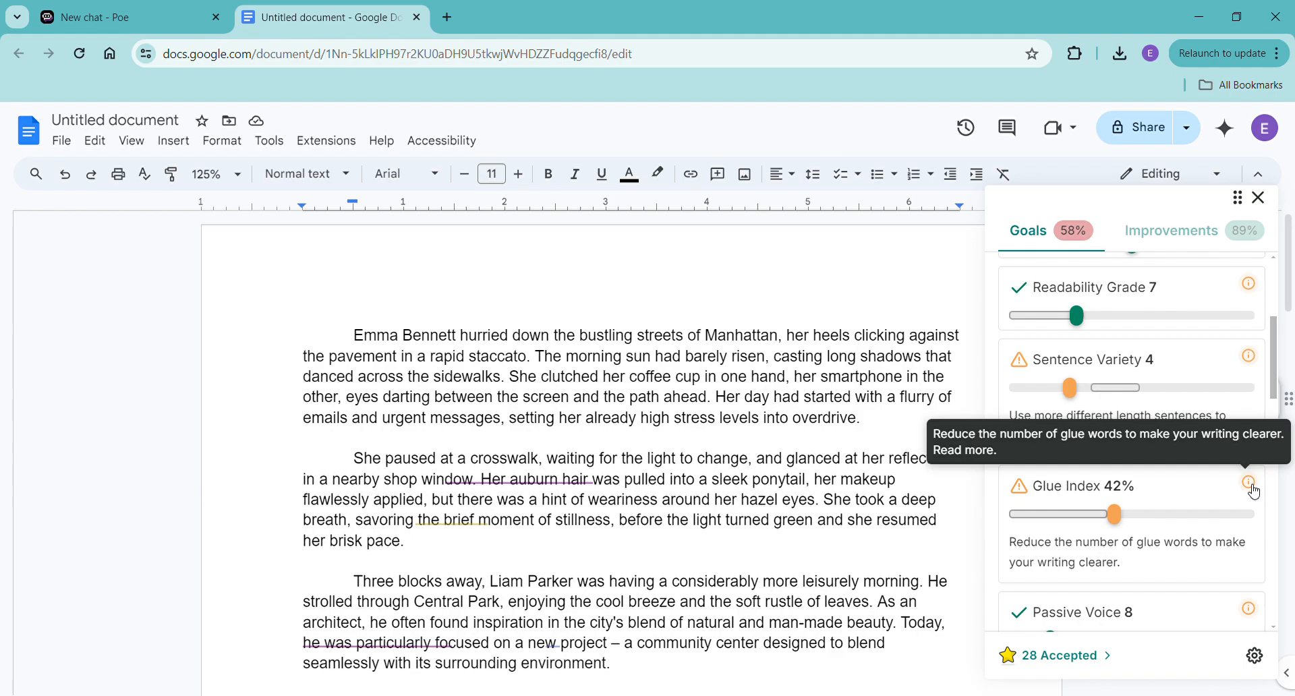
pyautogui.scroll(-3)
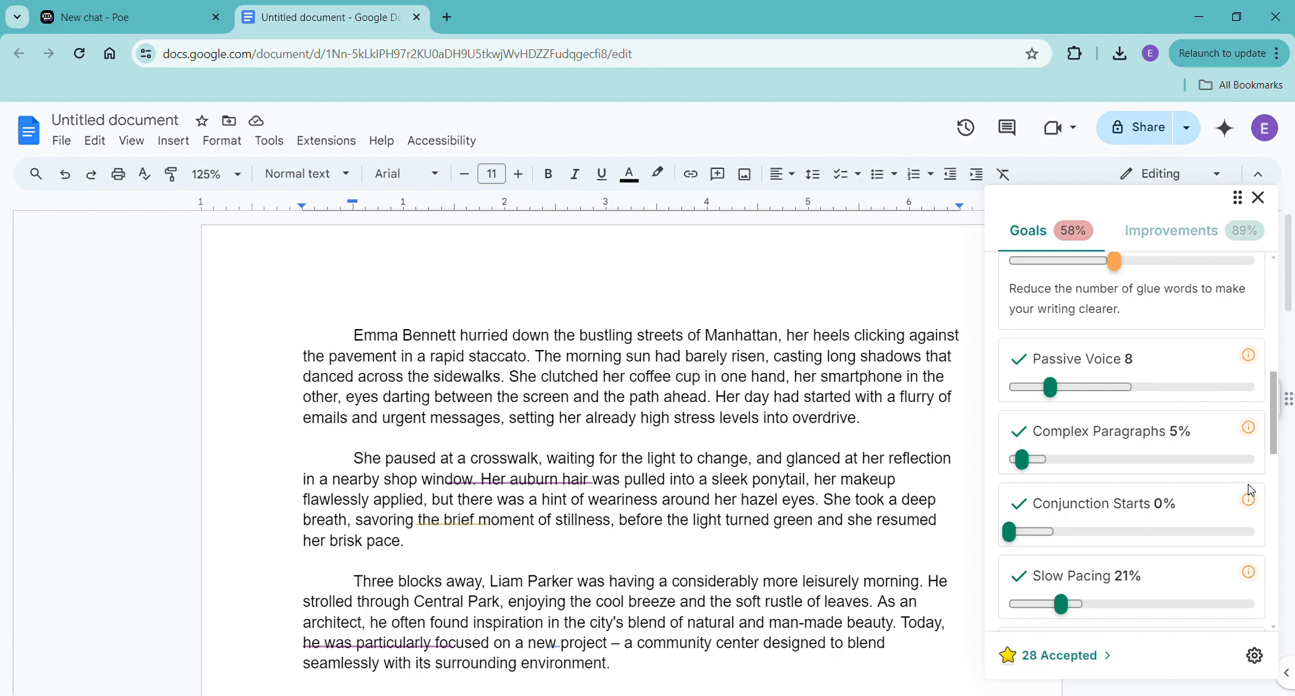
pyautogui.scroll(-3)
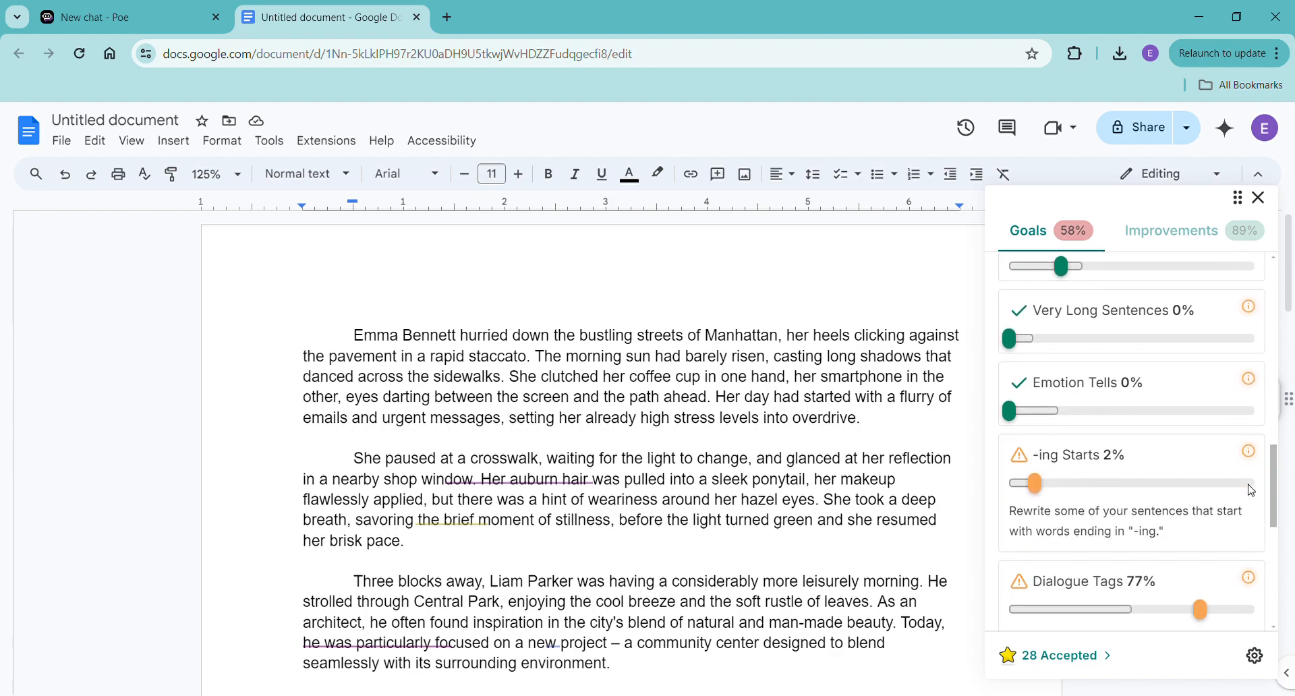
pyautogui.scroll(-3)
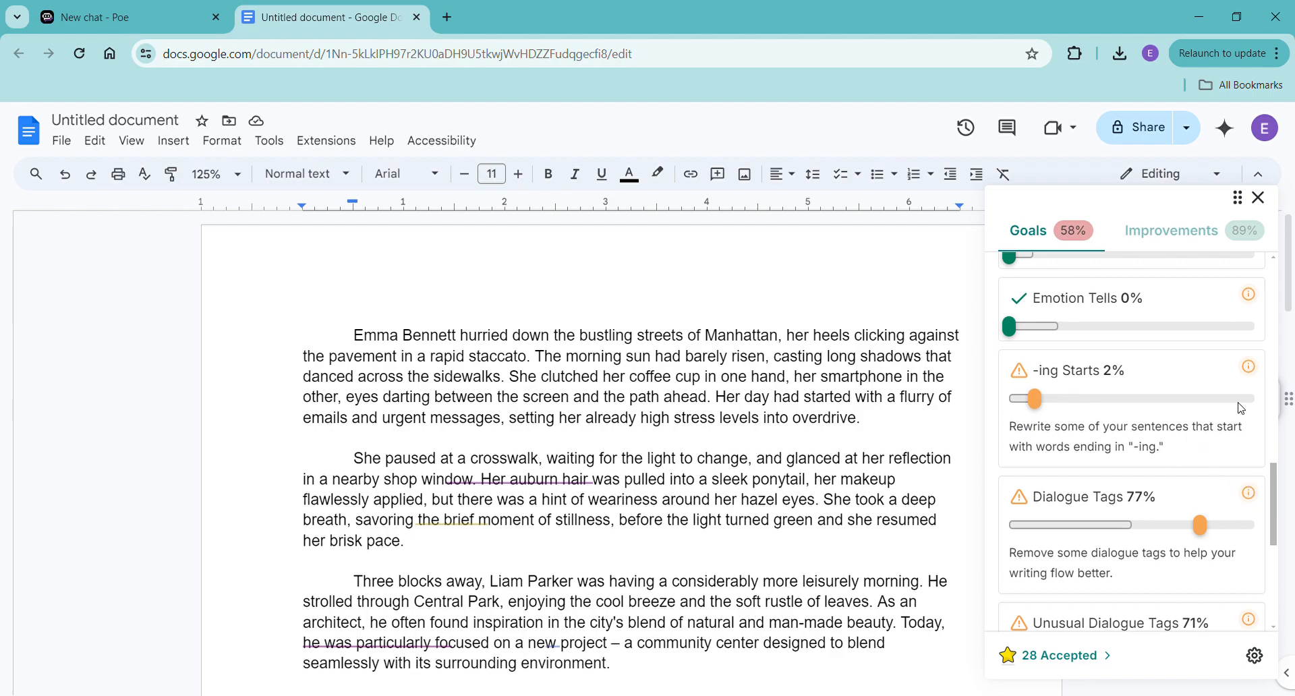
pyautogui.moveTo(1245, 507)
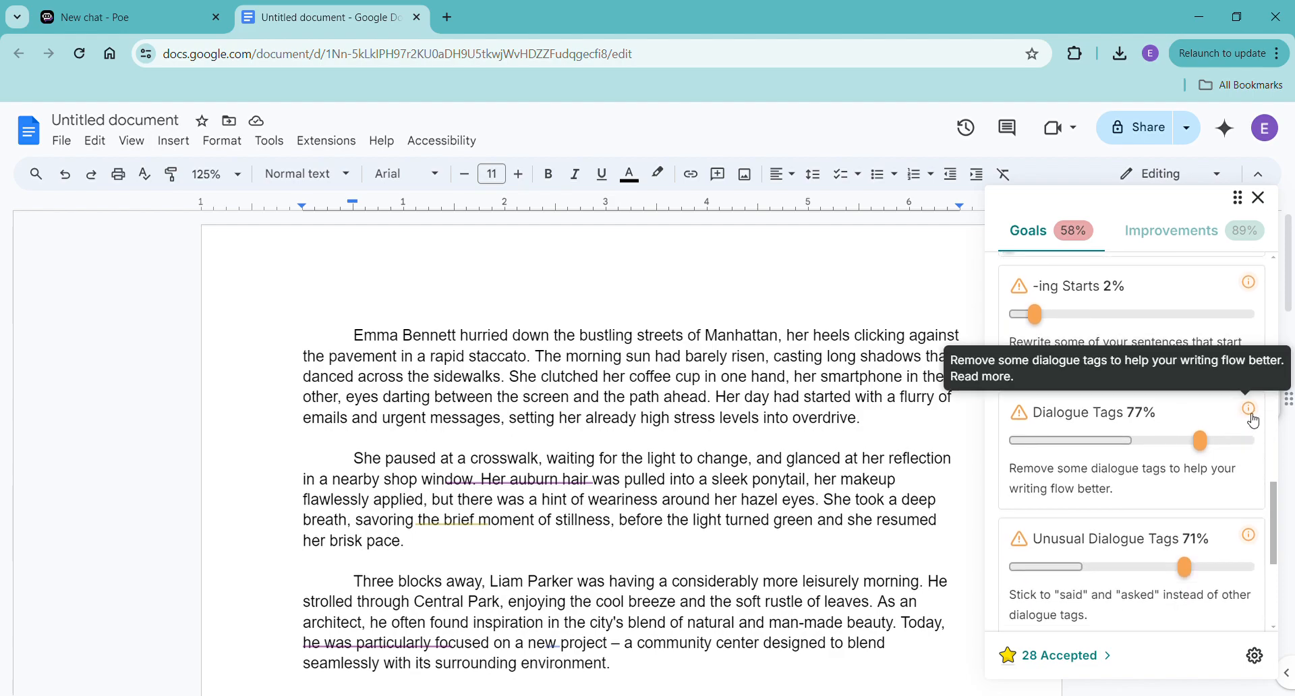
pyautogui.scroll(-3)
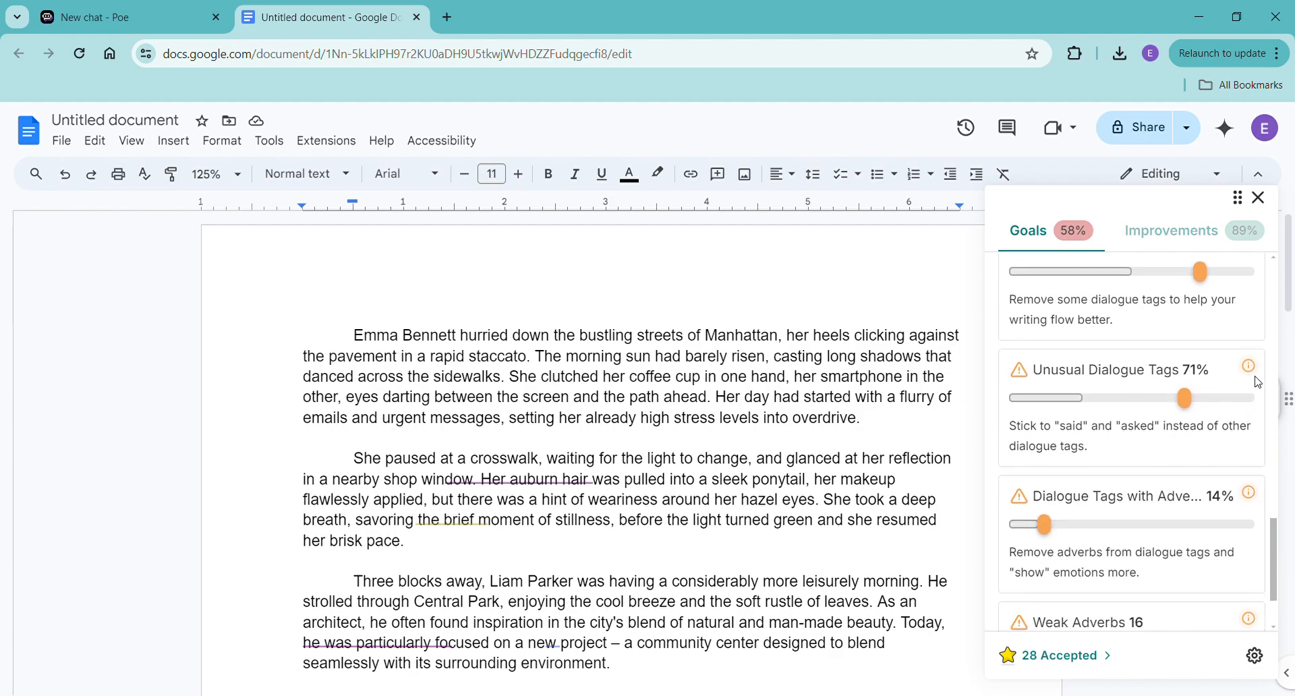
pyautogui.moveTo(1271, 430)
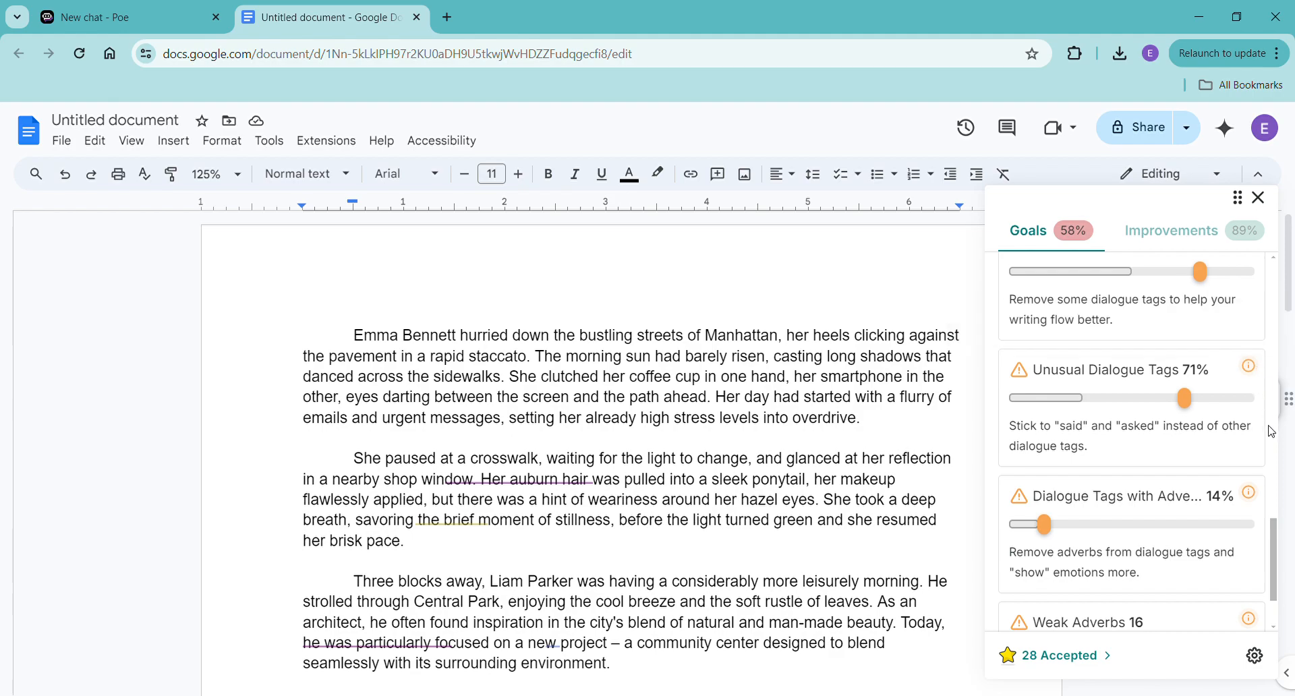
pyautogui.moveTo(1248, 499)
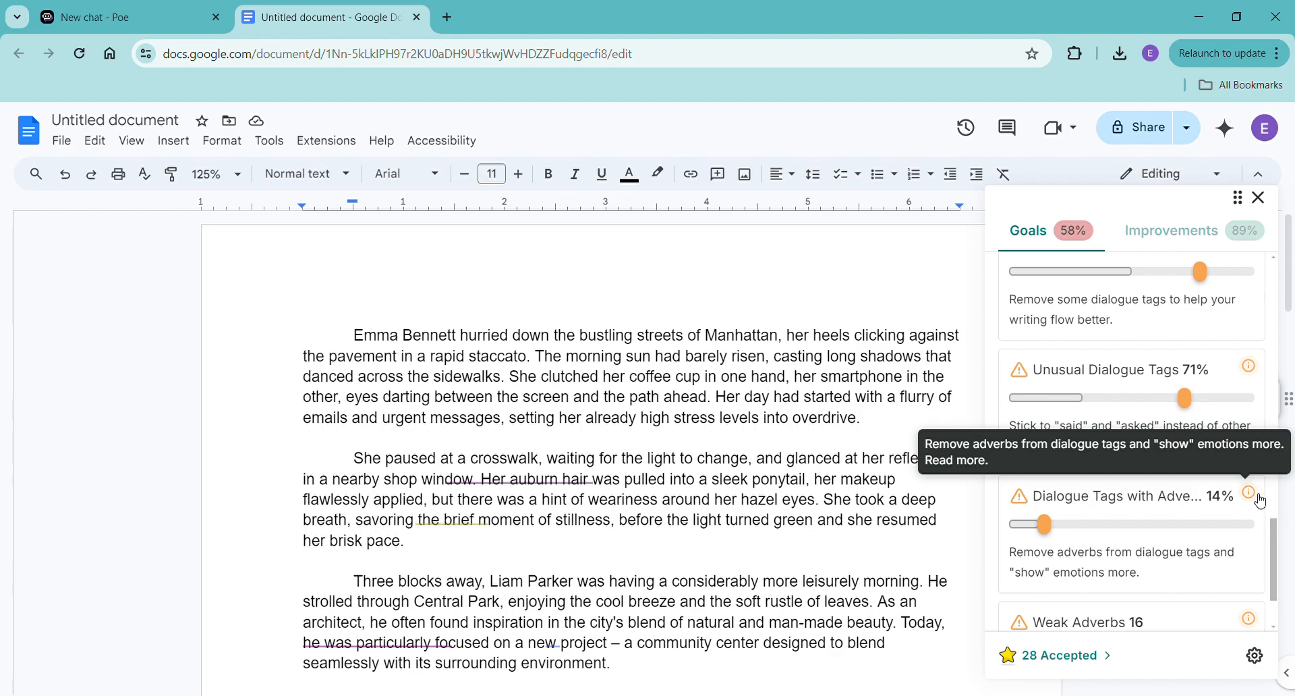
pyautogui.scroll(-3)
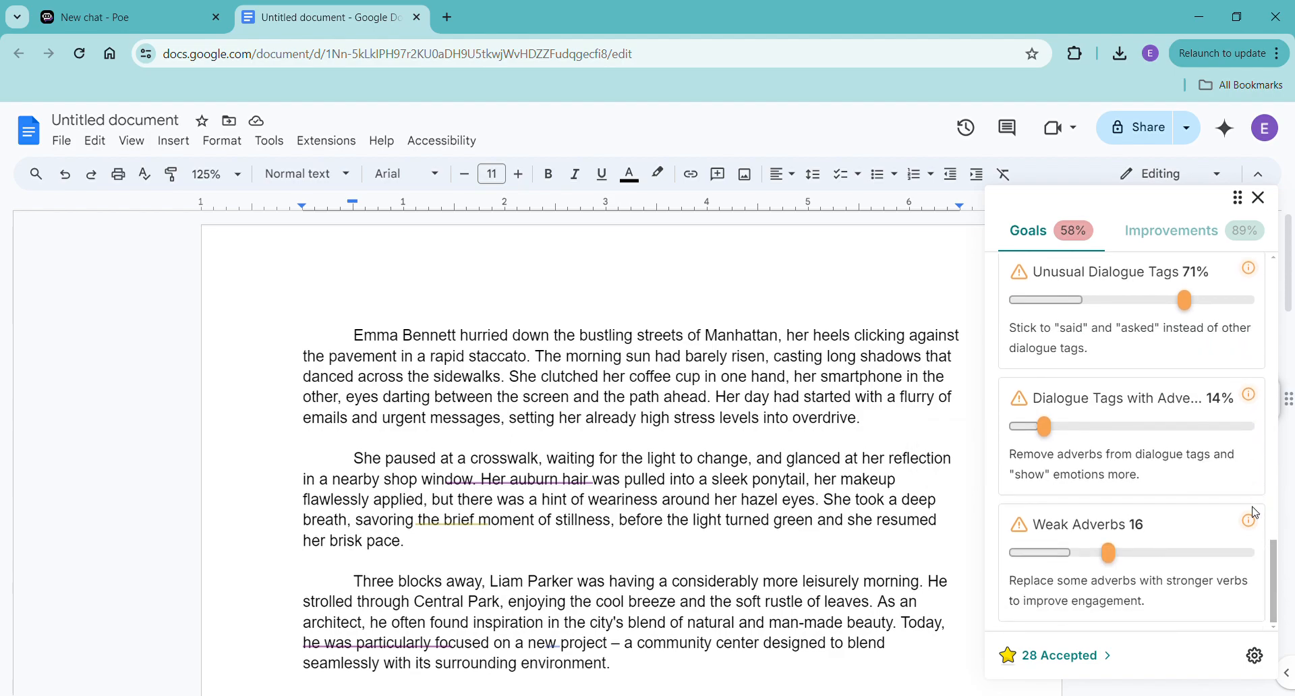
pyautogui.scroll(-3)
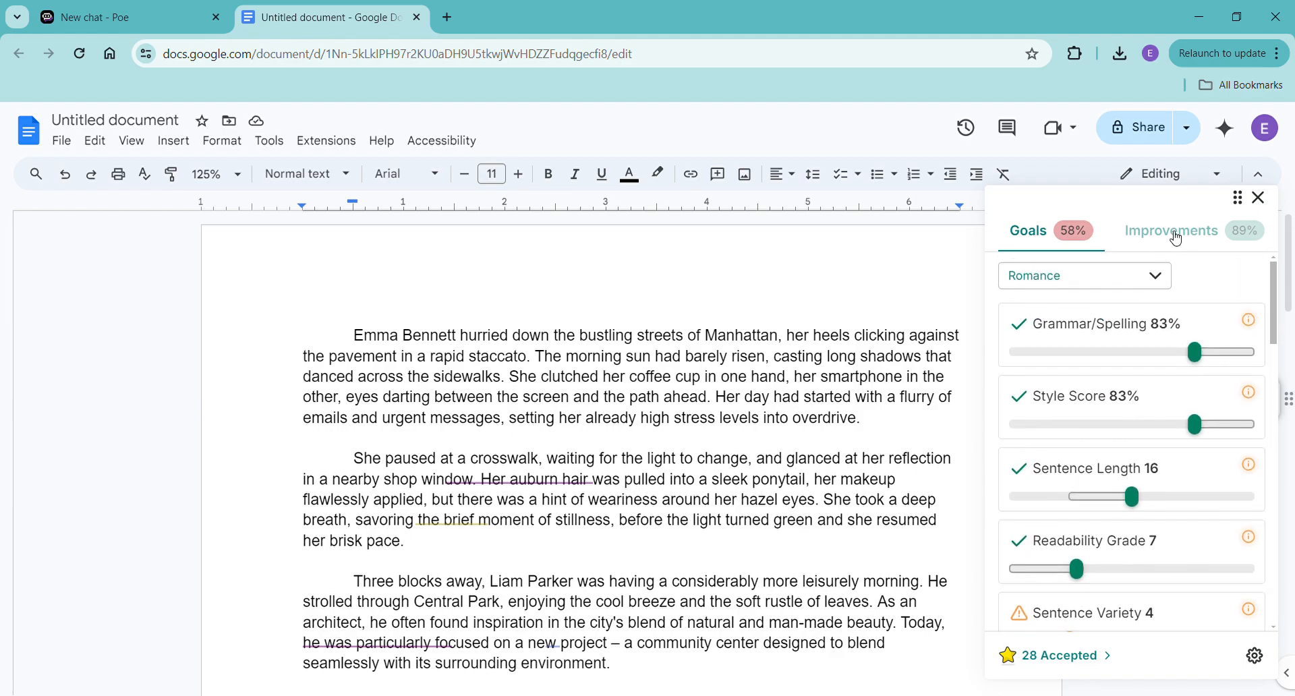
# Step: Get active-voice rephrases for the passive sentence about Emma's auburn hair ponytail
pyautogui.click(1171, 231)
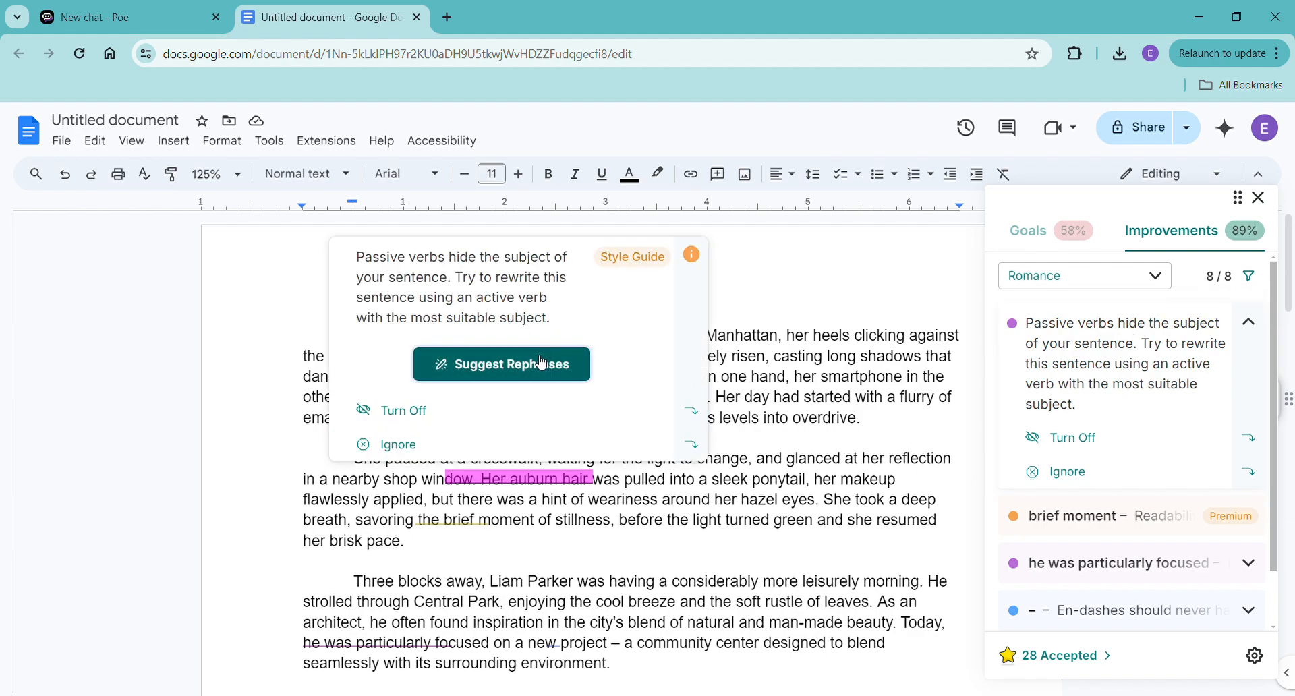
pyautogui.click(502, 365)
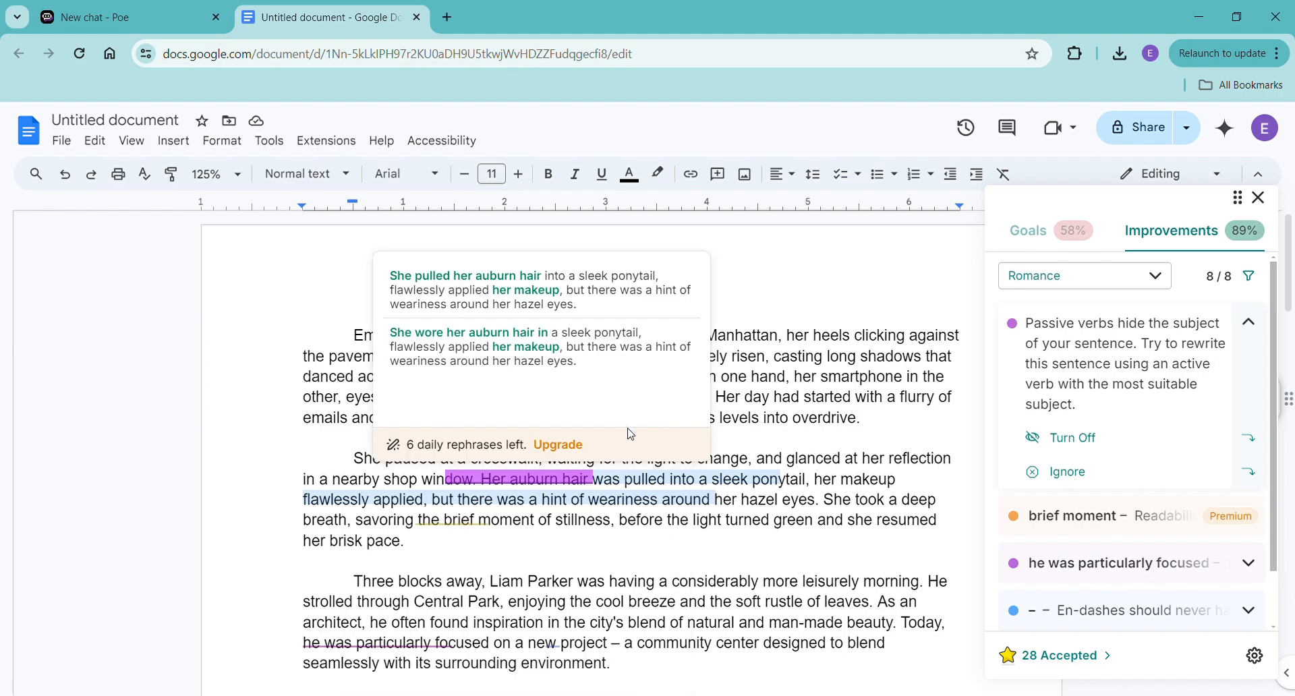
pyautogui.moveTo(550, 456)
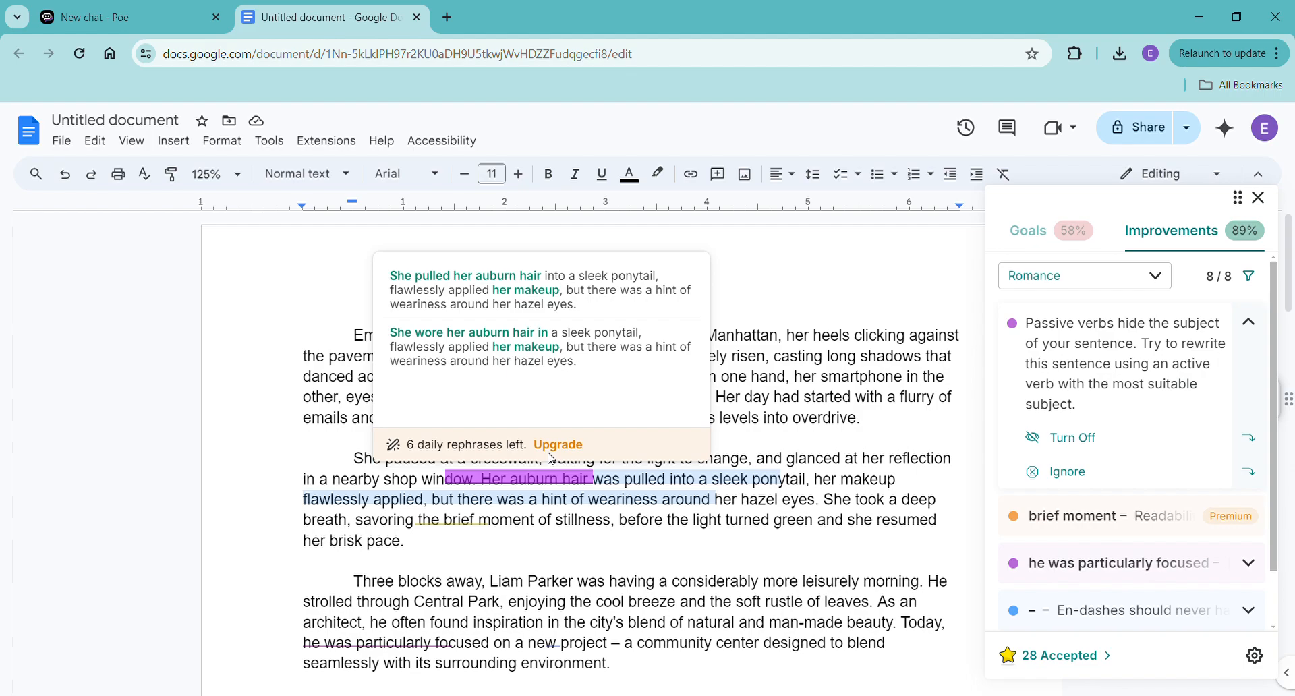
pyautogui.moveTo(557, 447)
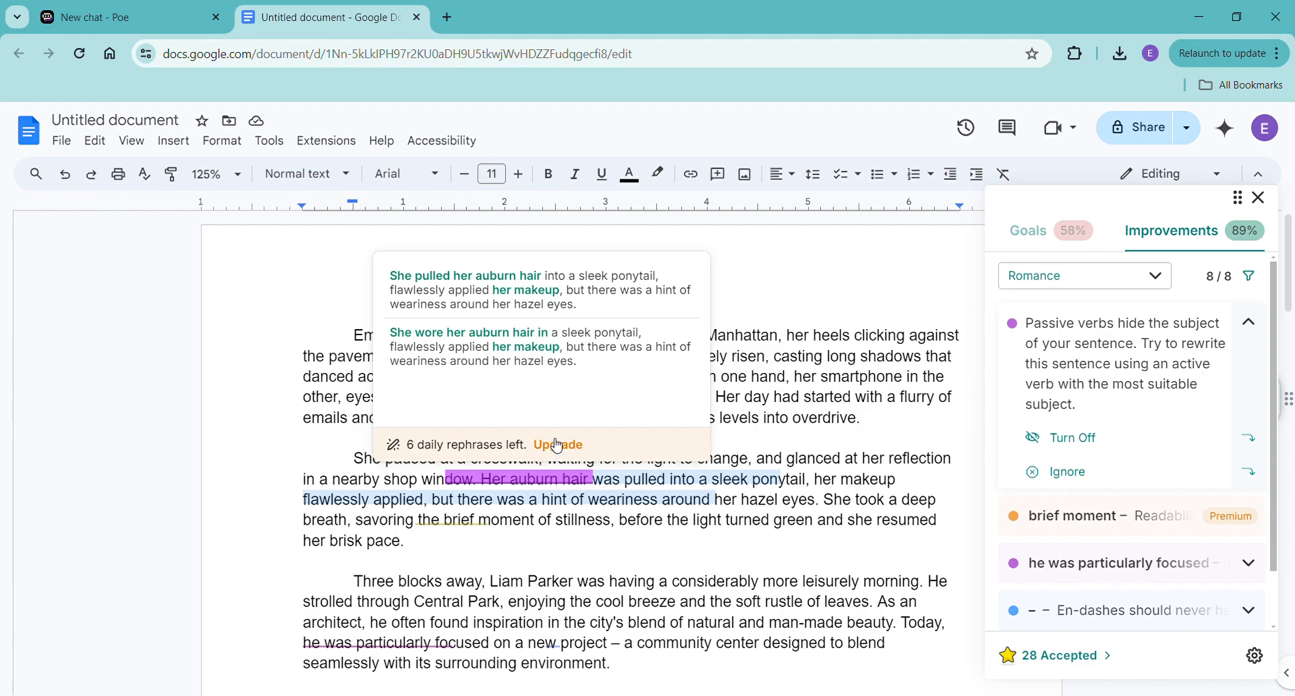
pyautogui.moveTo(621, 394)
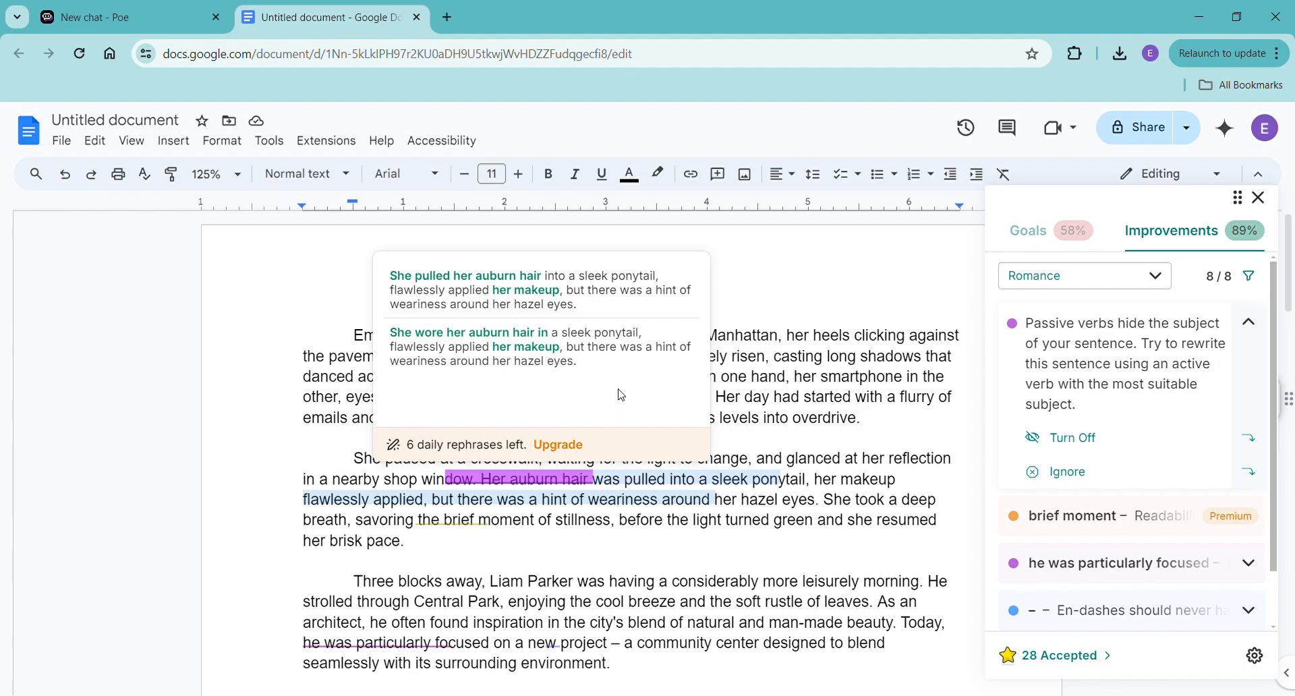
pyautogui.moveTo(594, 309)
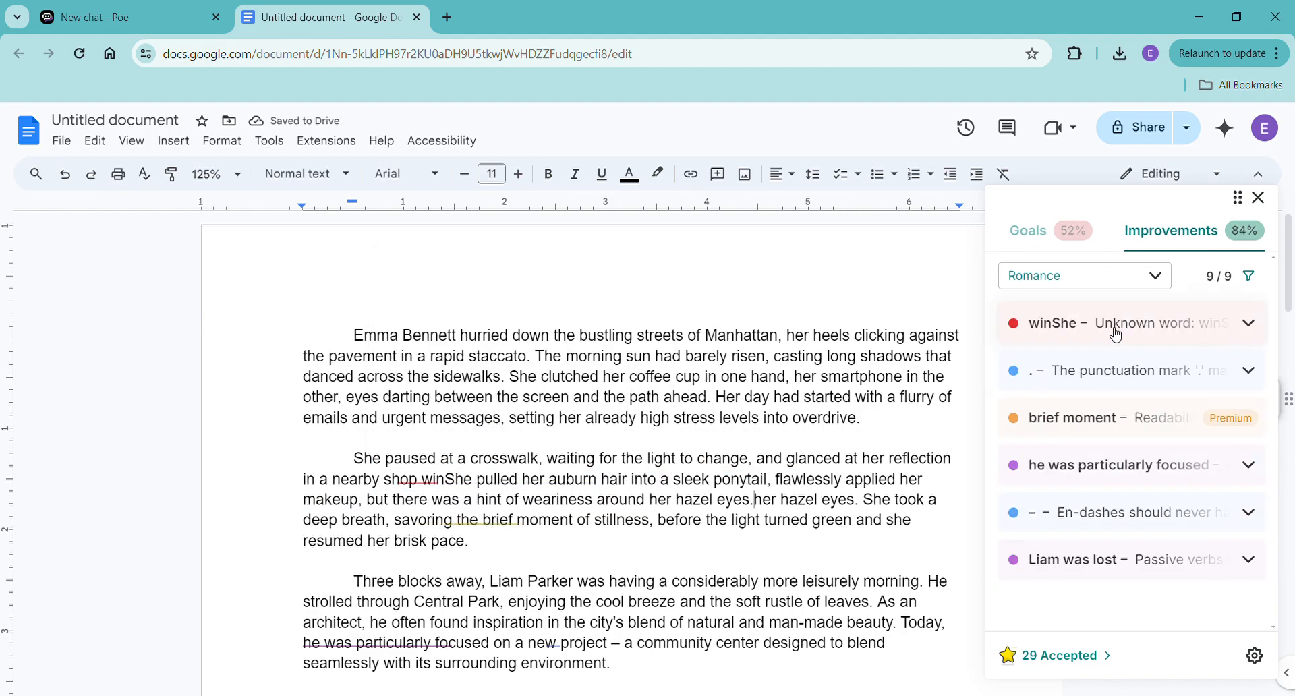
# Step: Correct the run-together 'winShe' to 'window. She' and check the 'brief moment' suggestion
pyautogui.click(1117, 322)
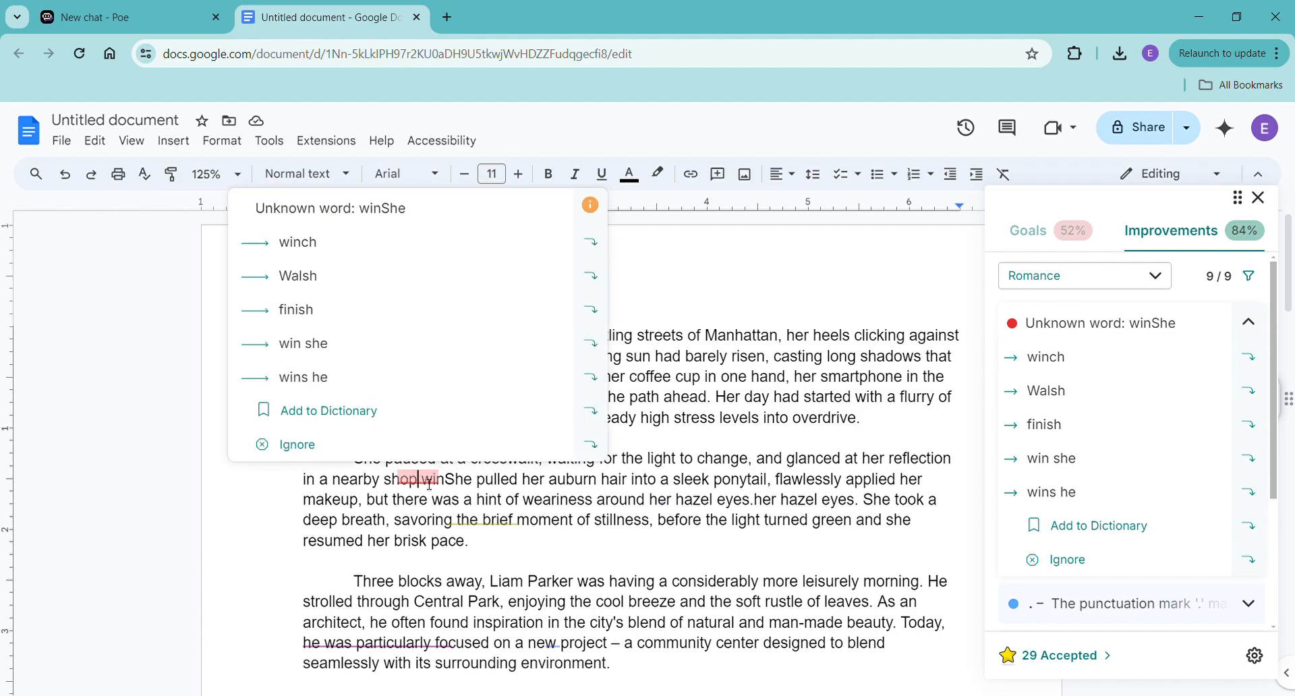
pyautogui.click(429, 479)
pyautogui.write('dow. ')
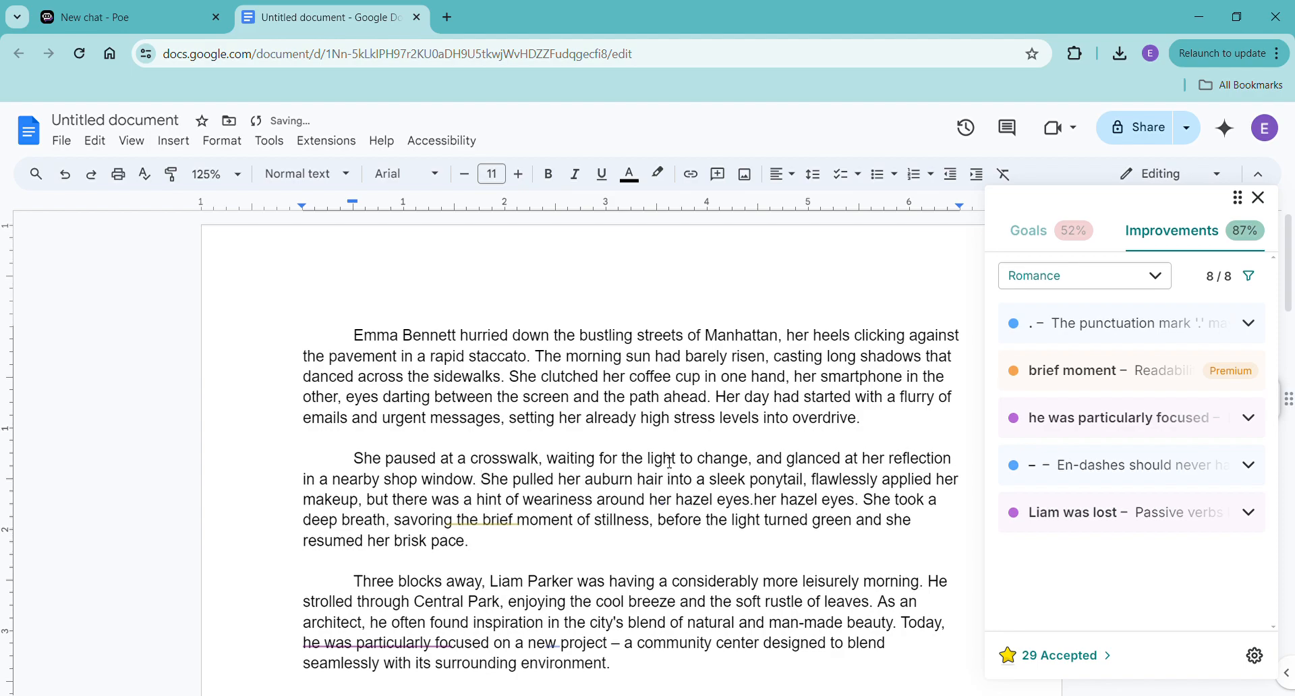
pyautogui.click(1122, 322)
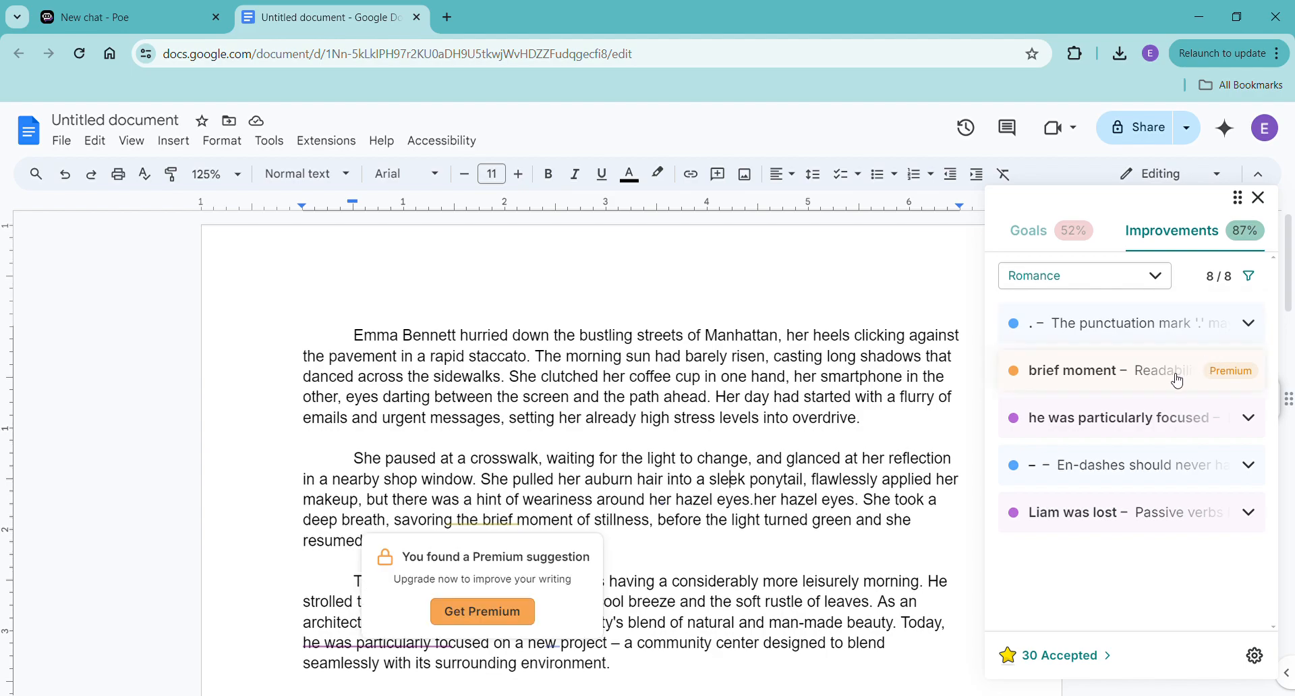
pyautogui.moveTo(1133, 421)
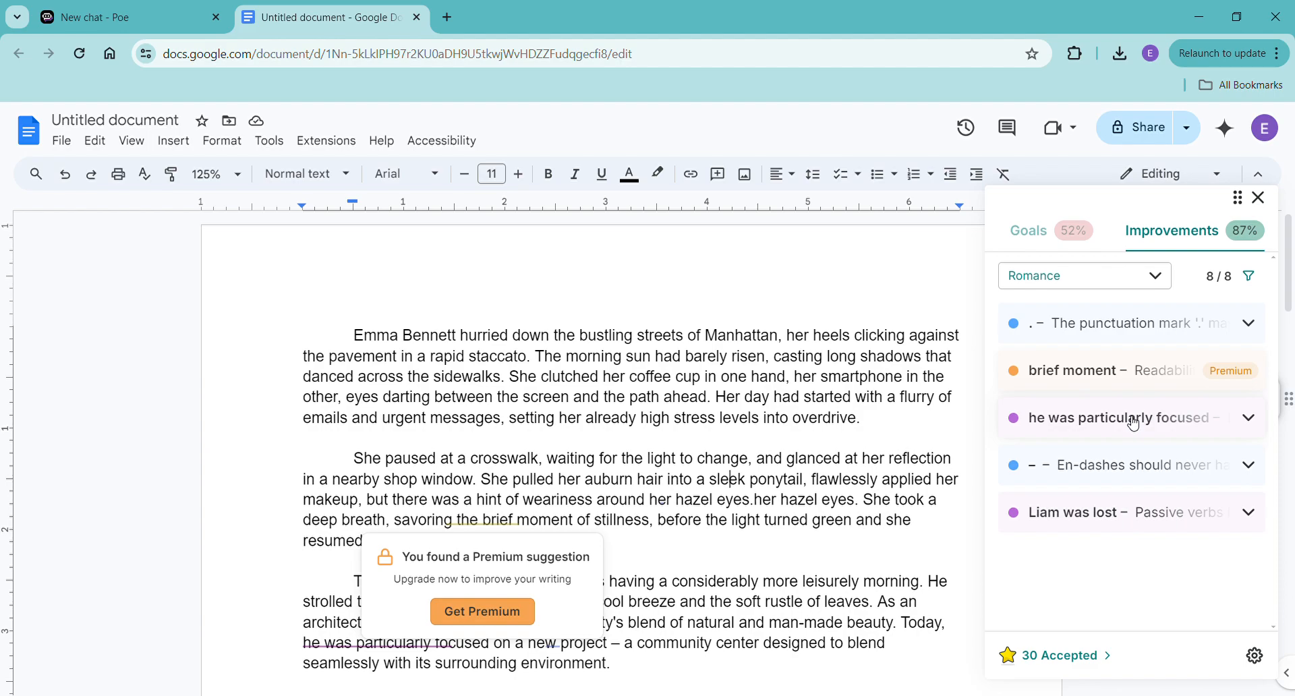
# Step: Make 'he was particularly focused' active, change the blend to 'natural and modern aesthetic', and request rewrites for 'Liam was lost'
pyautogui.click(1133, 417)
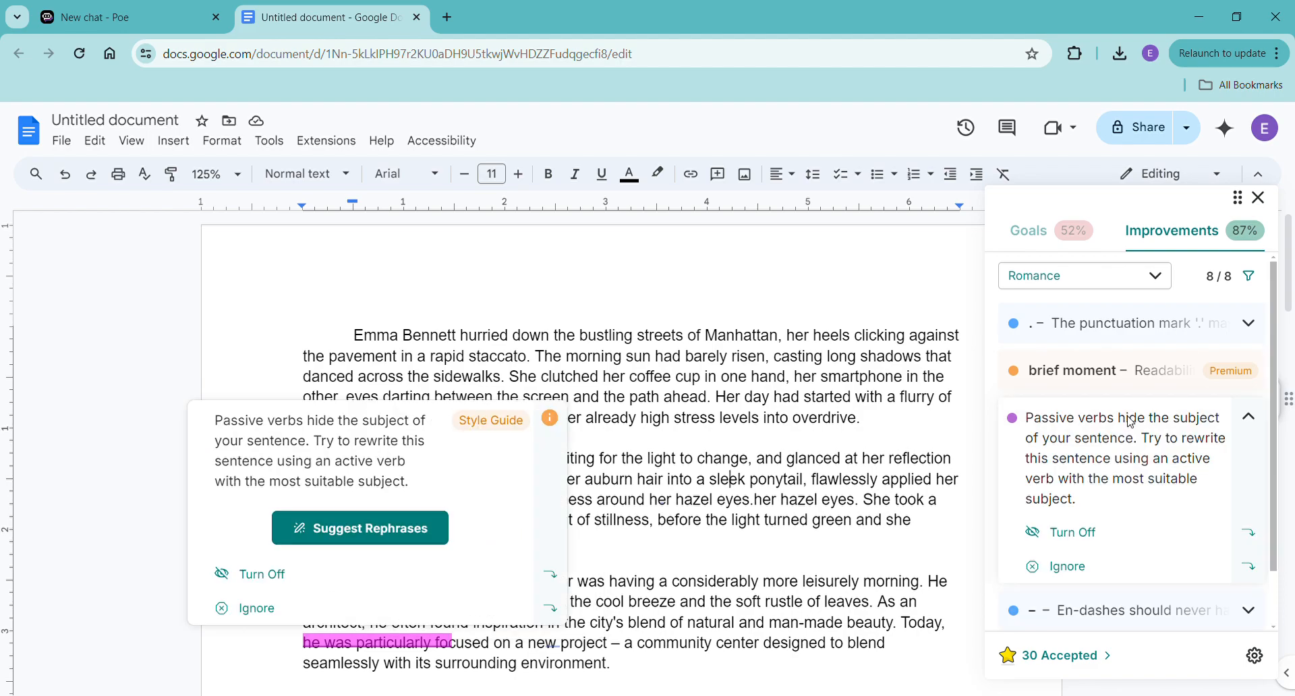
pyautogui.moveTo(332, 524)
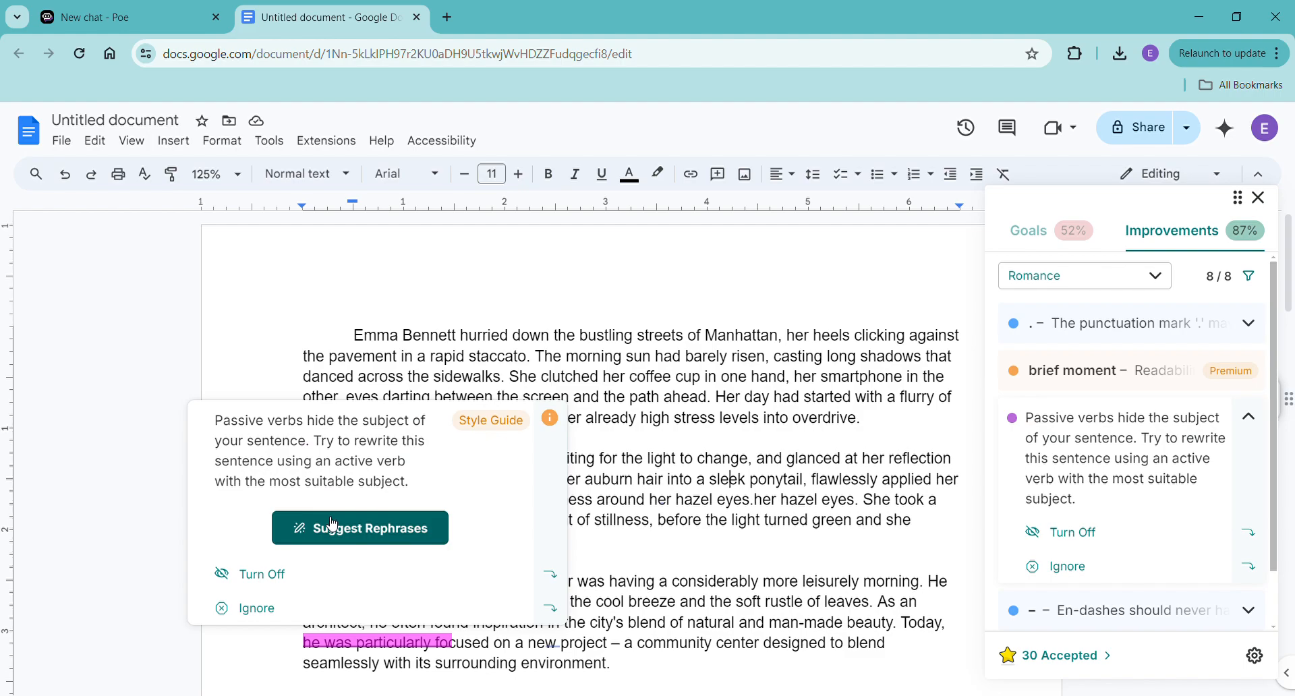
pyautogui.click(359, 528)
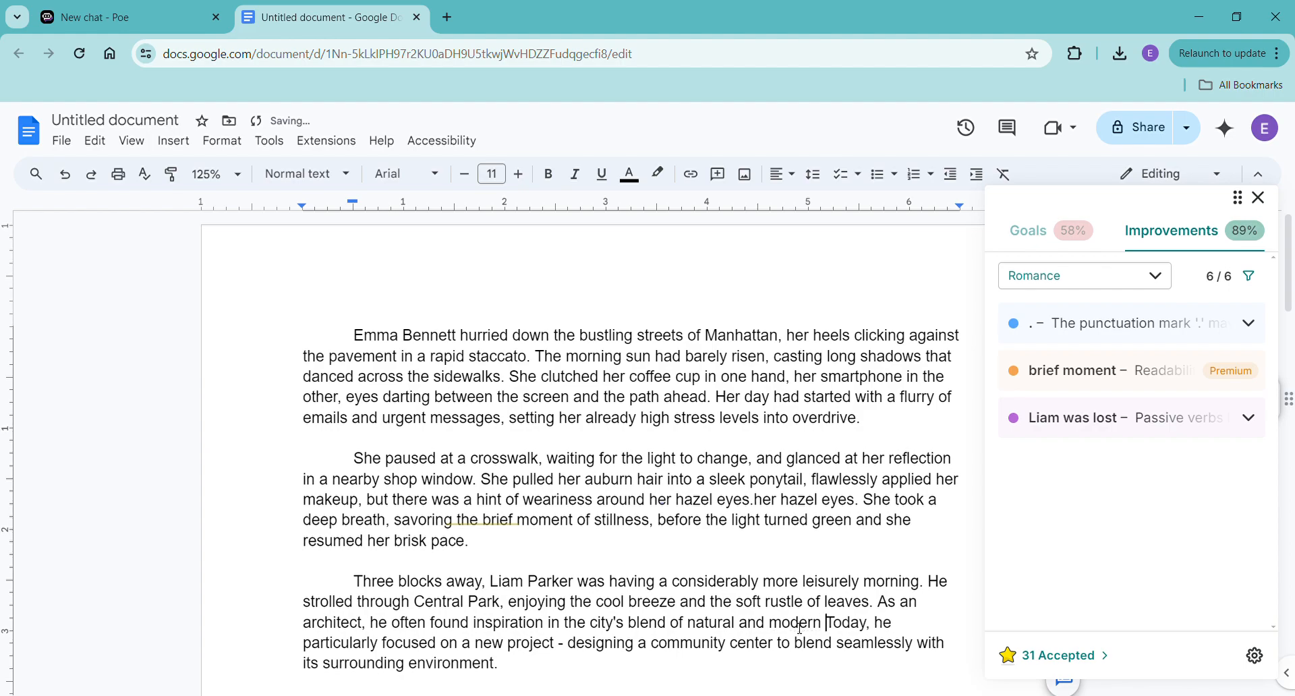
pyautogui.write('aesthetic. Today,')
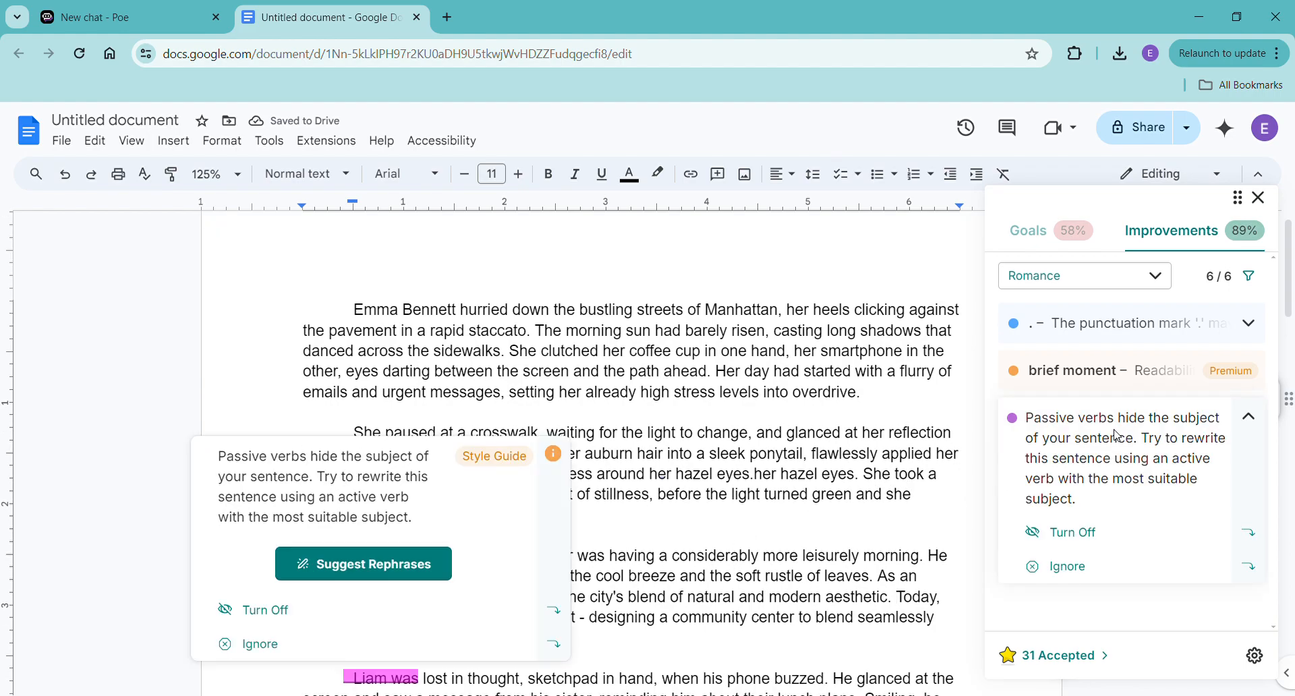
pyautogui.click(363, 564)
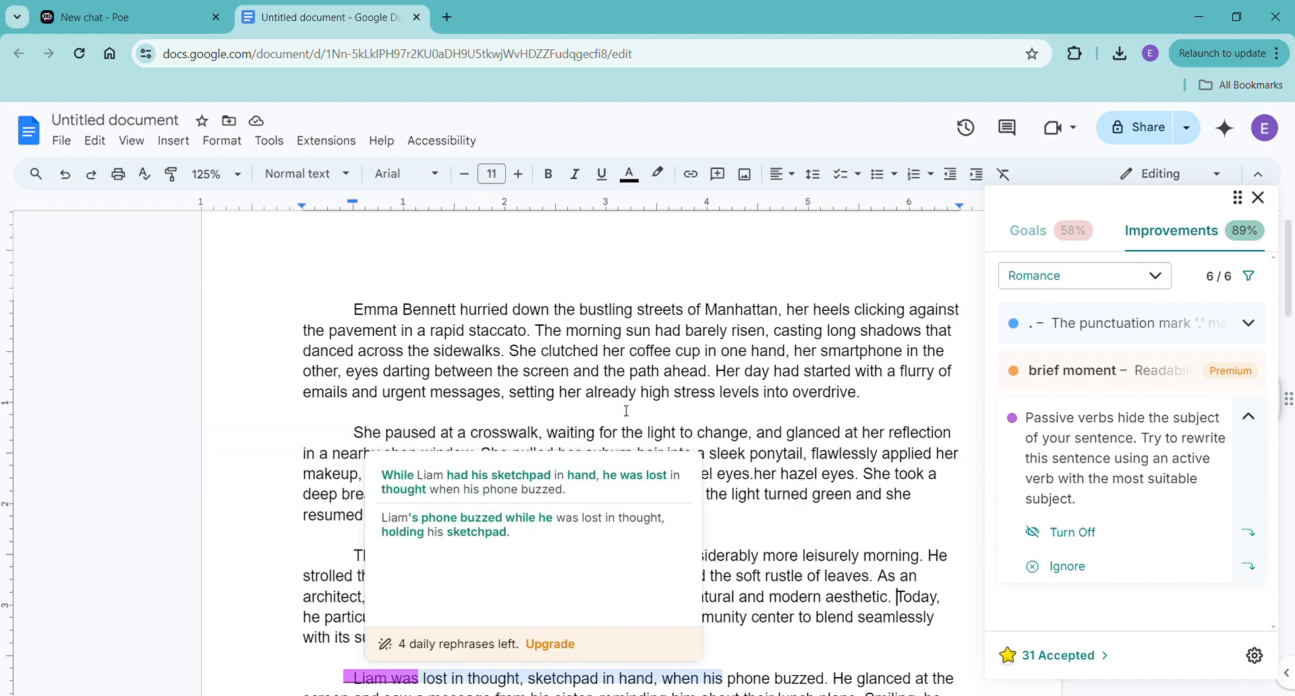
pyautogui.moveTo(624, 544)
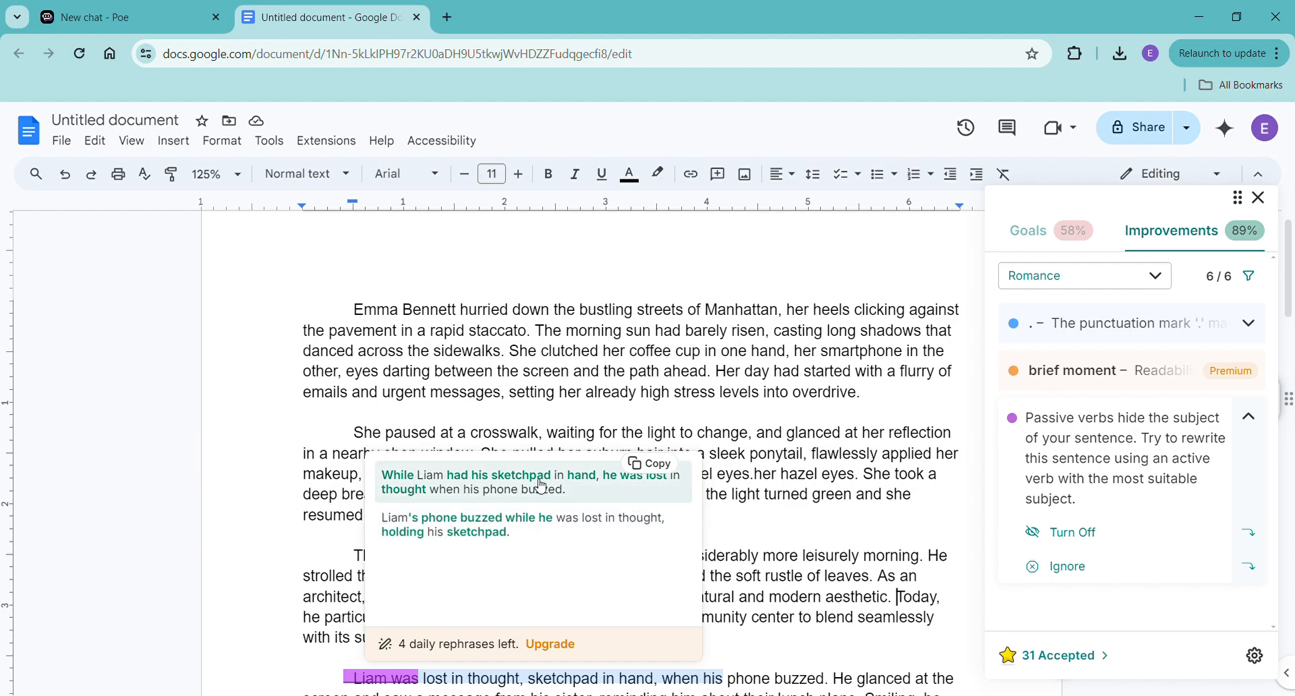
pyautogui.moveTo(588, 492)
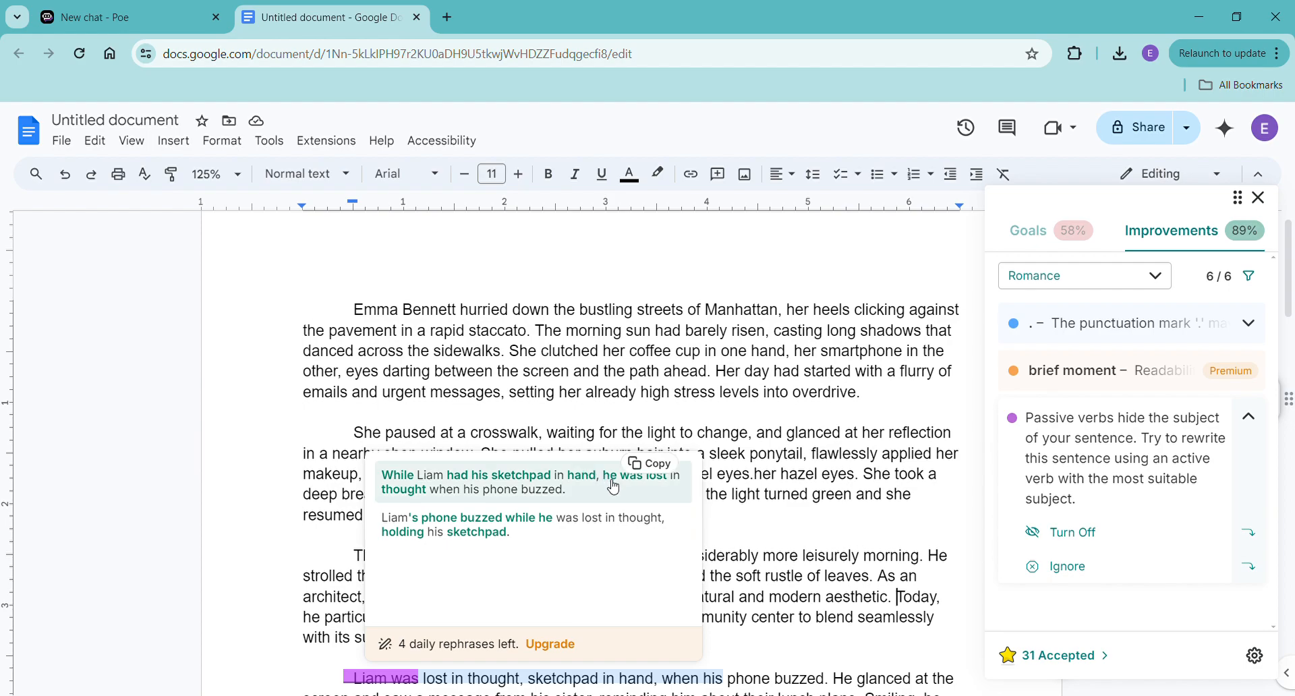
pyautogui.scroll(-3)
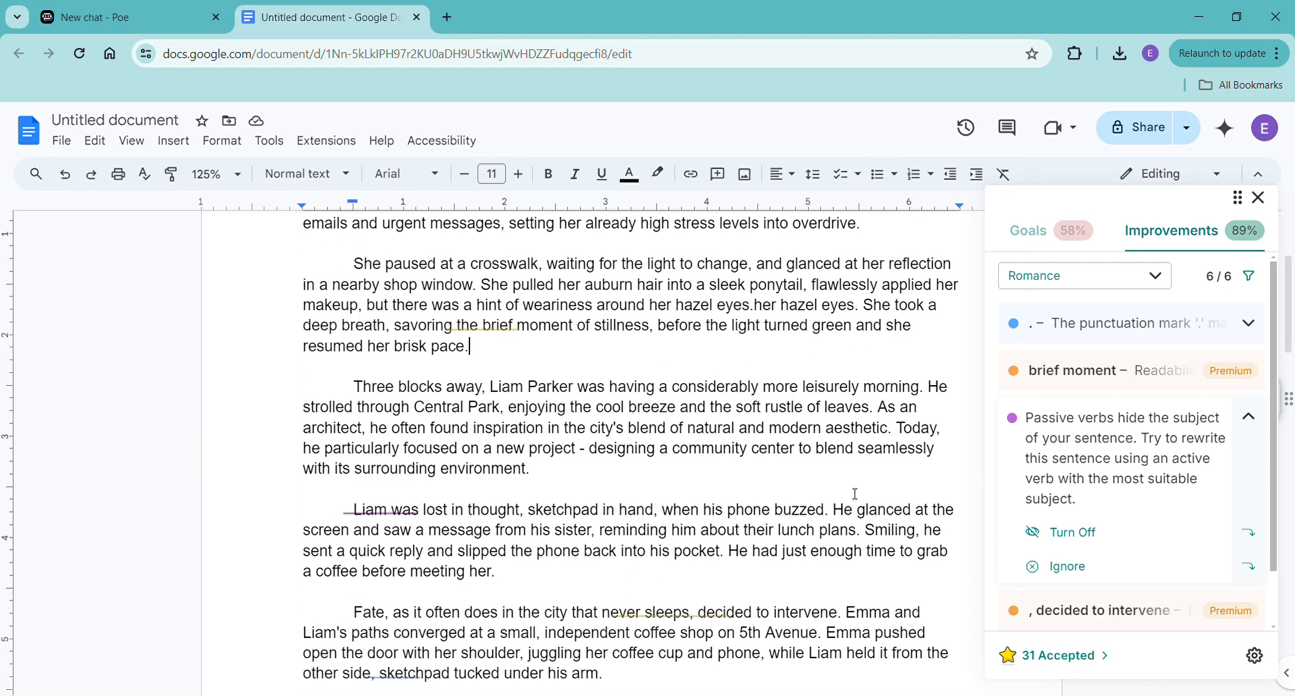
# Step: Ignore the Liam passive flag, fix stray punctuation so it reads 'a sketchpad tucked under his arm', and select the duplicate 'her hazel eyes'
pyautogui.click(1114, 457)
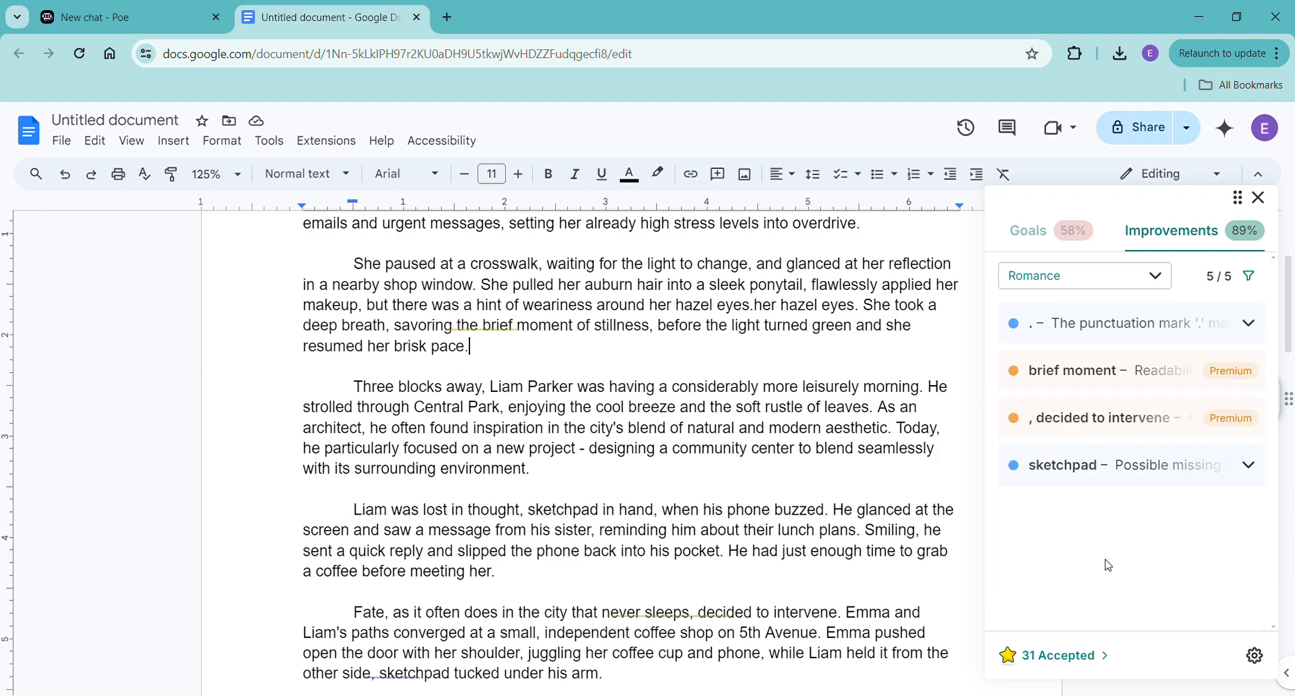
pyautogui.moveTo(1106, 467)
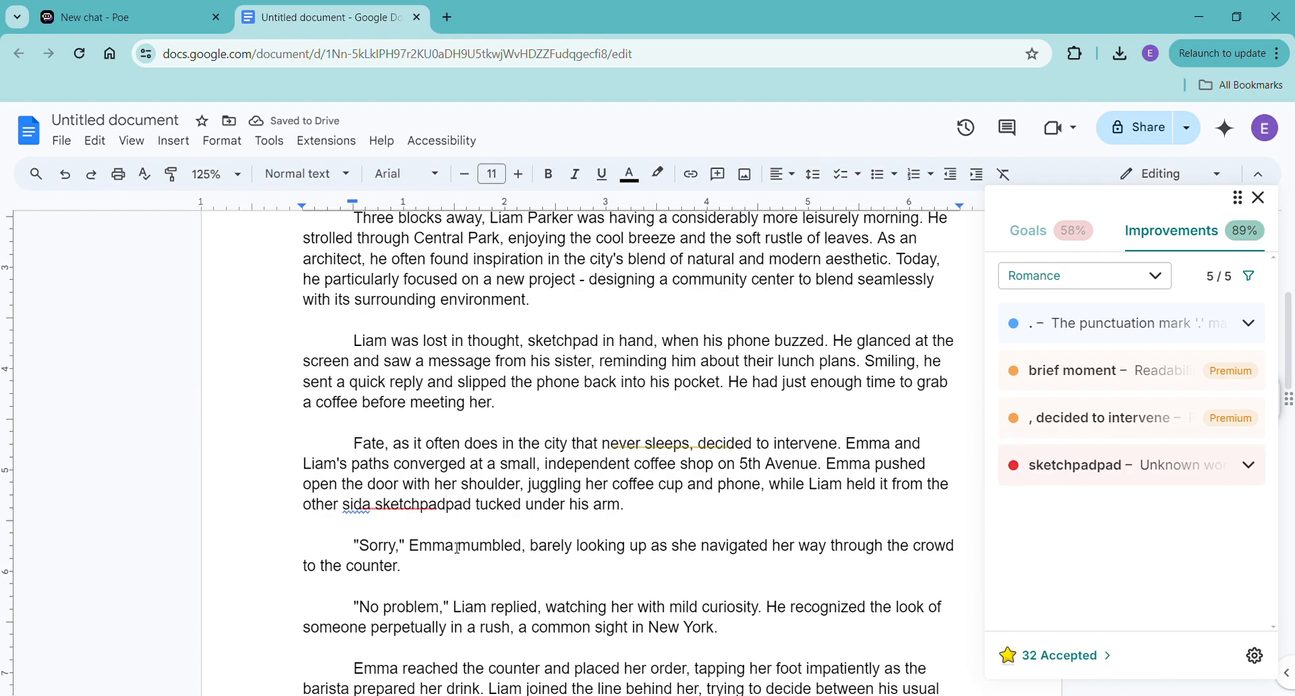
pyautogui.moveTo(872, 509)
pyautogui.write('e, ')
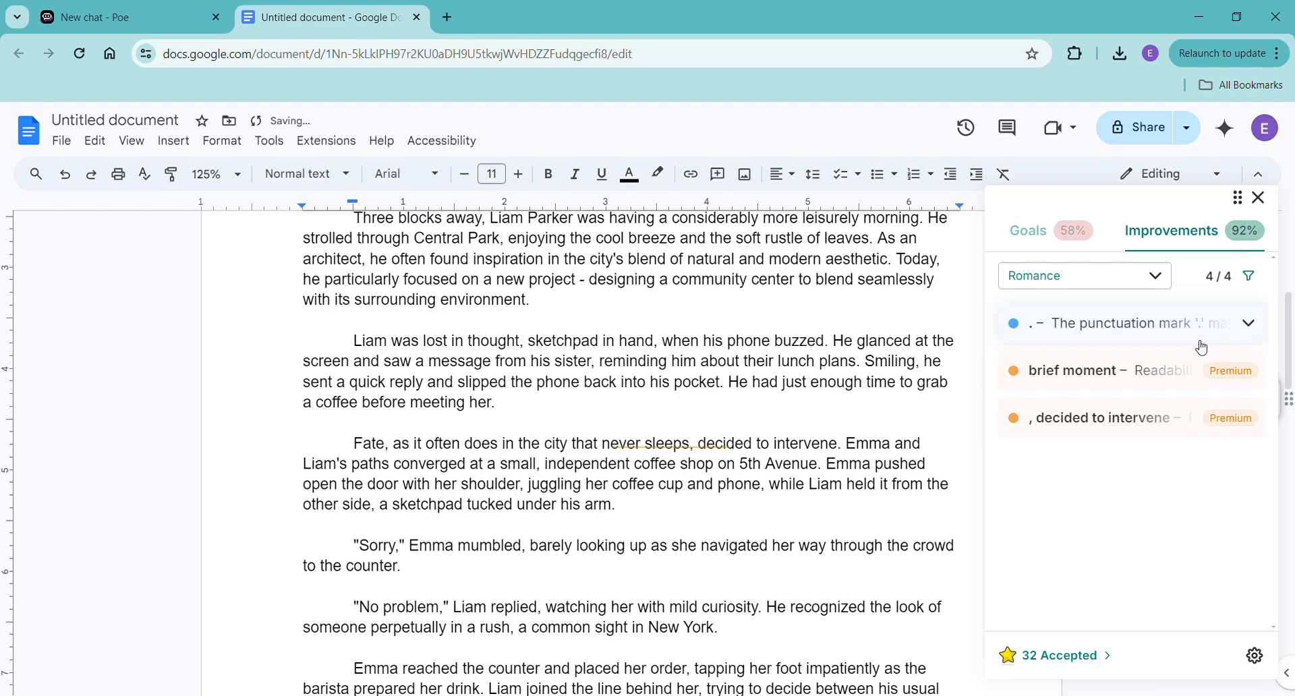
pyautogui.click(1130, 323)
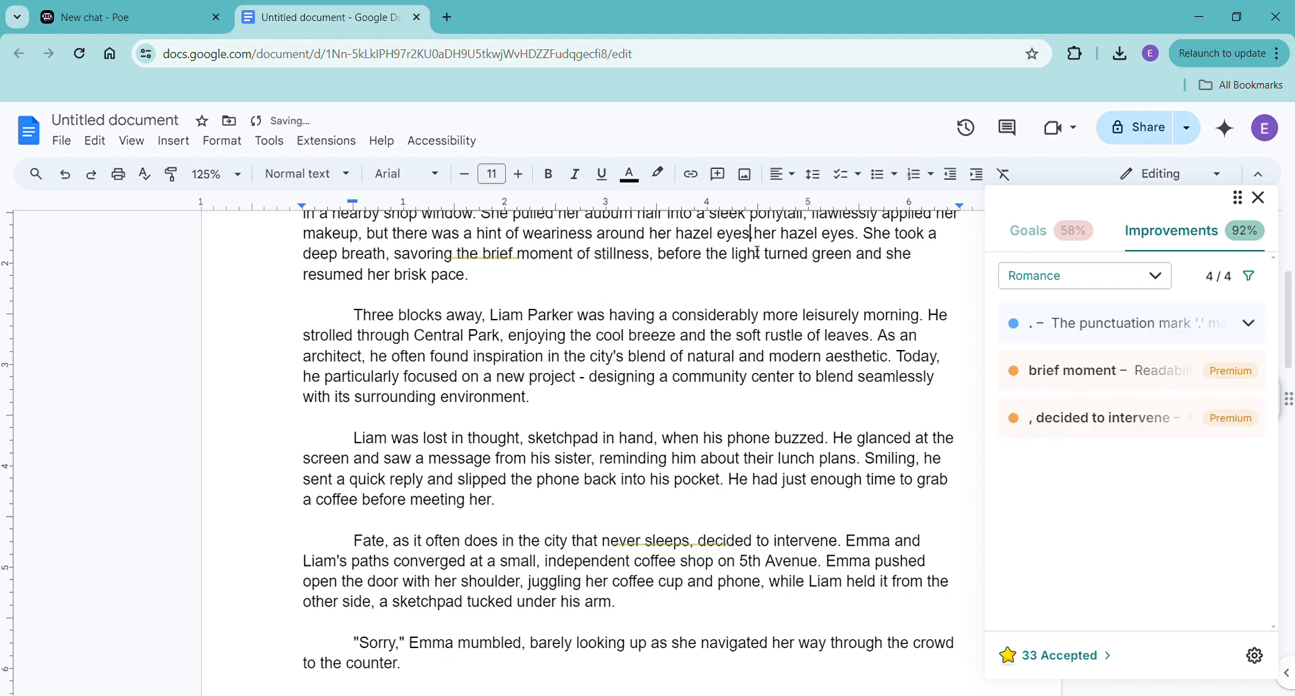
pyautogui.click(1130, 322)
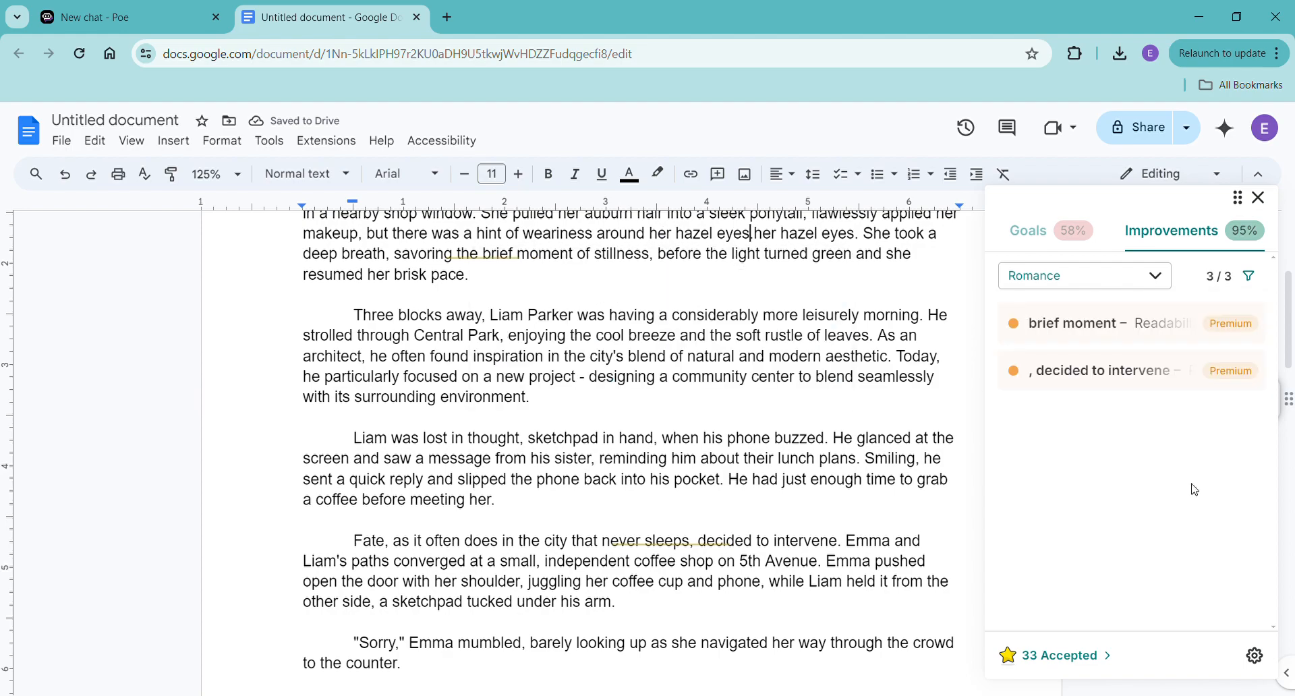
pyautogui.moveTo(1044, 241)
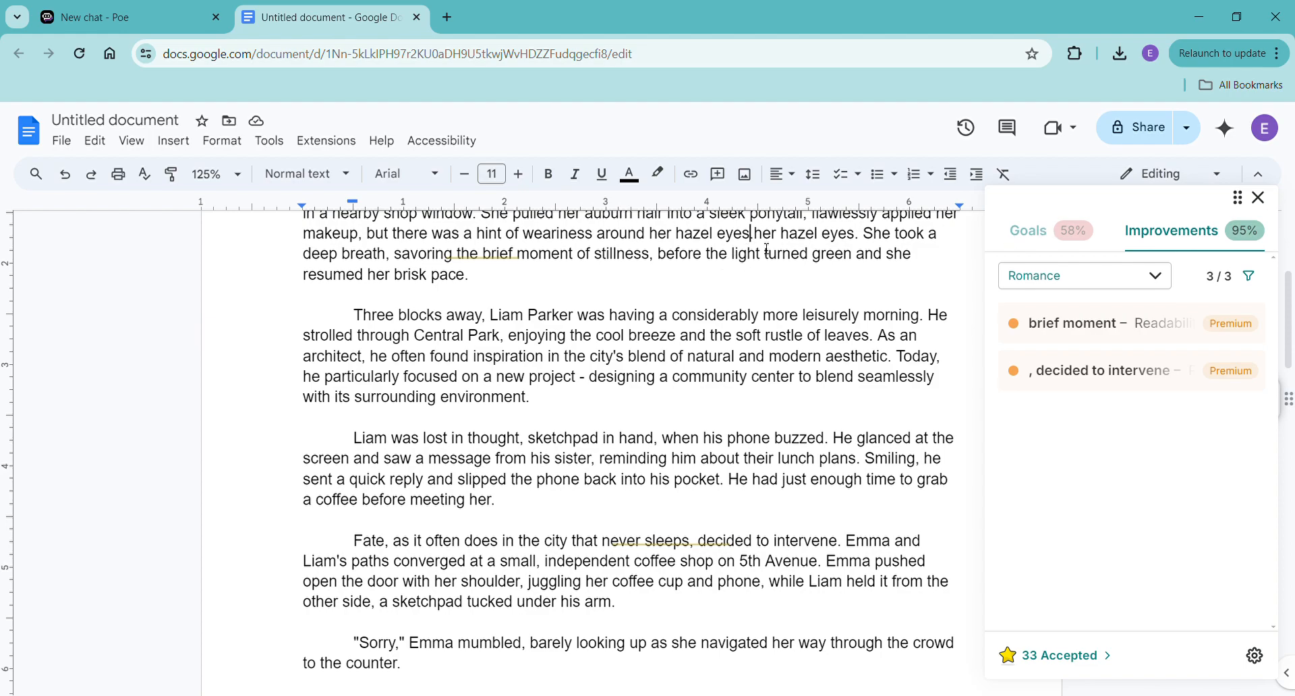
pyautogui.moveTo(753, 234); pyautogui.dragTo(857, 234)
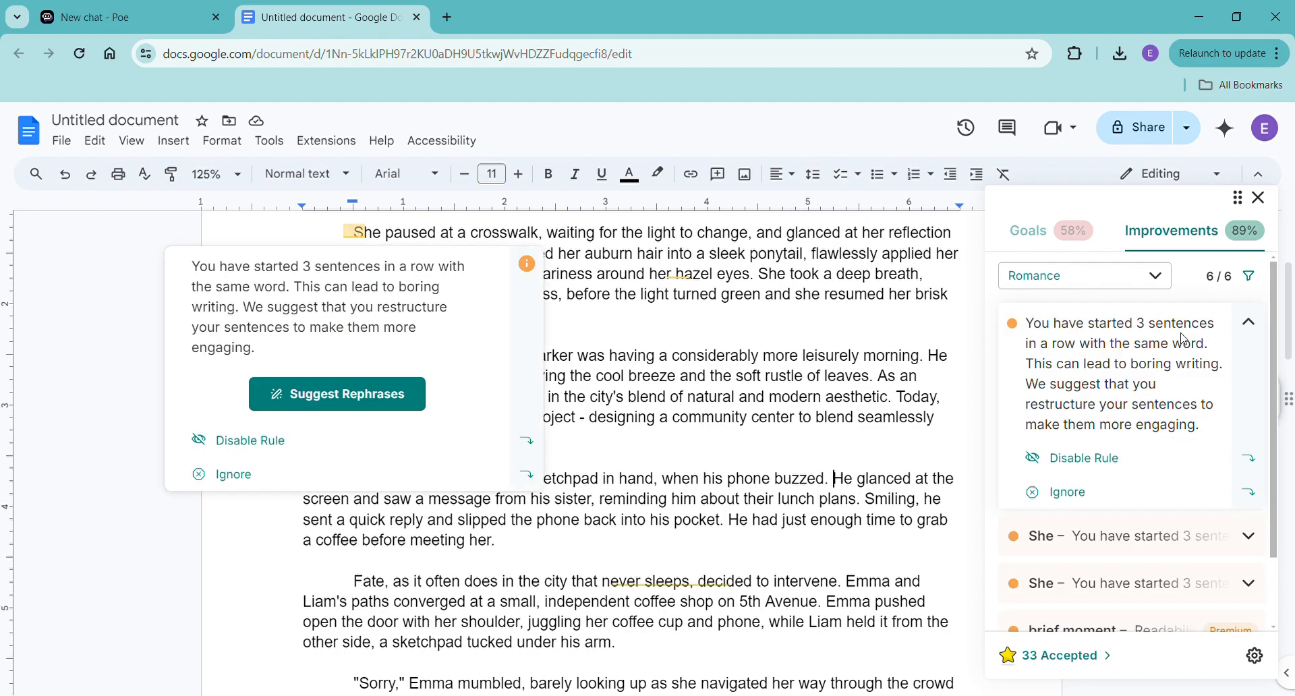
pyautogui.moveTo(1102, 428)
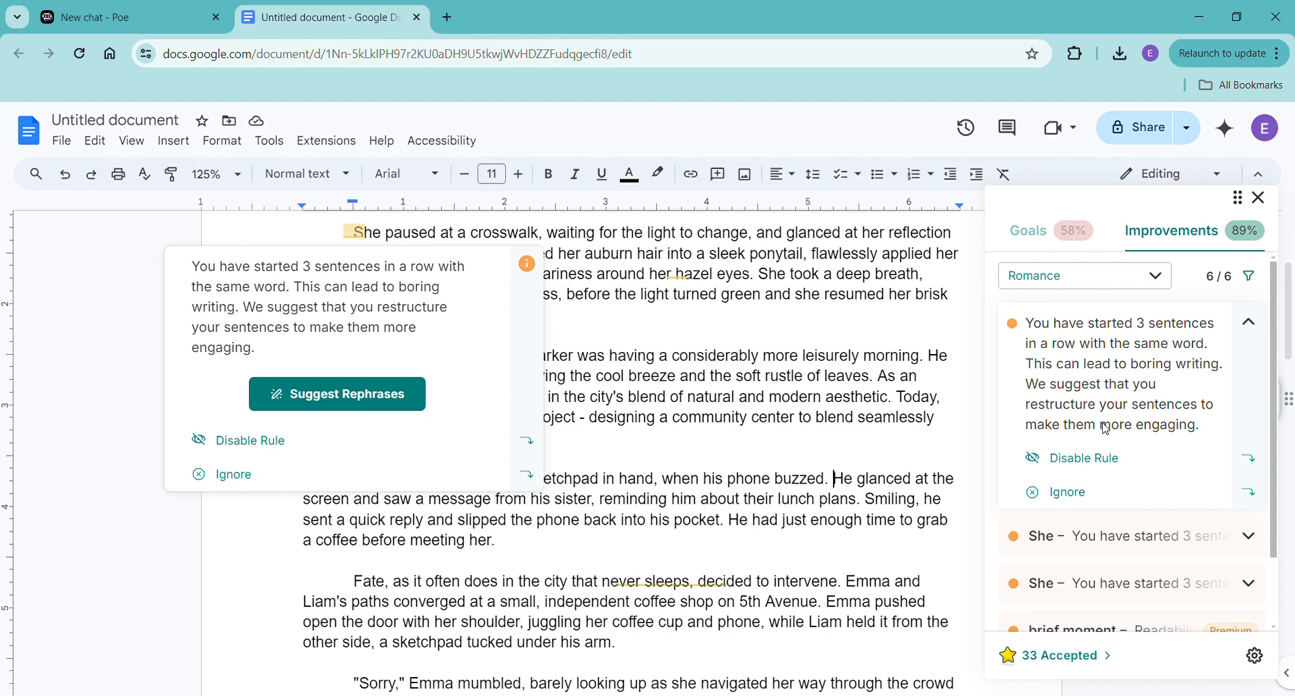
# Step: Request rewrites for the repeated 'She' starts and remove the duplicate letters after 'window' in the crosswalk paragraph
pyautogui.scroll(-3)
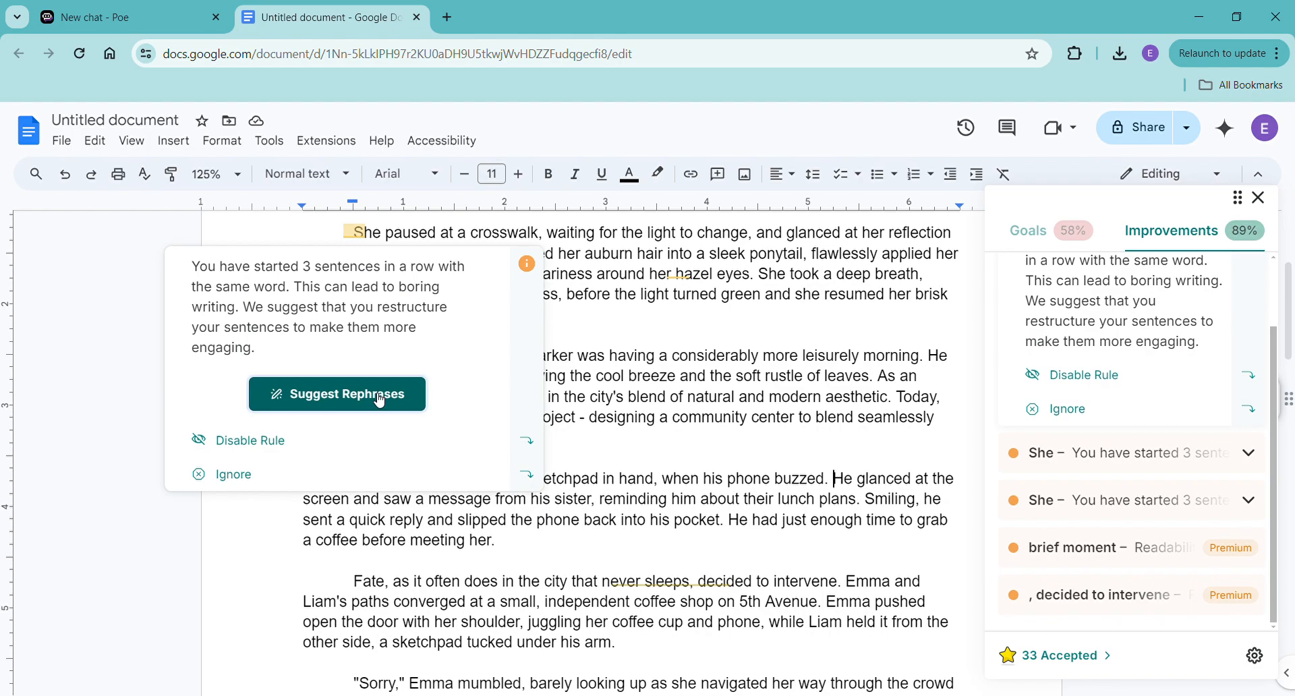
pyautogui.click(338, 394)
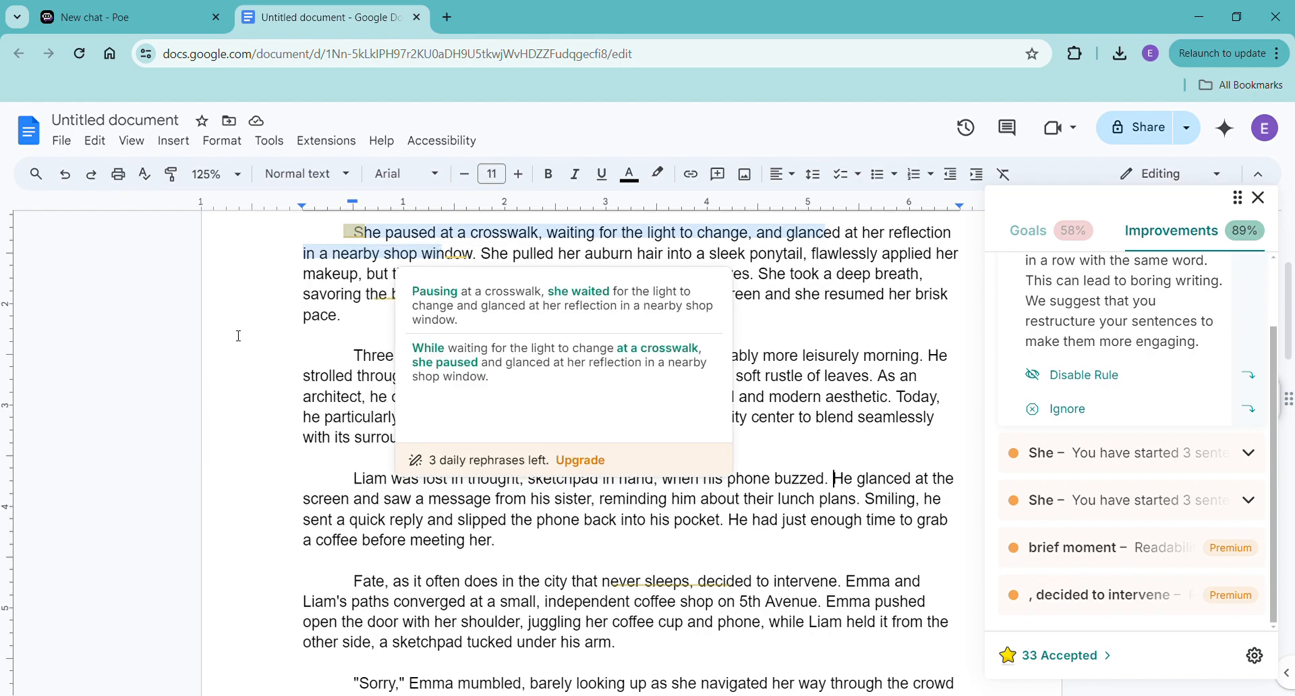
pyautogui.moveTo(564, 368)
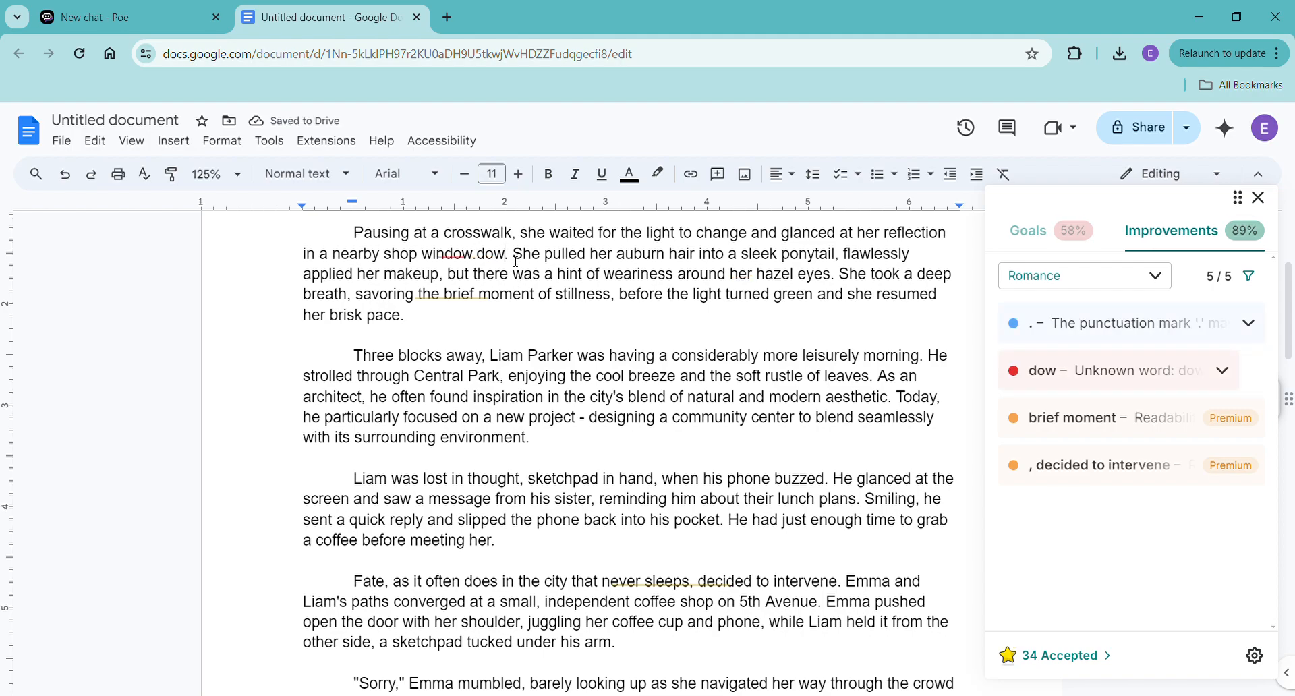
pyautogui.click(1223, 369)
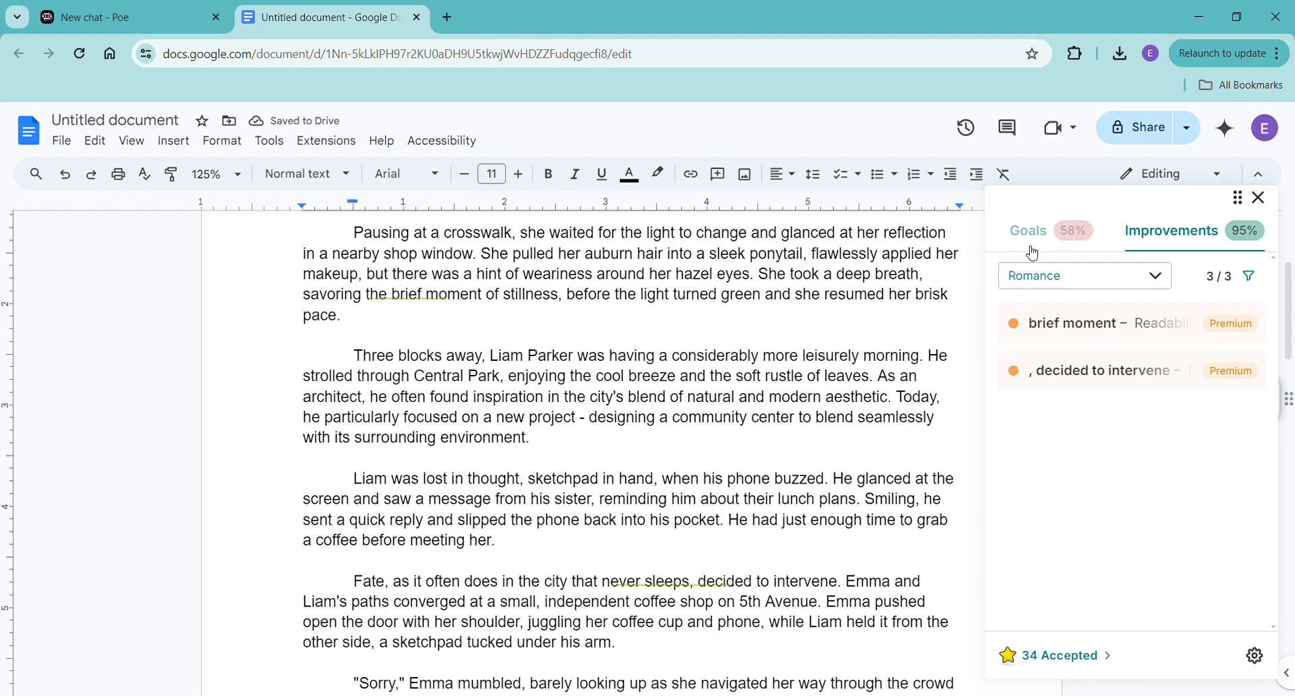
# Step: Review the writing goals report and read the explanation of the -ing Starts goal
pyautogui.click(1028, 230)
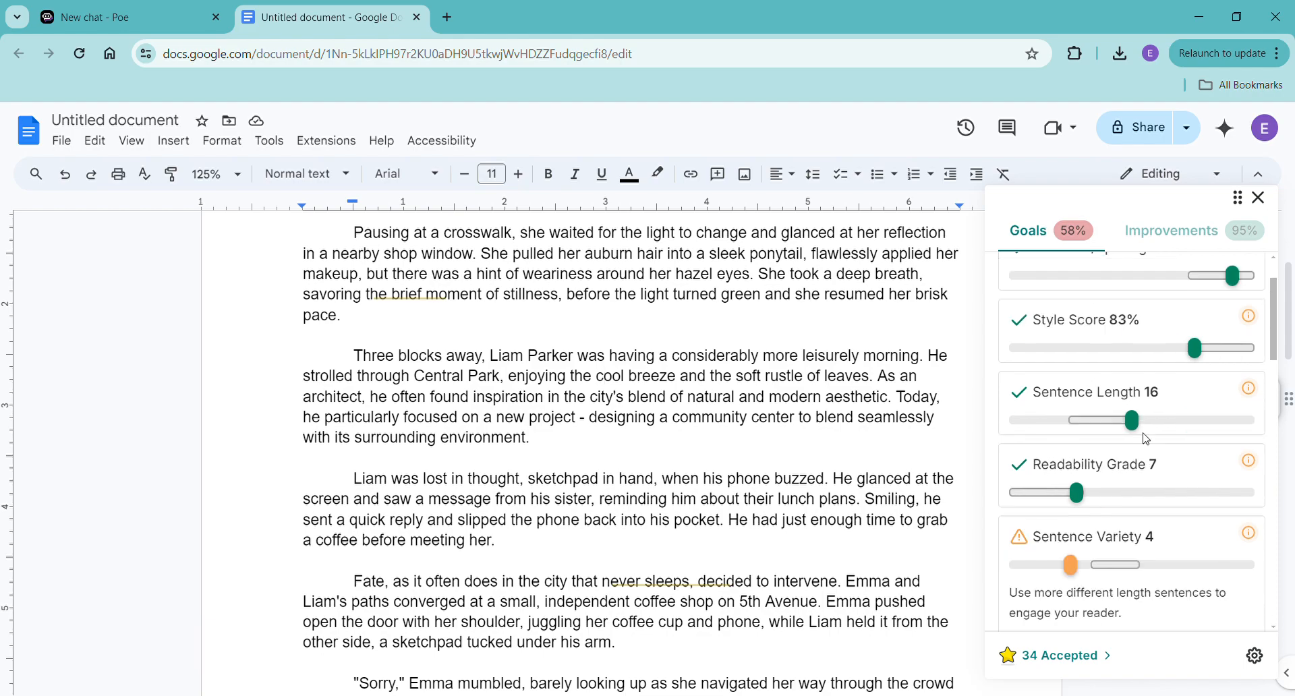
pyautogui.scroll(-3)
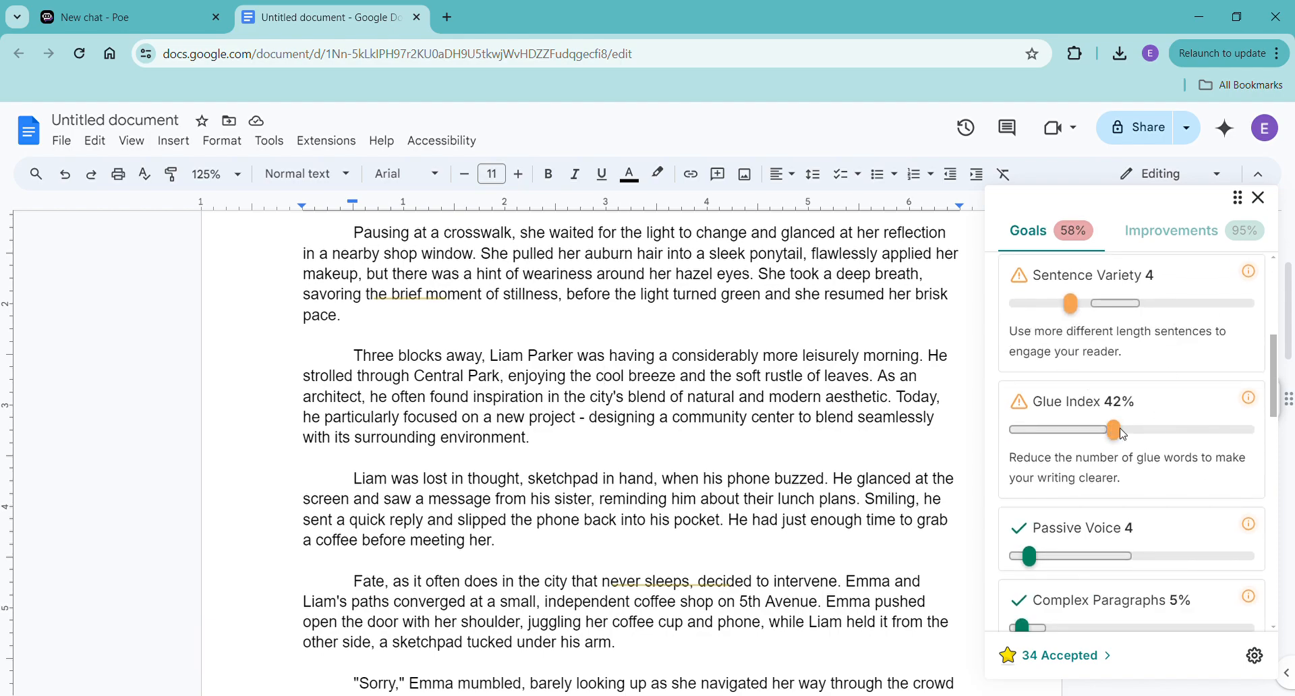
pyautogui.scroll(-3)
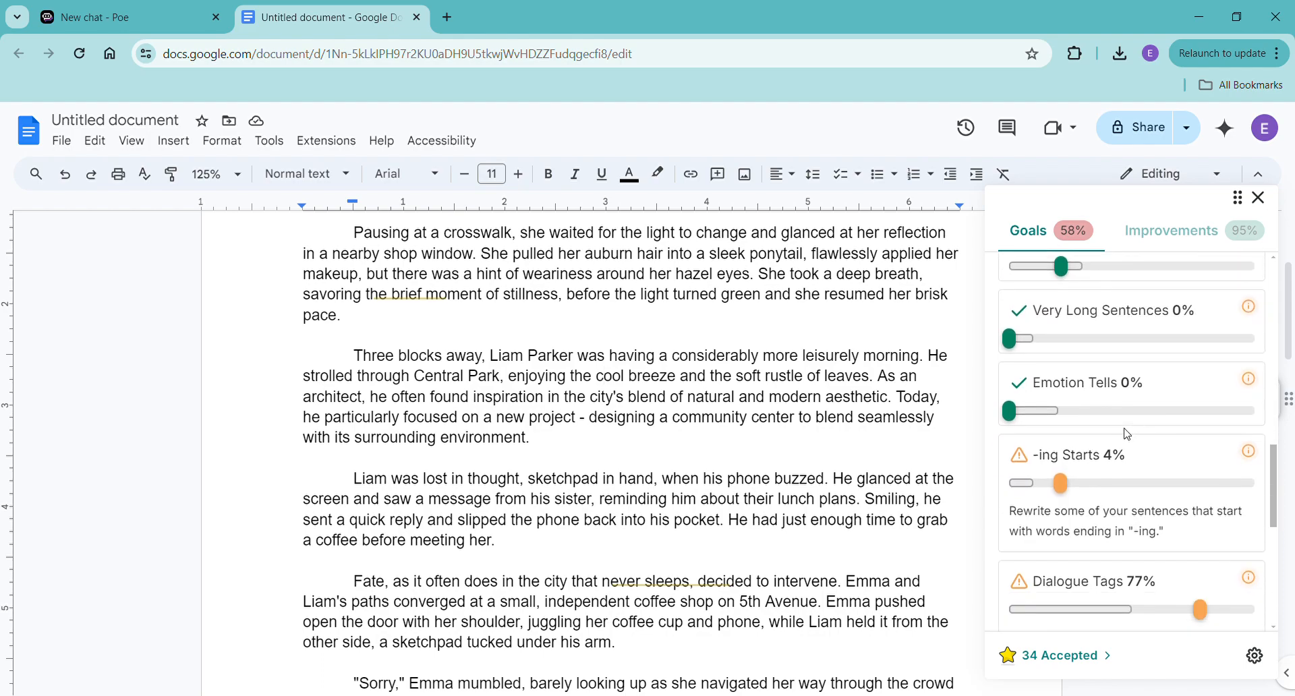
pyautogui.scroll(-3)
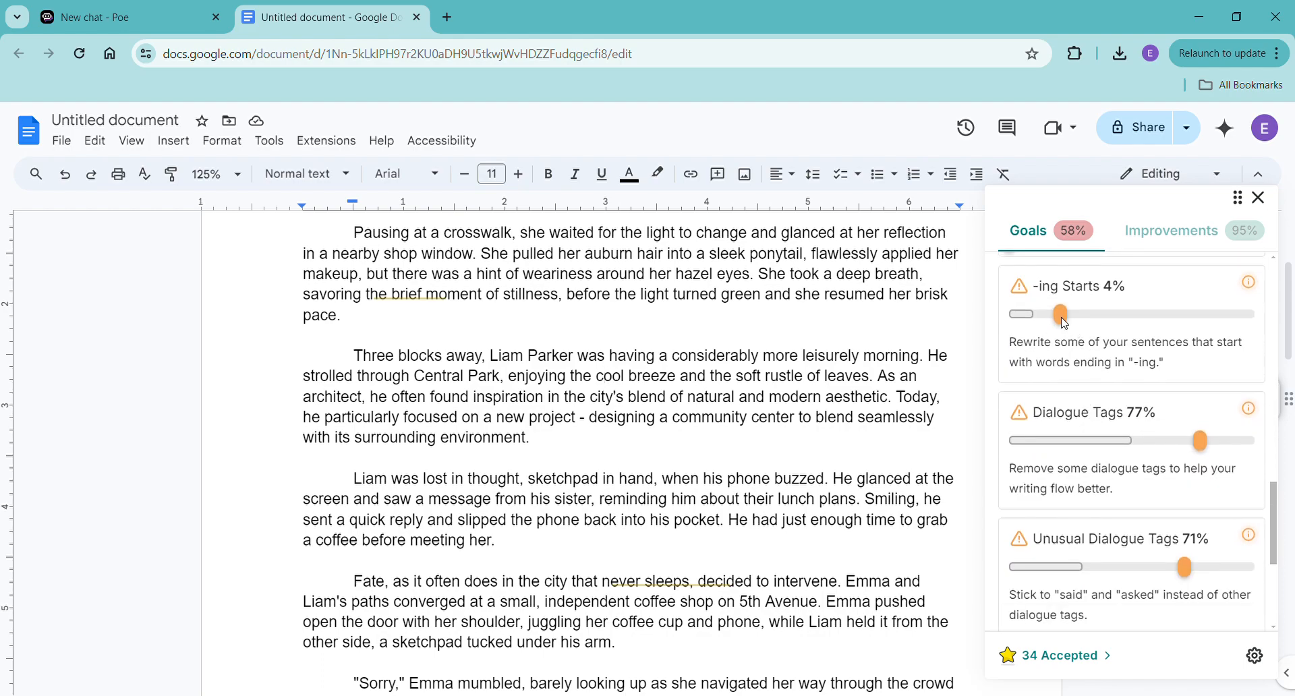
pyautogui.click(1247, 281)
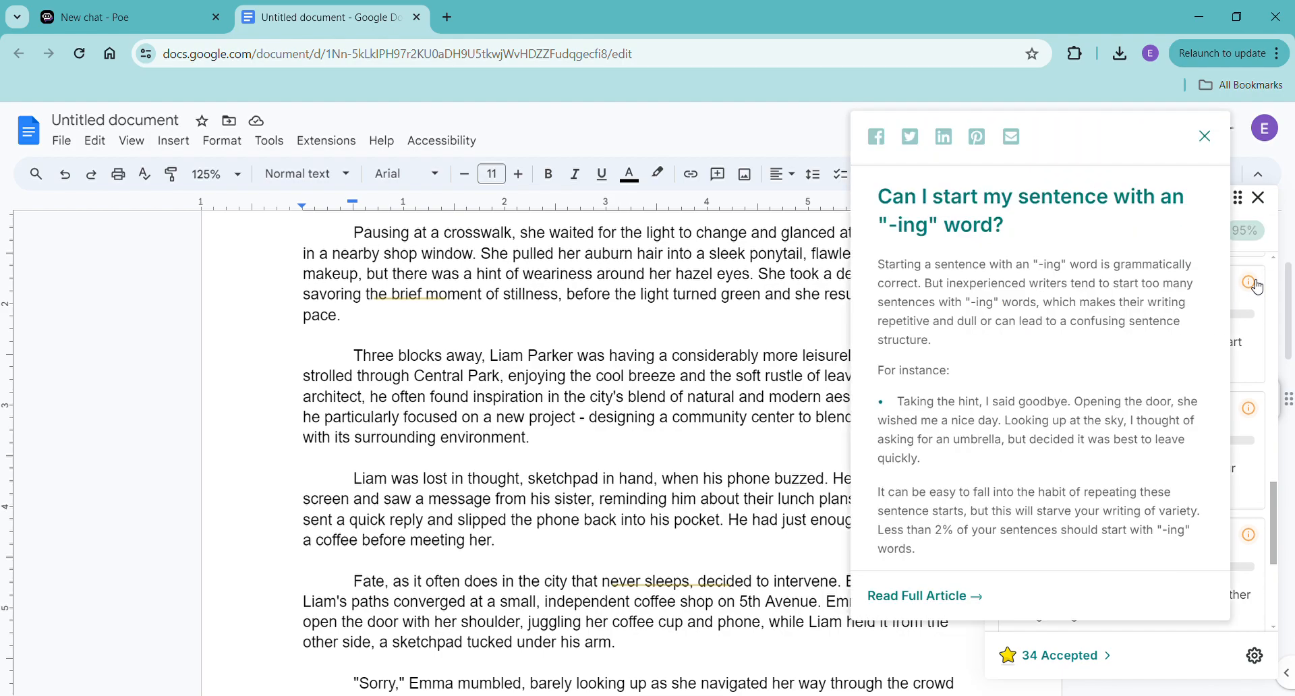
pyautogui.scroll(-3)
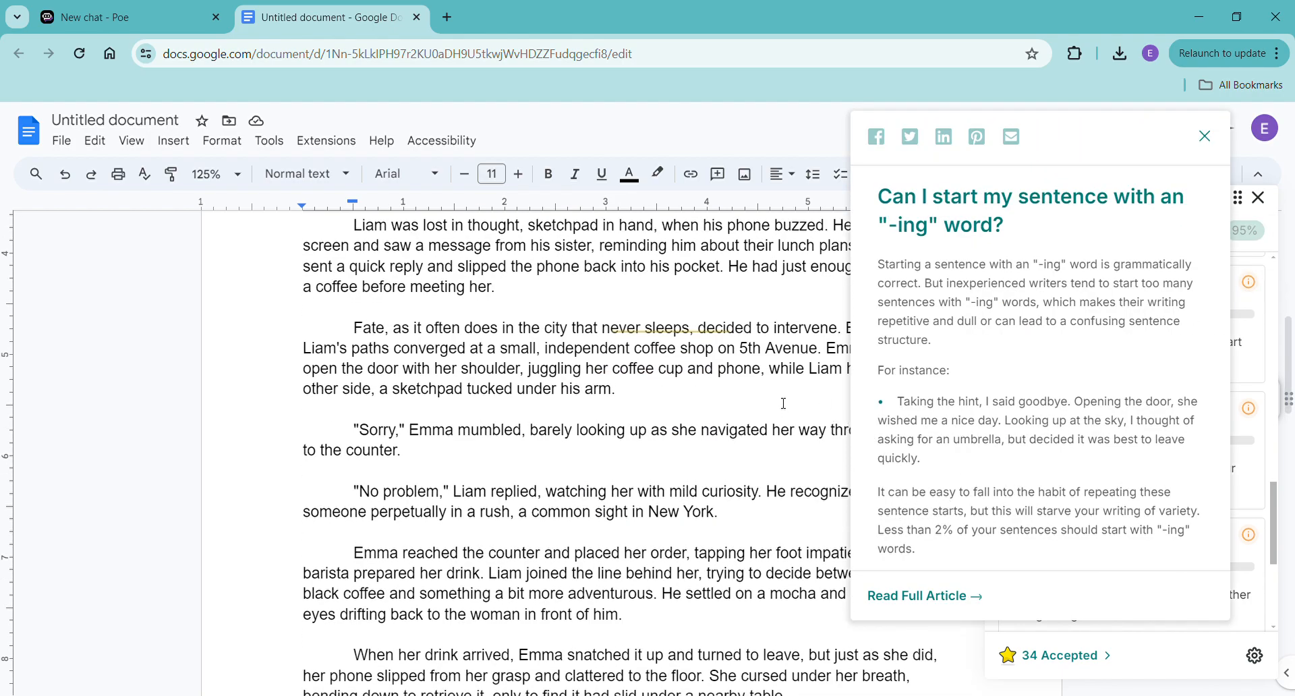
pyautogui.moveTo(857, 394)
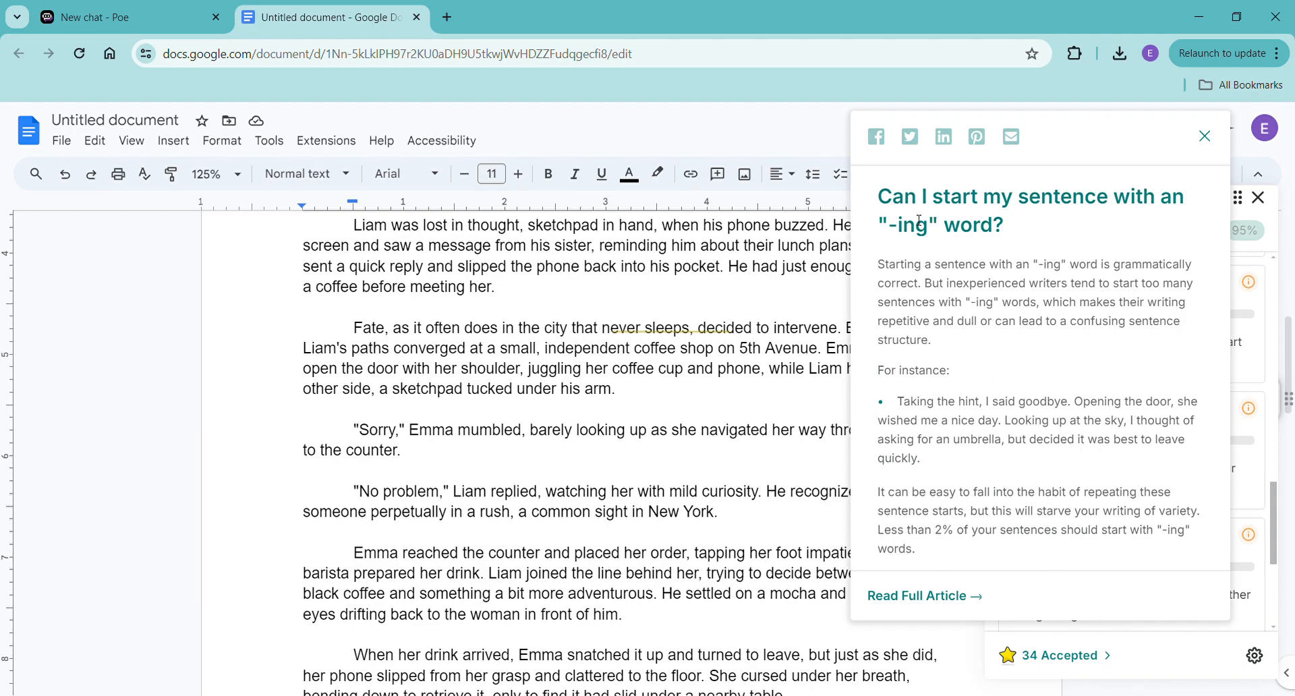
pyautogui.click(1205, 137)
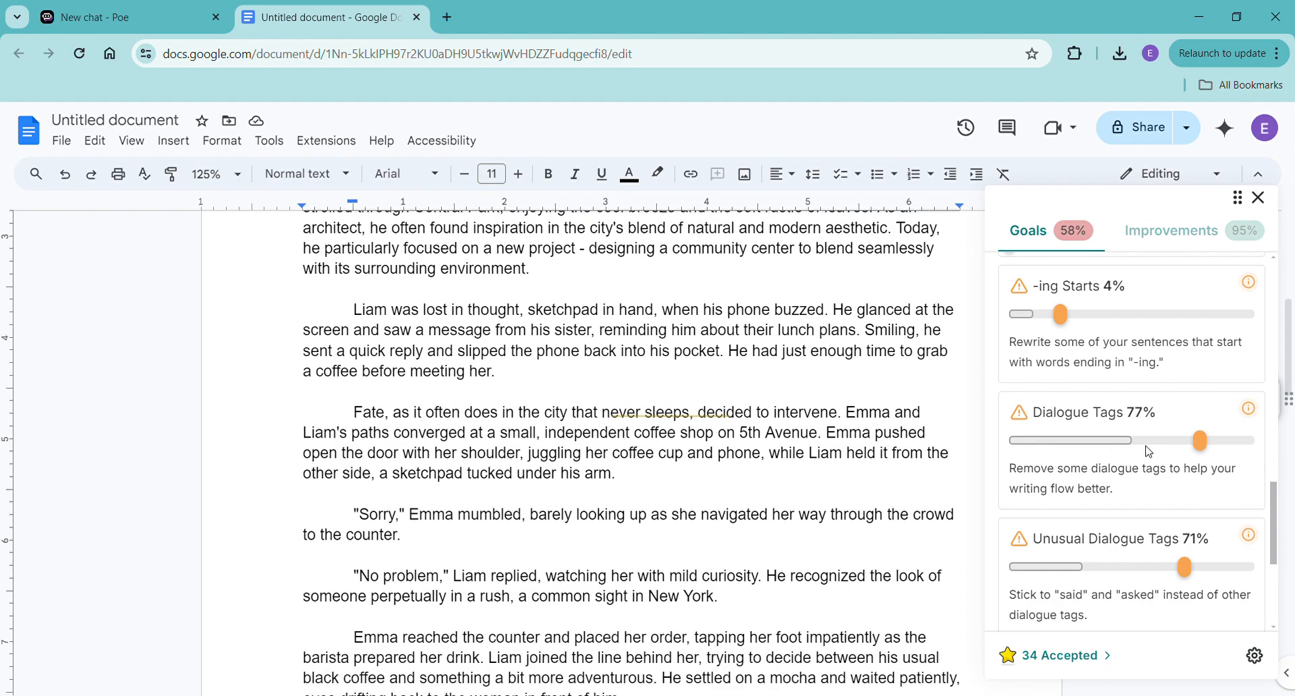
# Step: Read the explanatory articles for the Dialogue Tags and Unusual Dialogue Tags goals
pyautogui.scroll(-3)
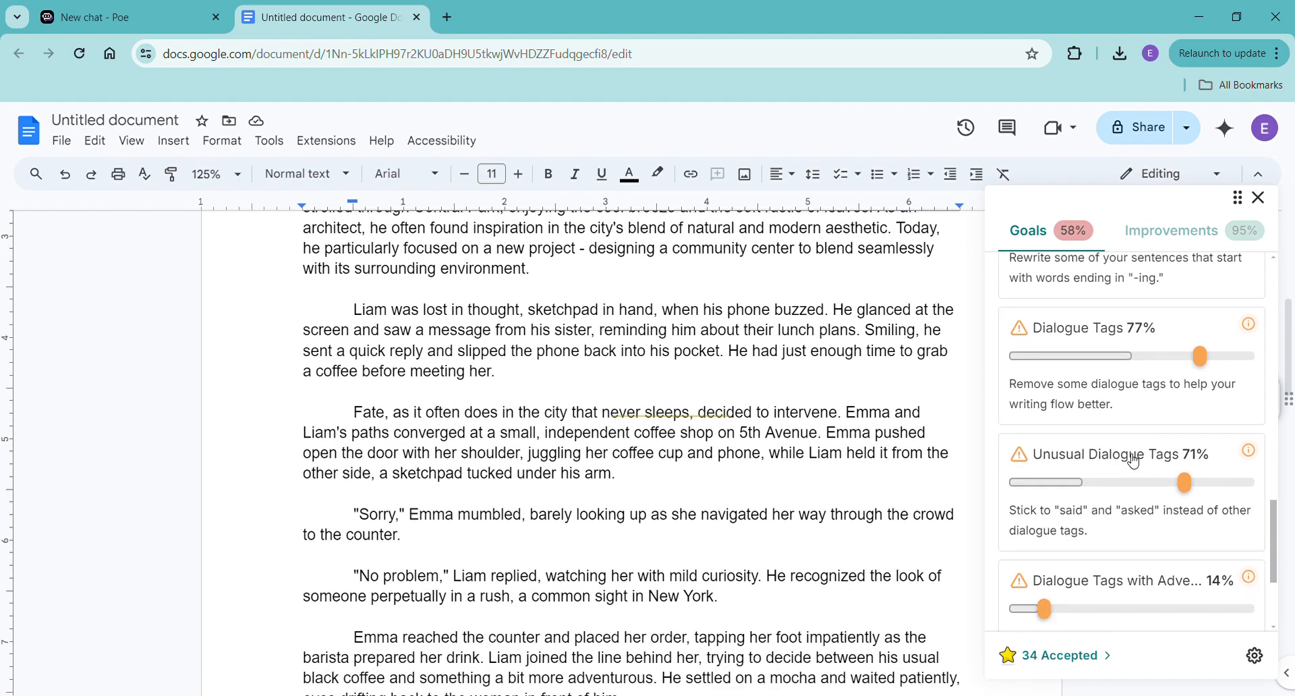
pyautogui.moveTo(1246, 320)
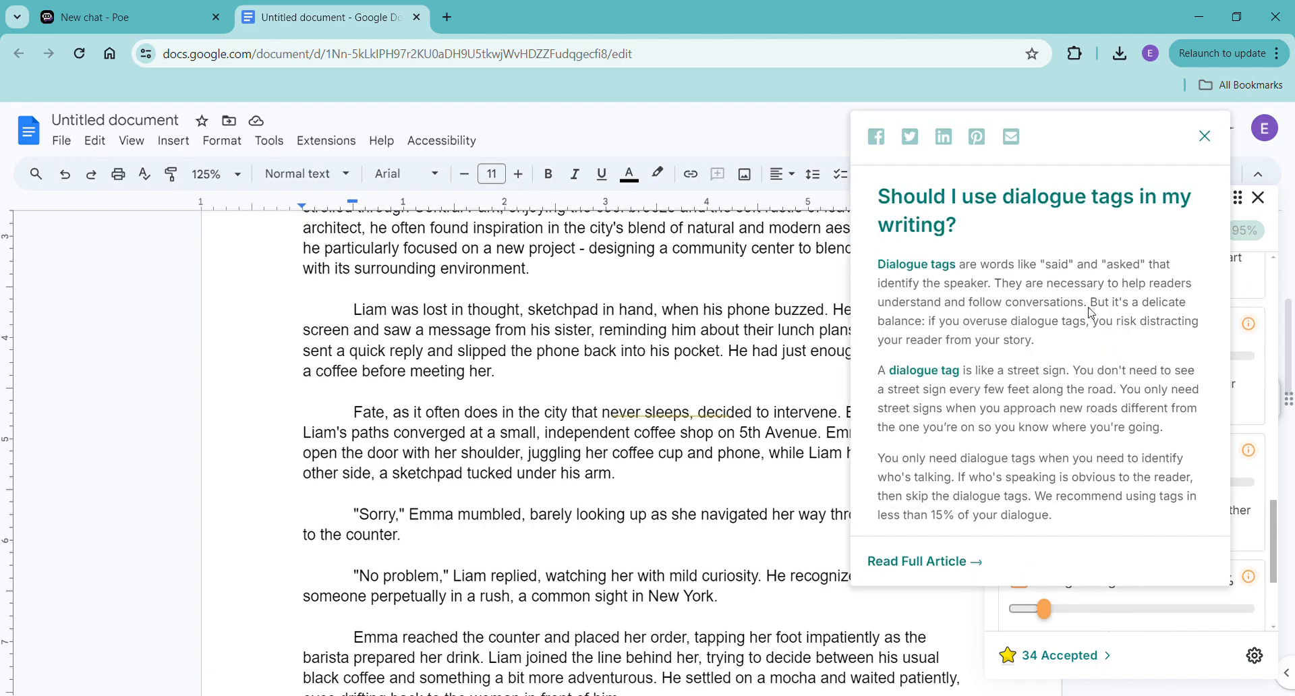
pyautogui.moveTo(1028, 425)
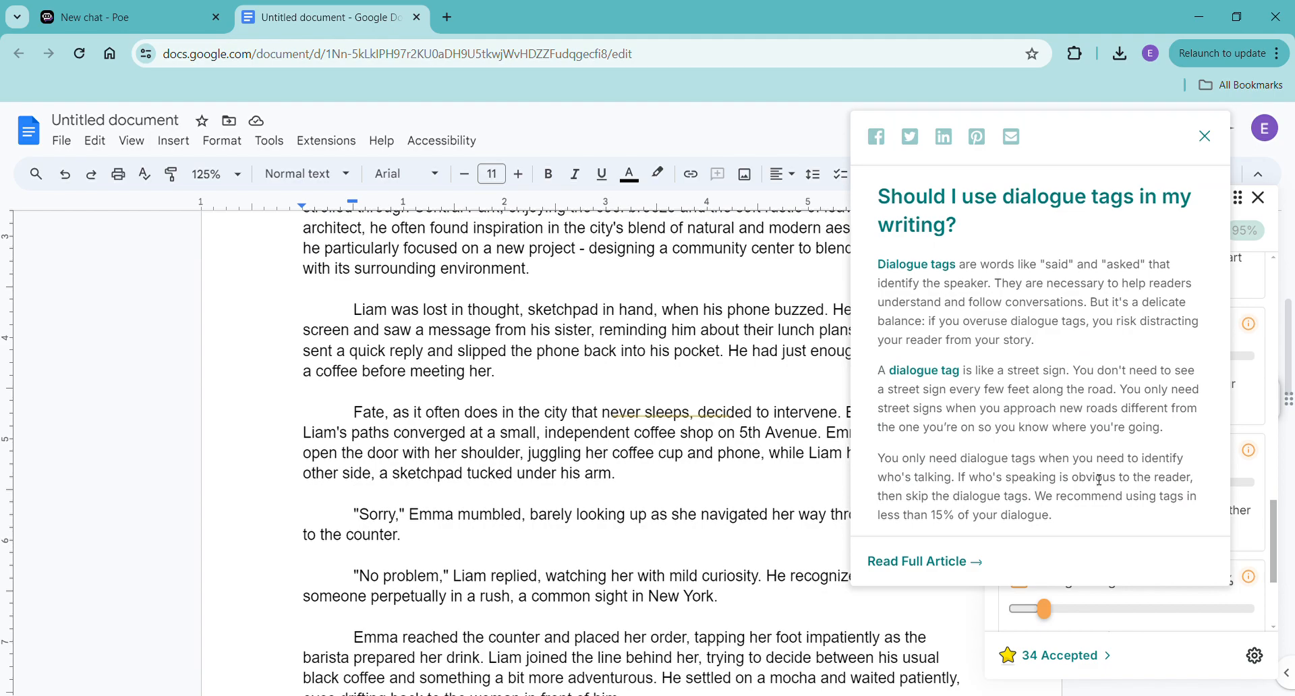
pyautogui.moveTo(893, 530)
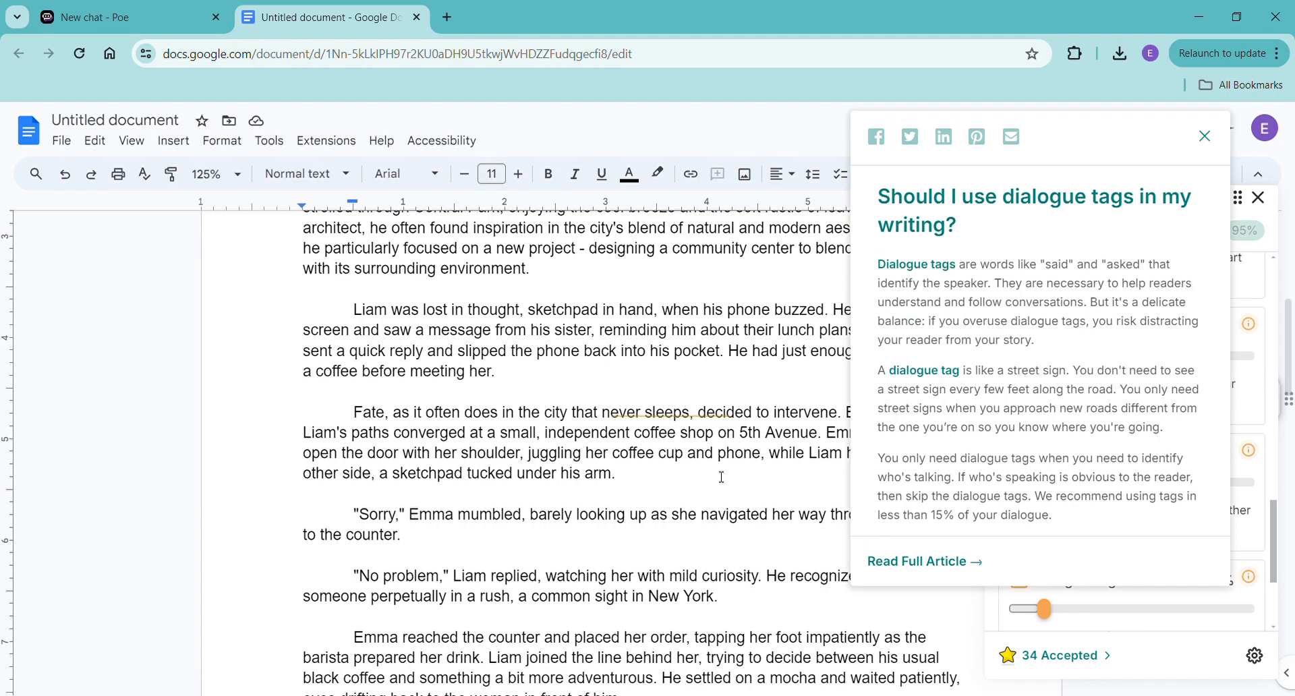
pyautogui.click(1203, 135)
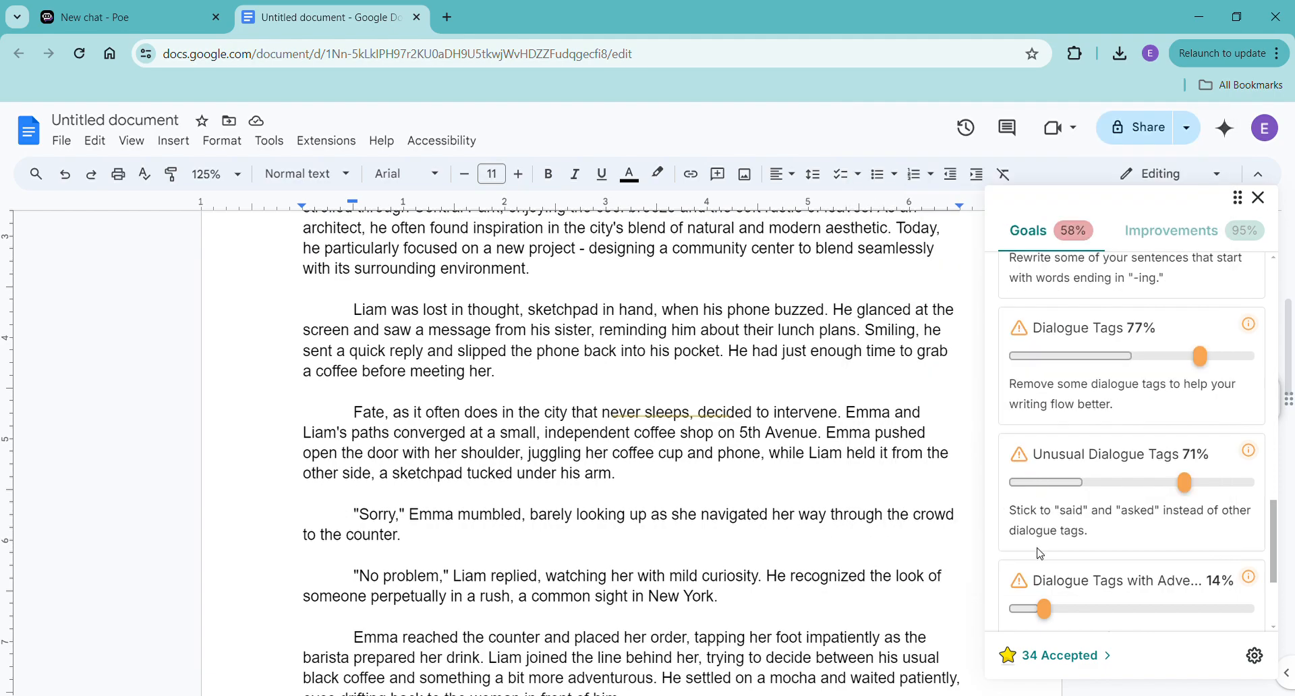
pyautogui.scroll(-3)
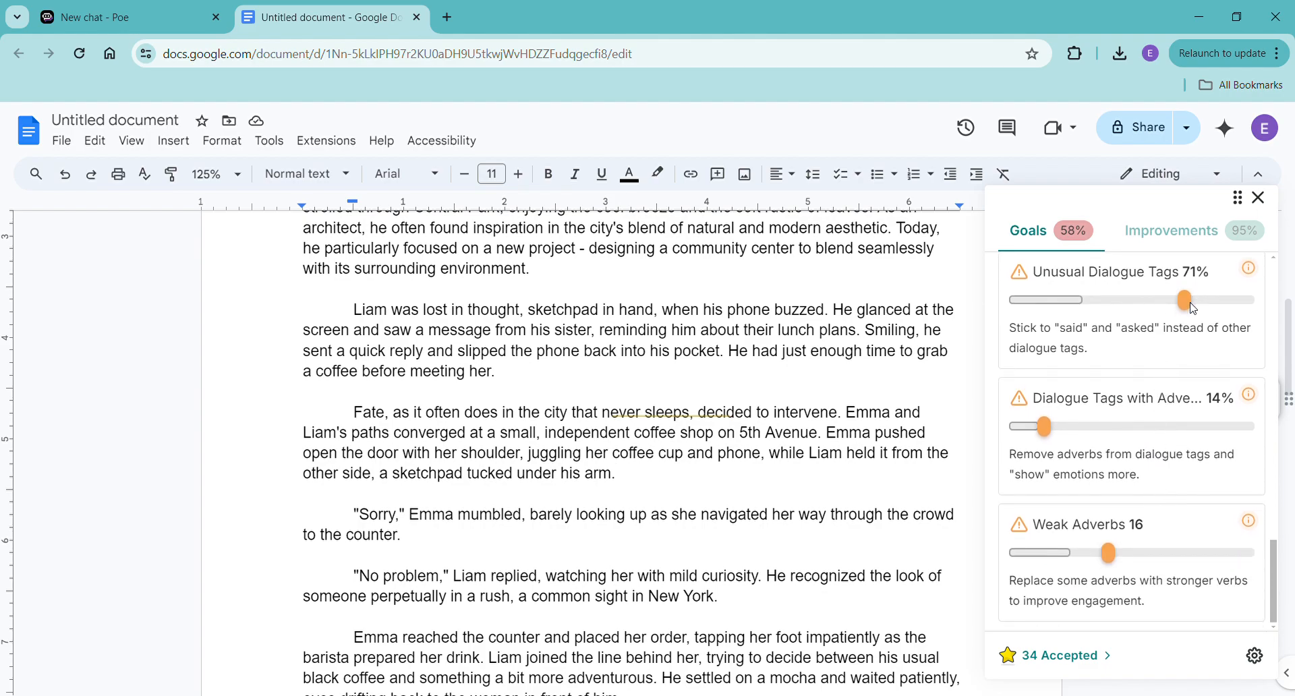
pyautogui.click(1248, 267)
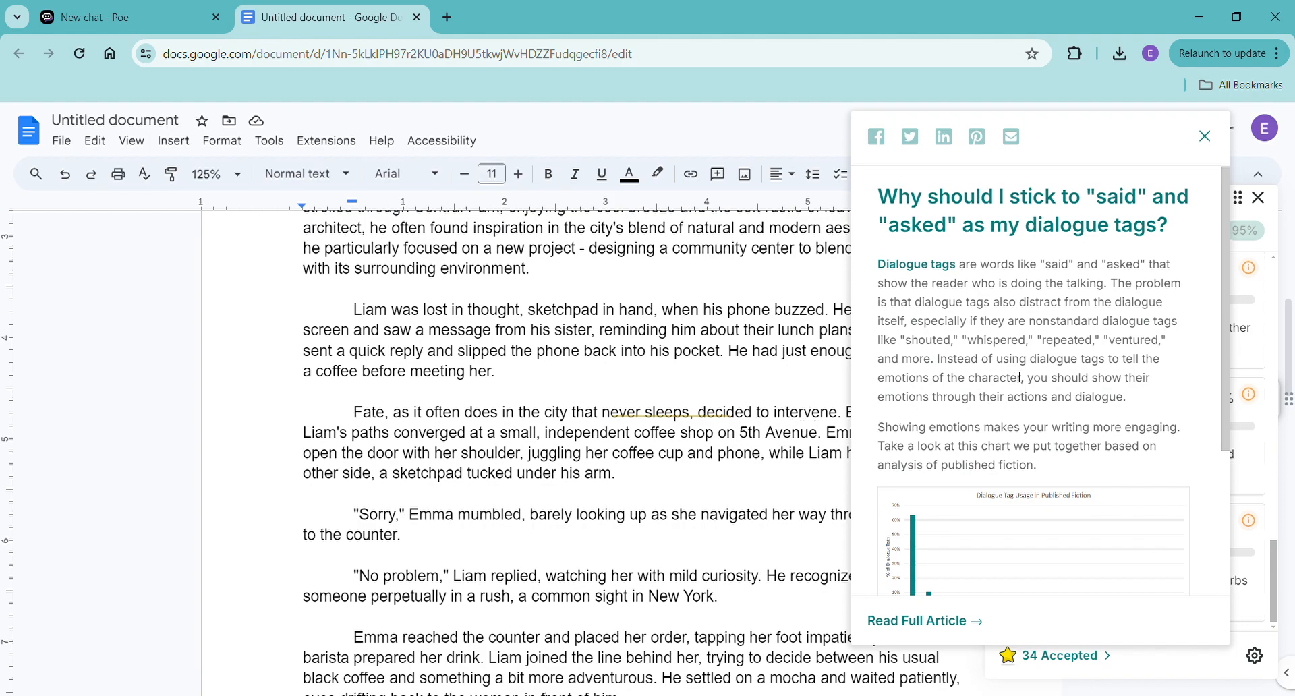
pyautogui.scroll(-3)
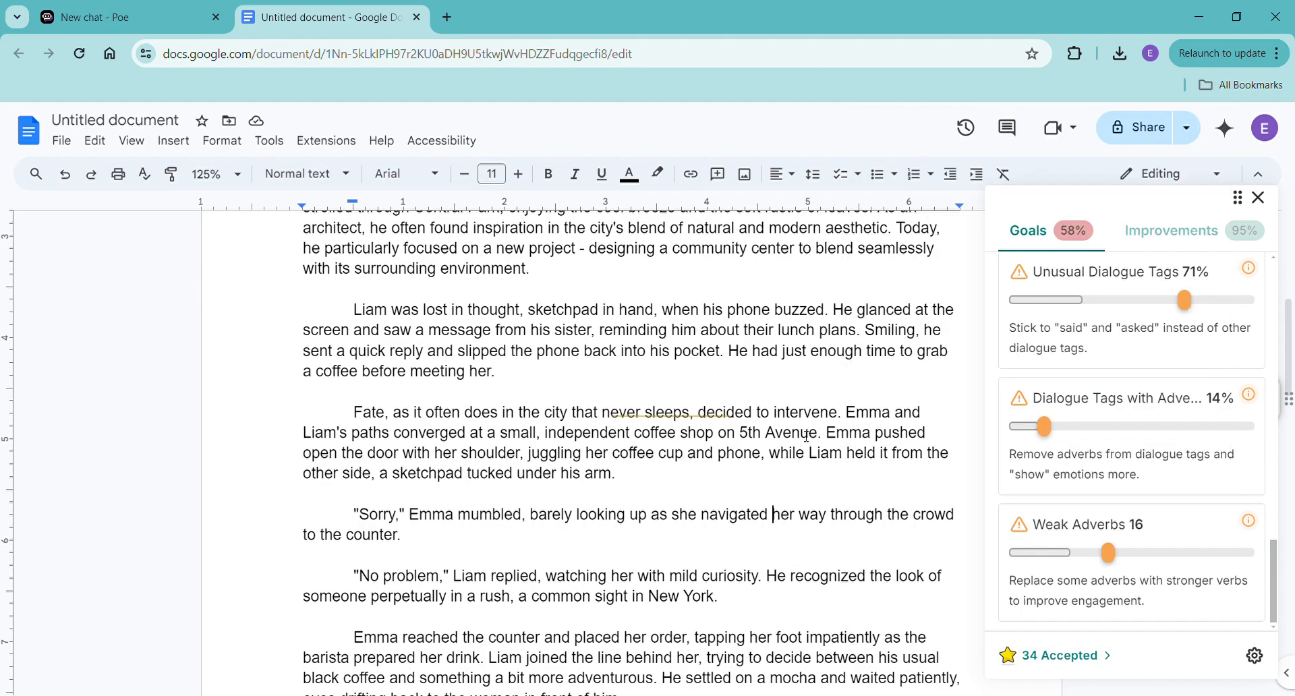
pyautogui.moveTo(1175, 481)
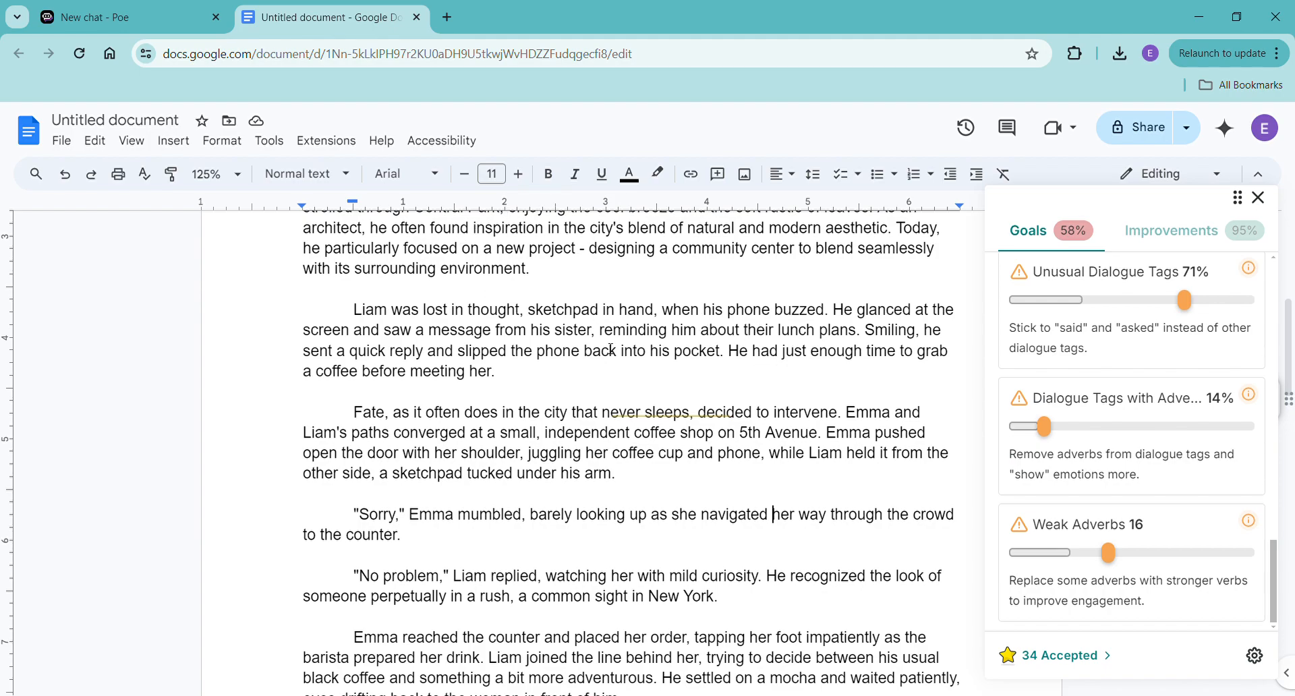
pyautogui.moveTo(1097, 445)
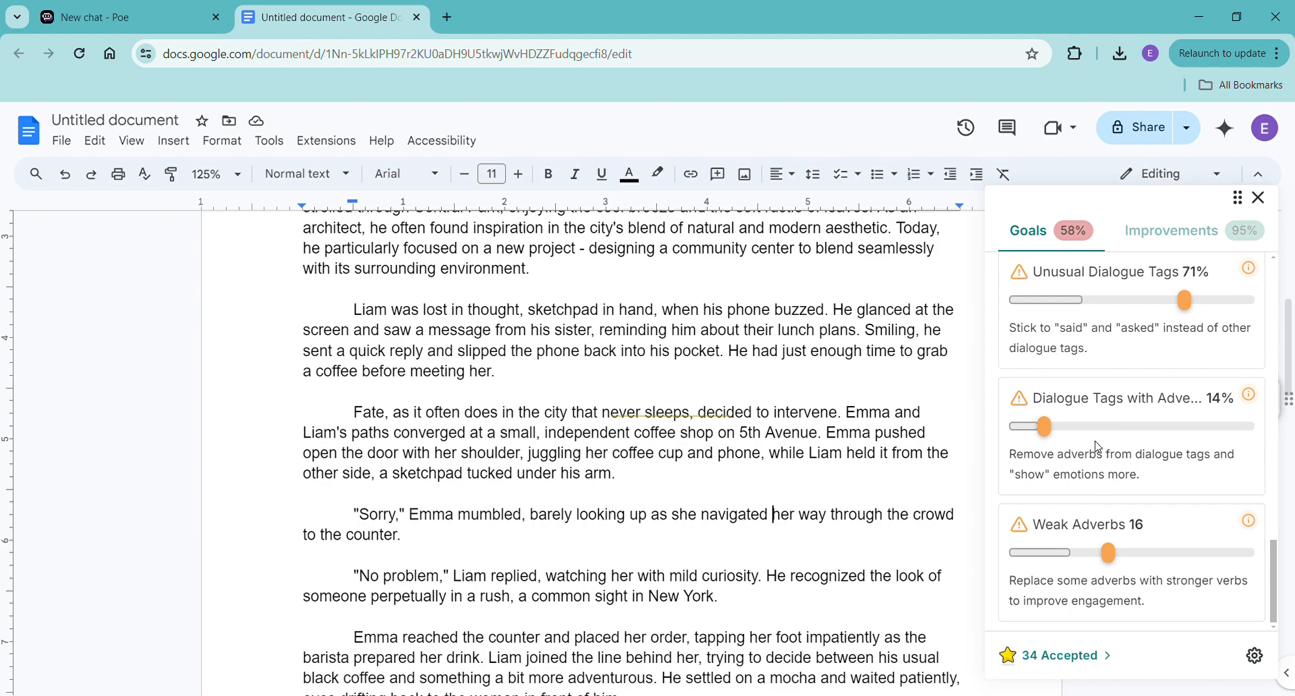
pyautogui.moveTo(1262, 532)
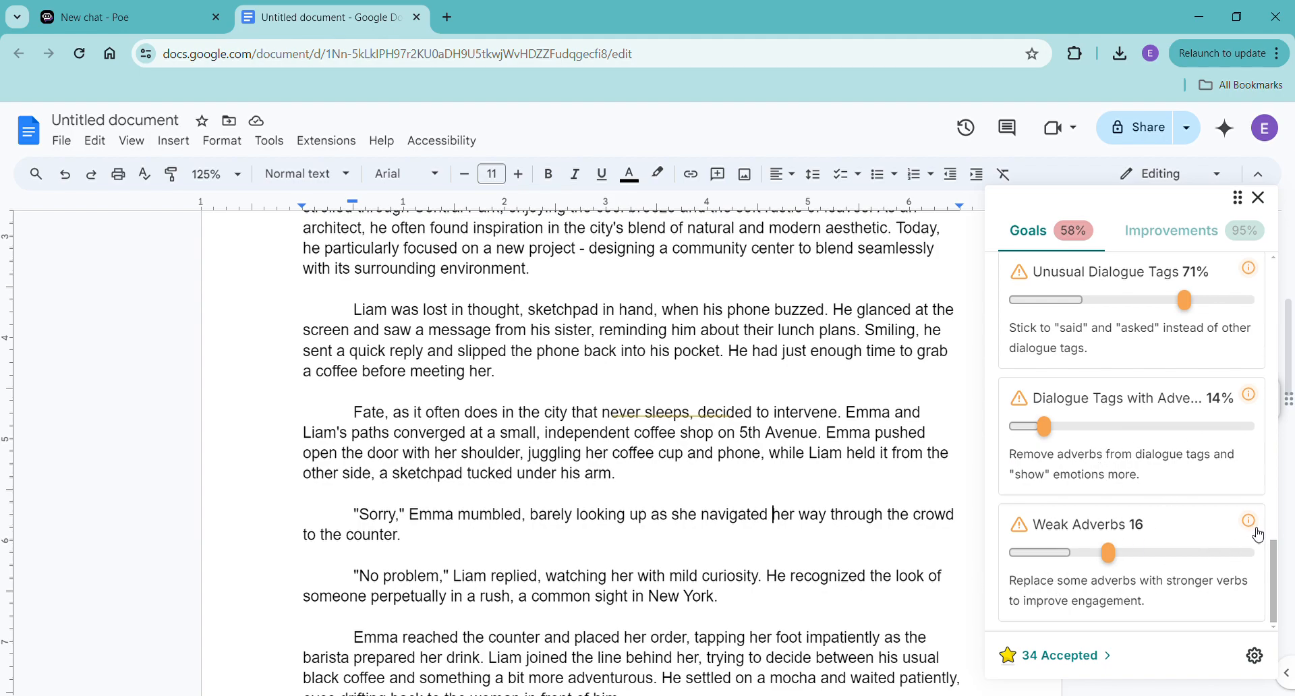
# Step: View ProWritingAid's Weak Adverbs explanation article beside the chapter
pyautogui.click(1247, 521)
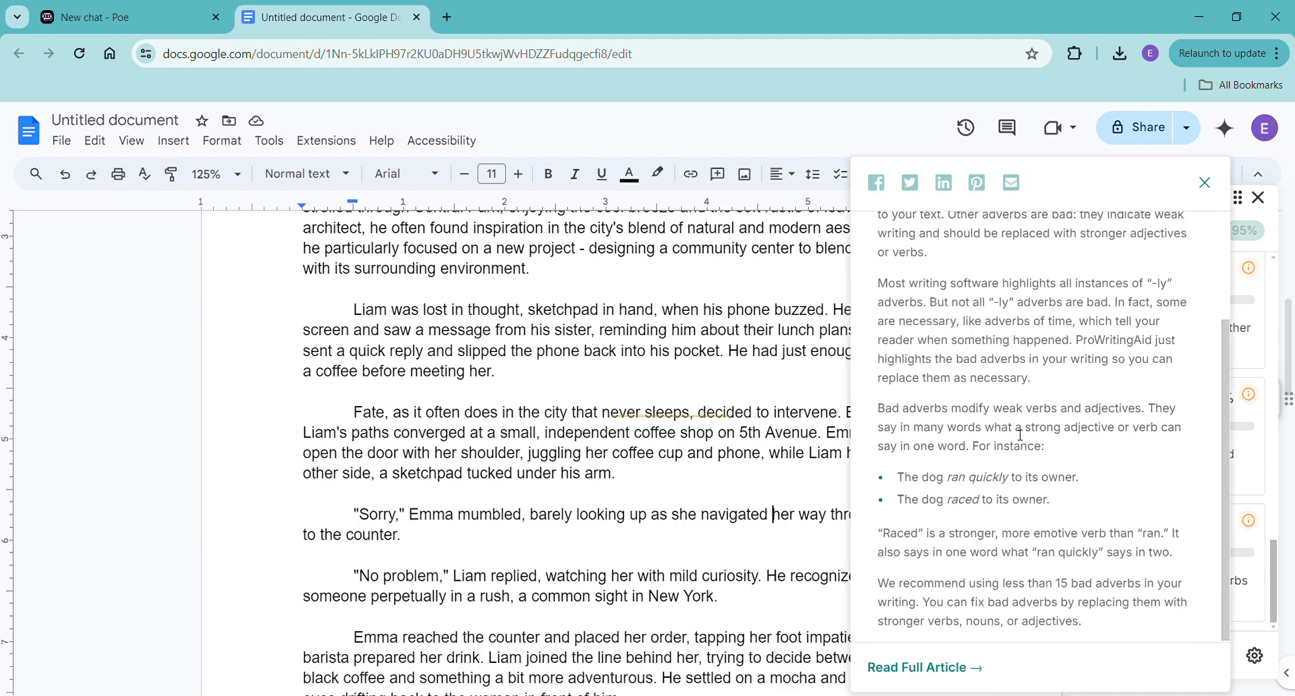
pyautogui.moveTo(786, 547)
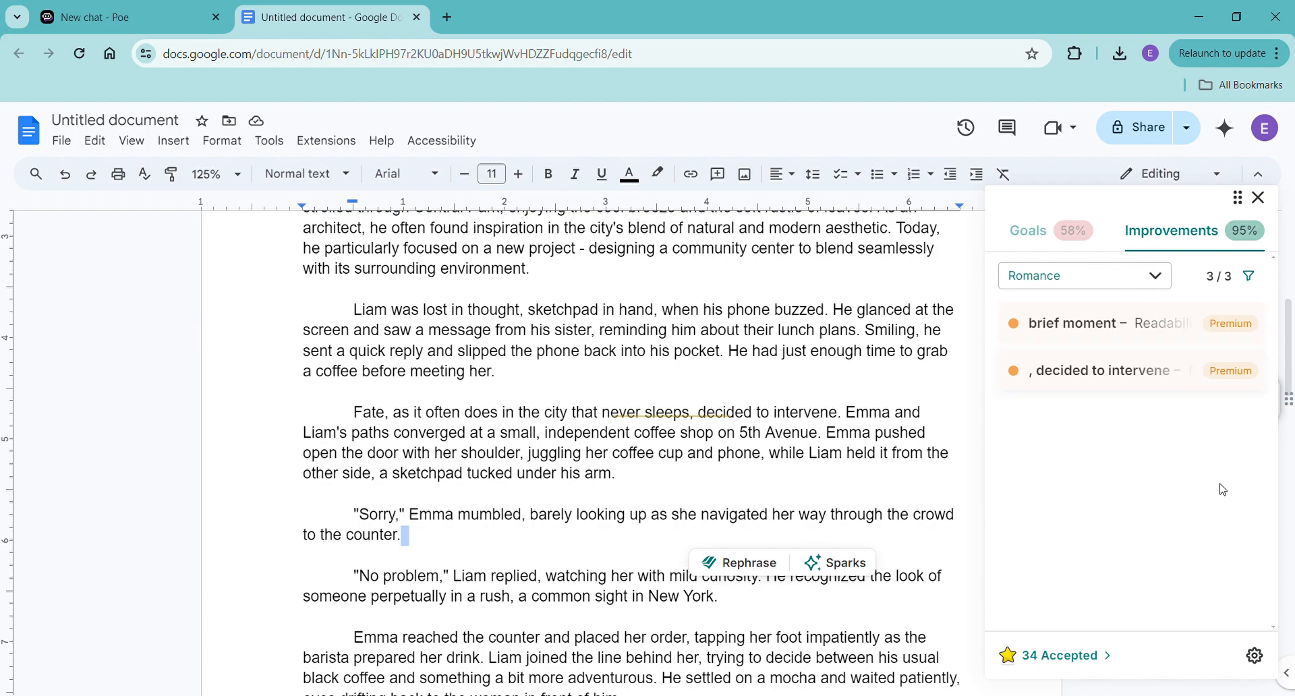
pyautogui.moveTo(1042, 491)
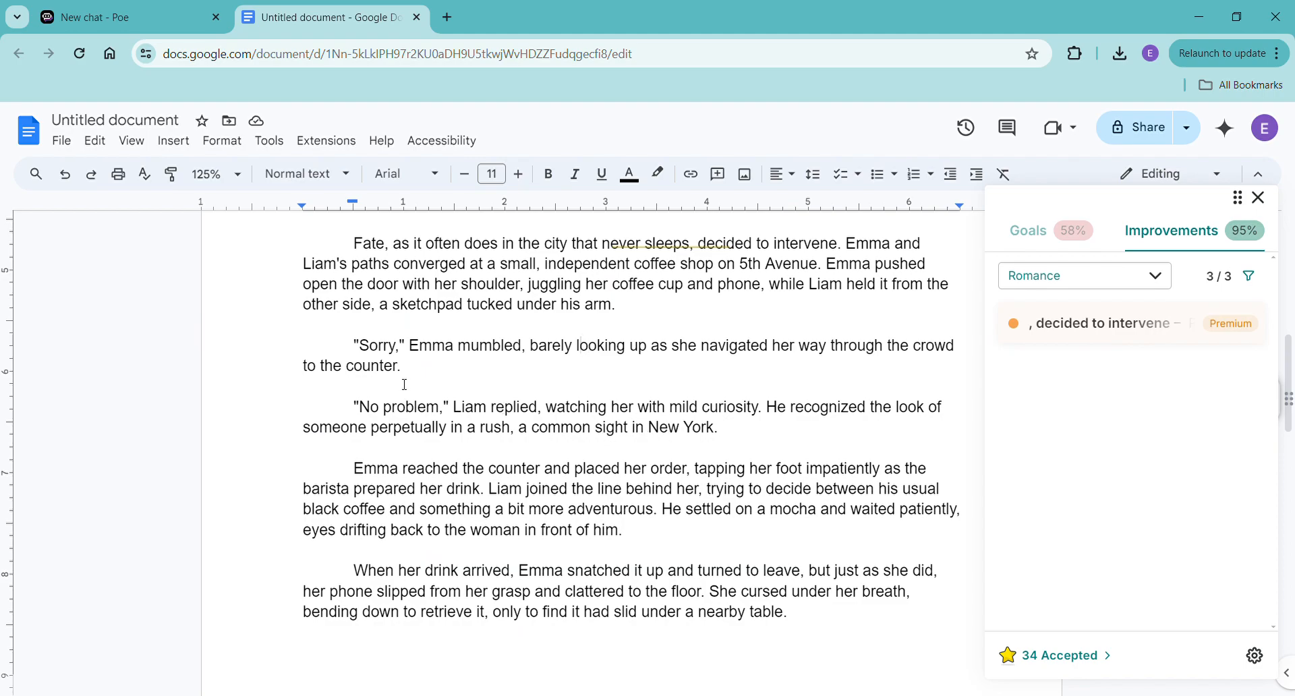
pyautogui.moveTo(483, 431)
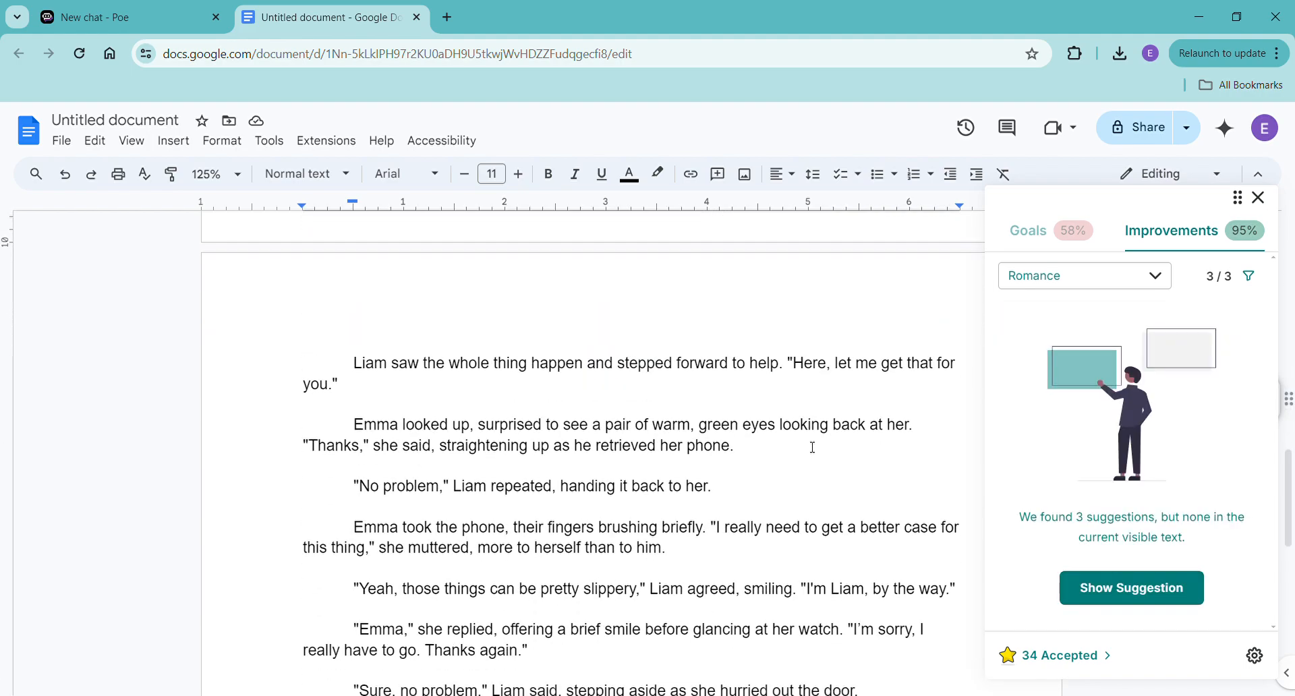
pyautogui.moveTo(1187, 248)
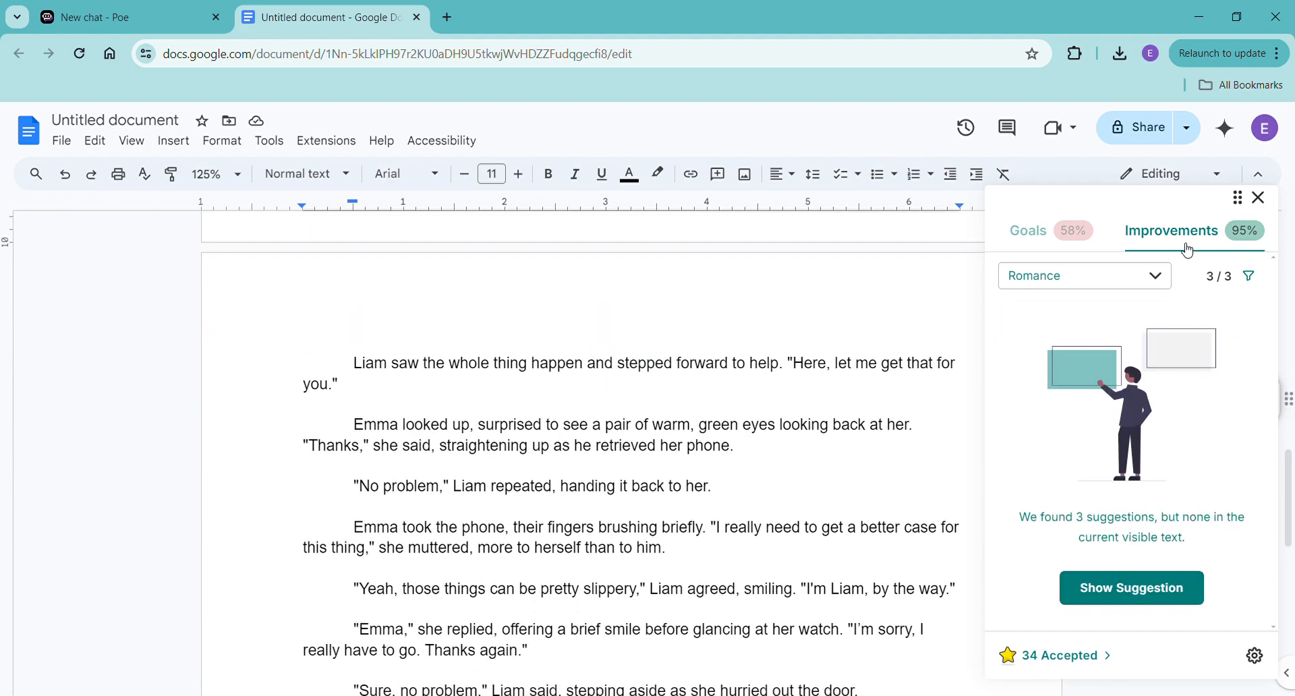
pyautogui.click(1028, 231)
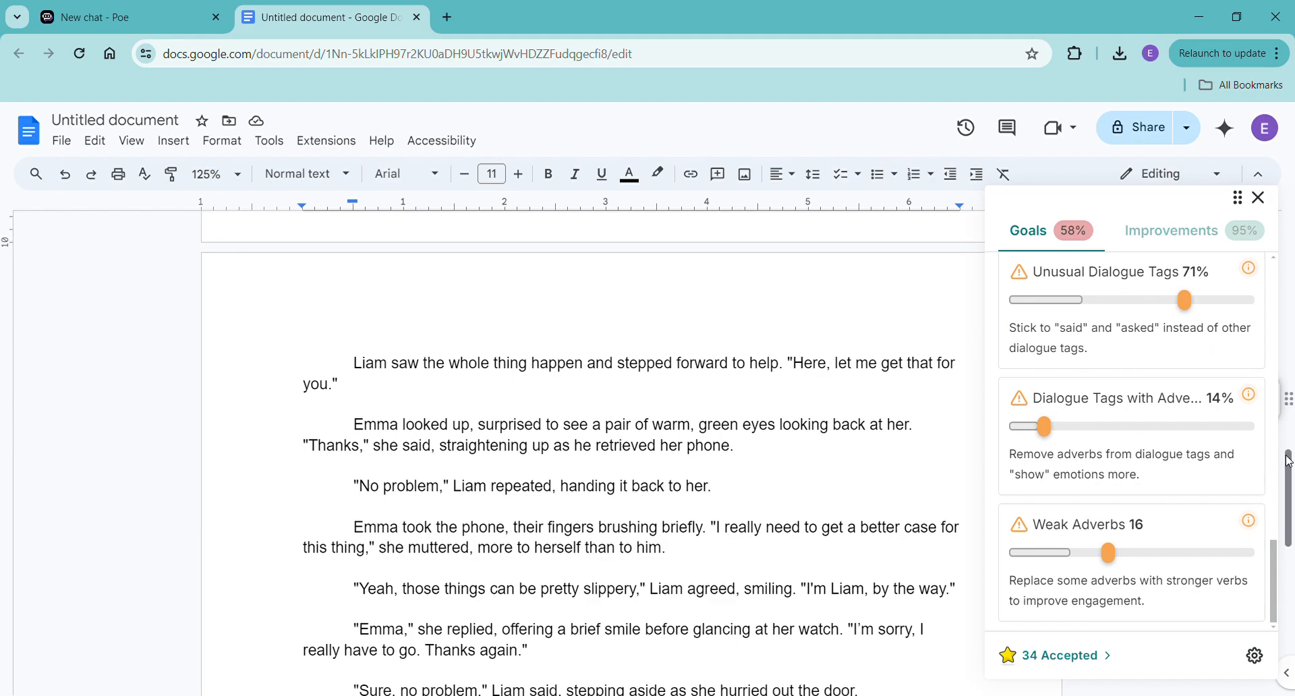
pyautogui.scroll(-3)
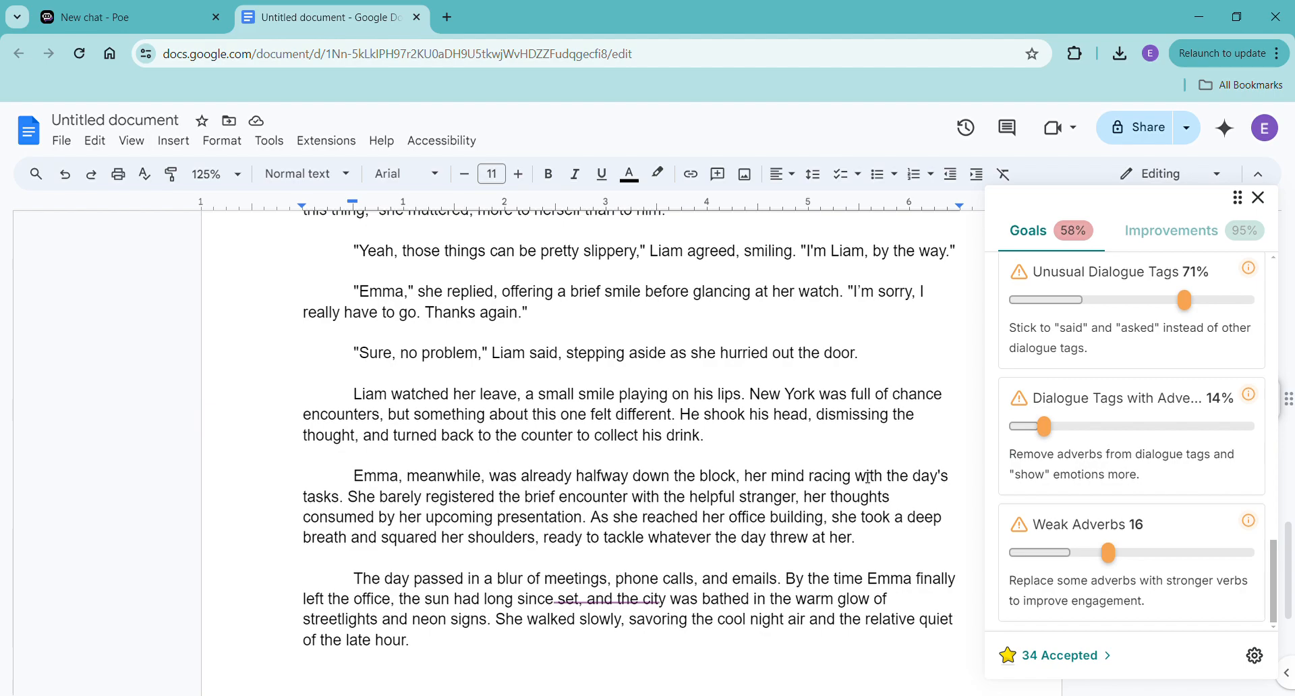
pyautogui.scroll(-3)
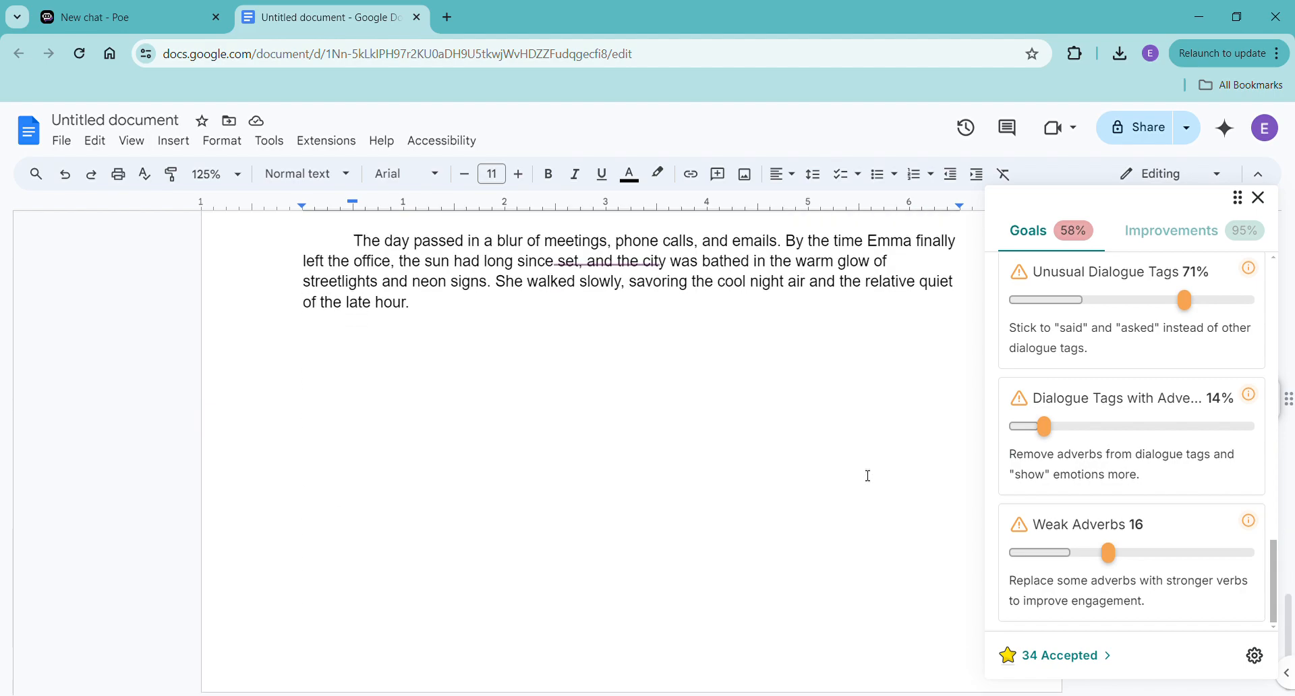
pyautogui.scroll(-3)
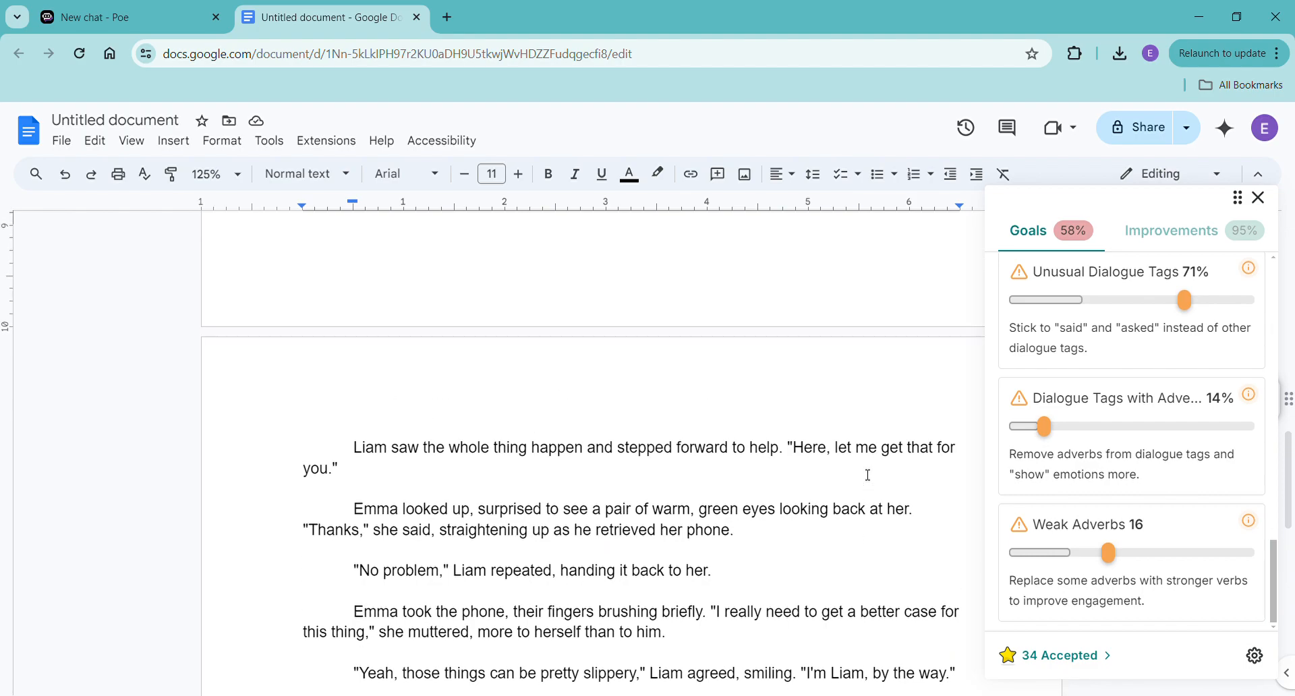
pyautogui.scroll(3)
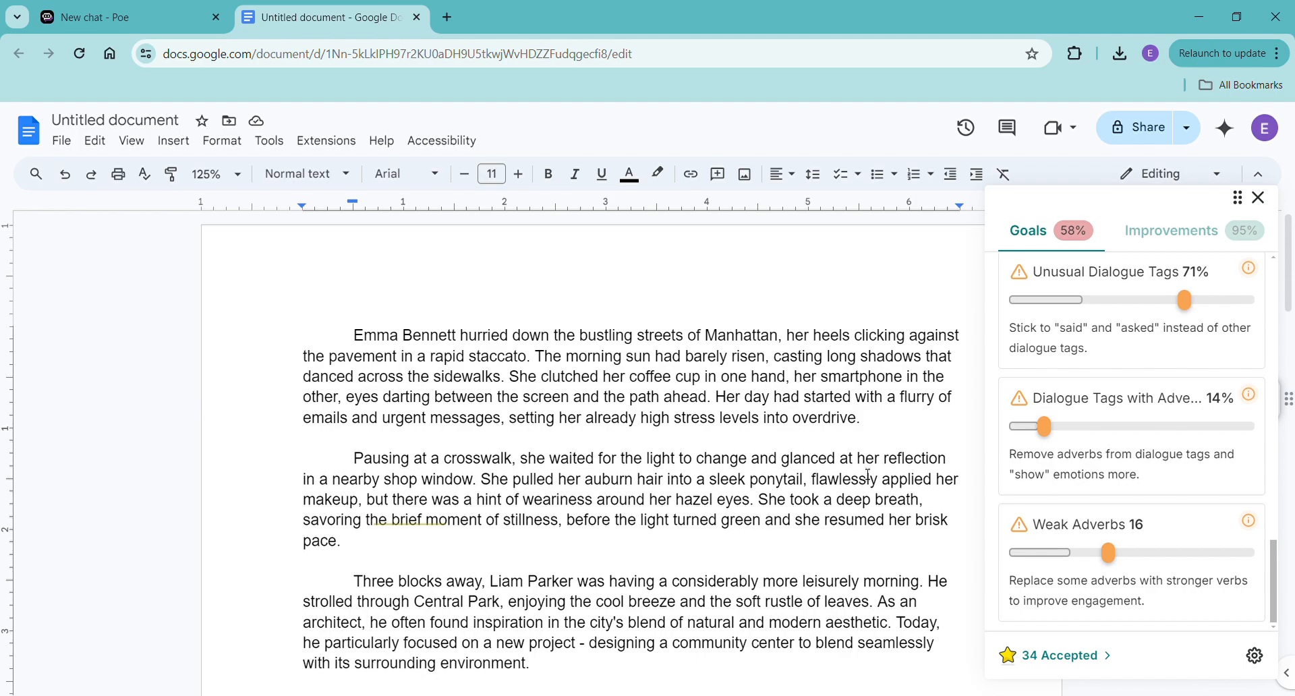
pyautogui.scroll(-3)
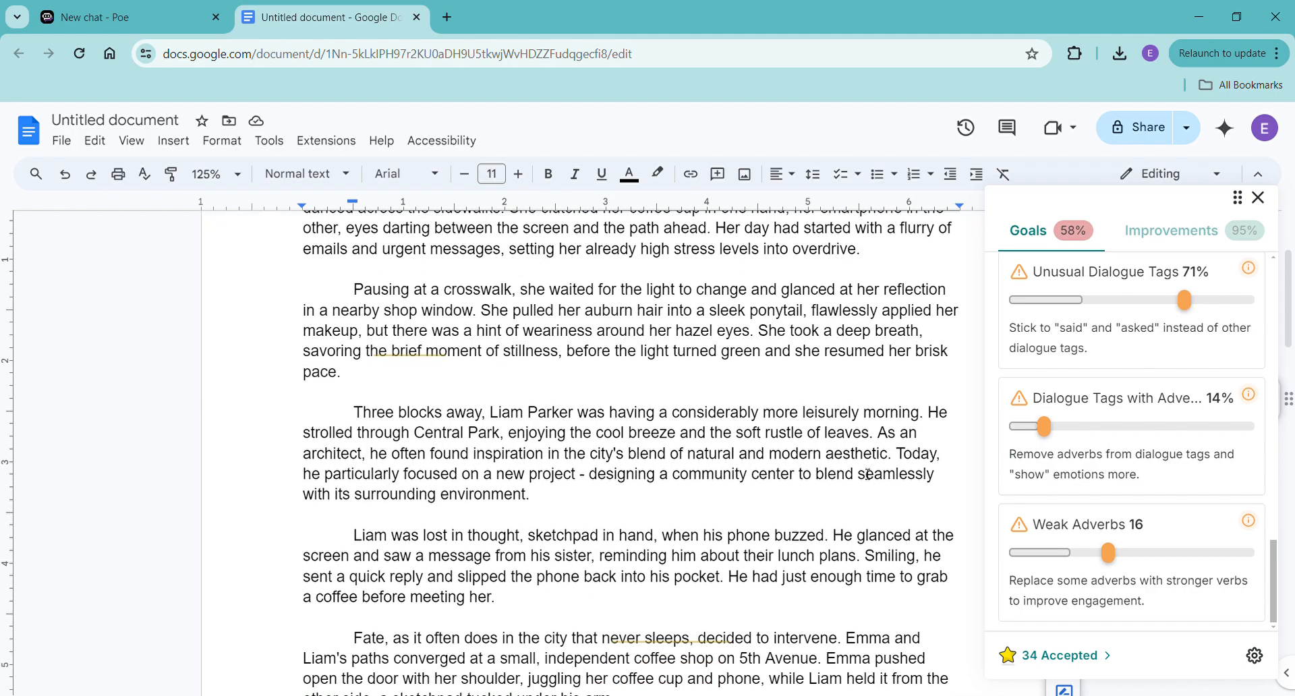
pyautogui.scroll(-3)
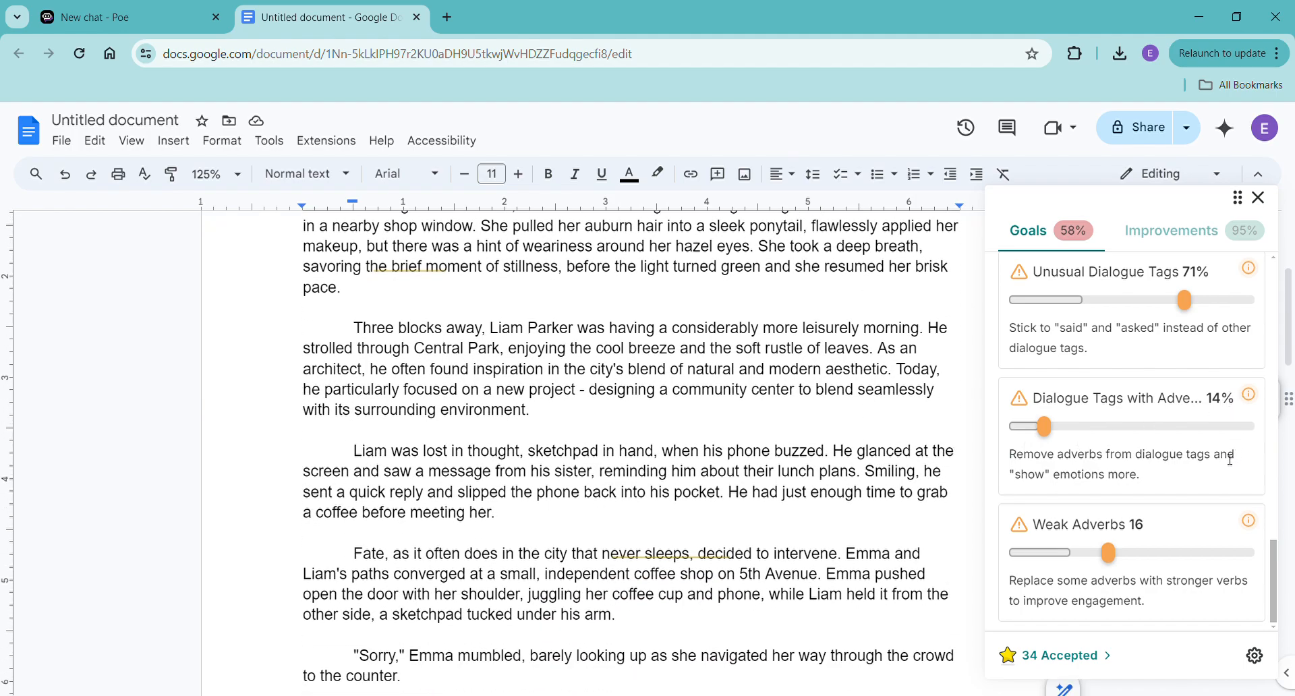
pyautogui.scroll(-3)
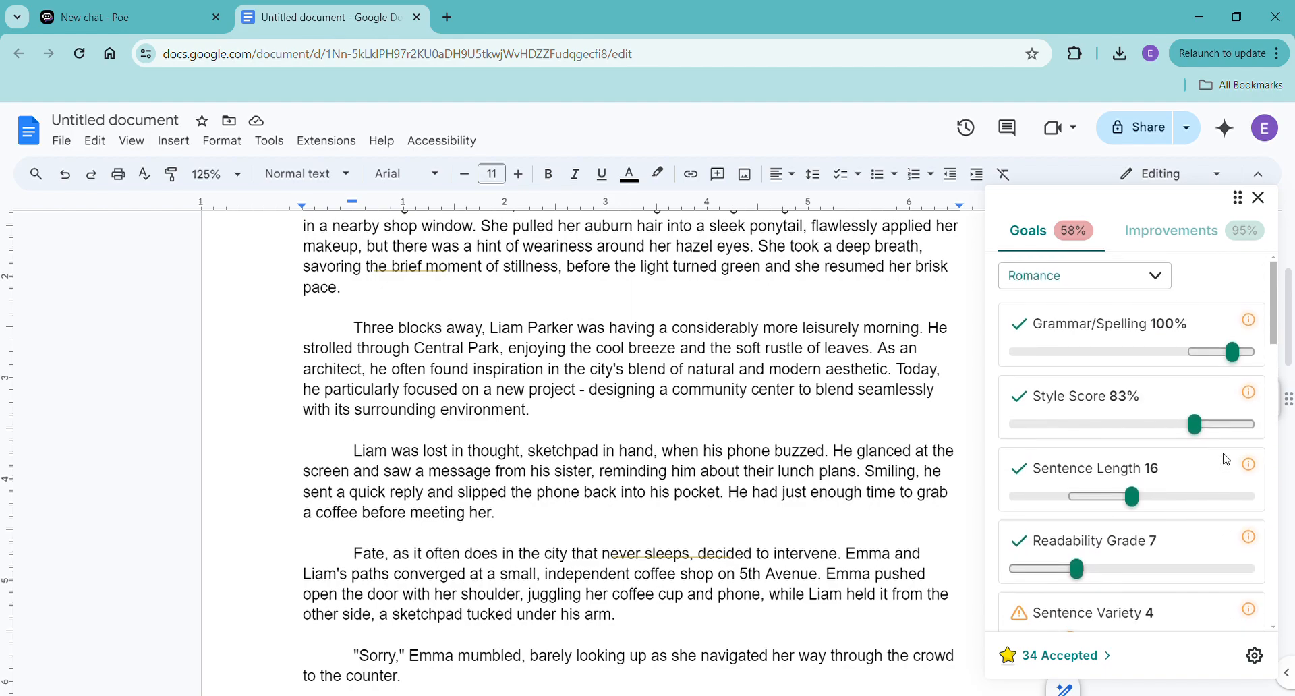
pyautogui.moveTo(1100, 420)
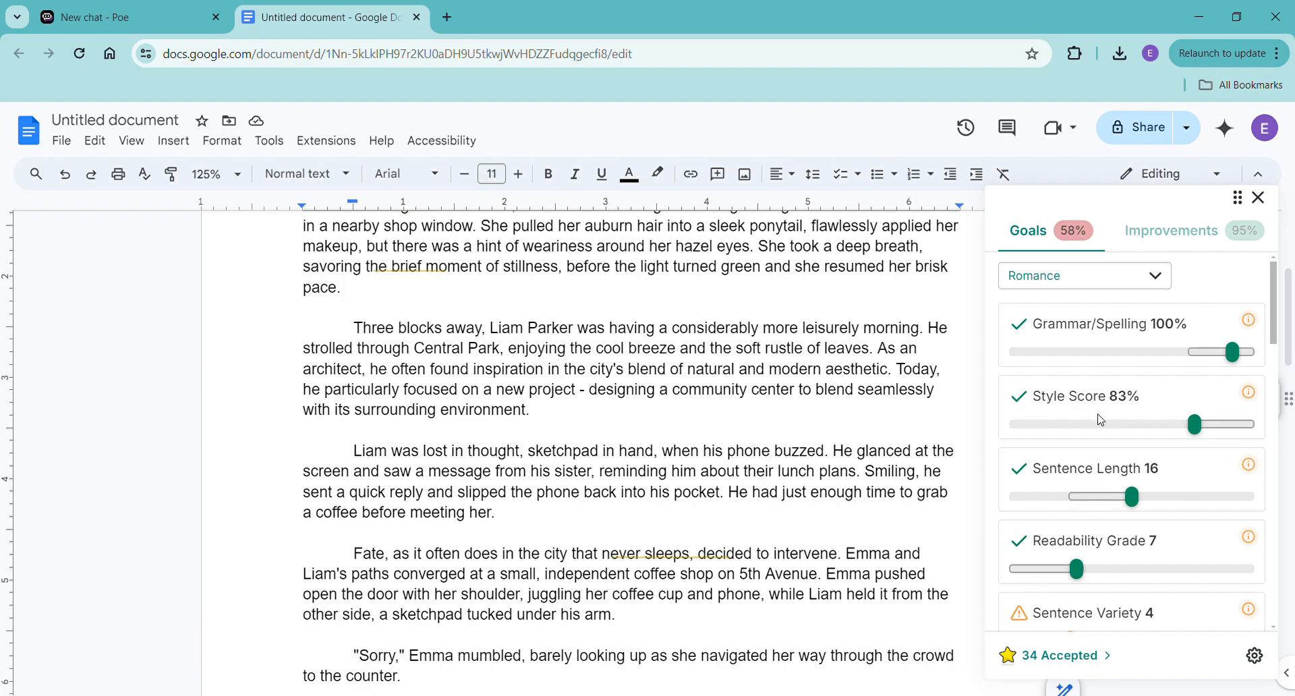
pyautogui.moveTo(1100, 472)
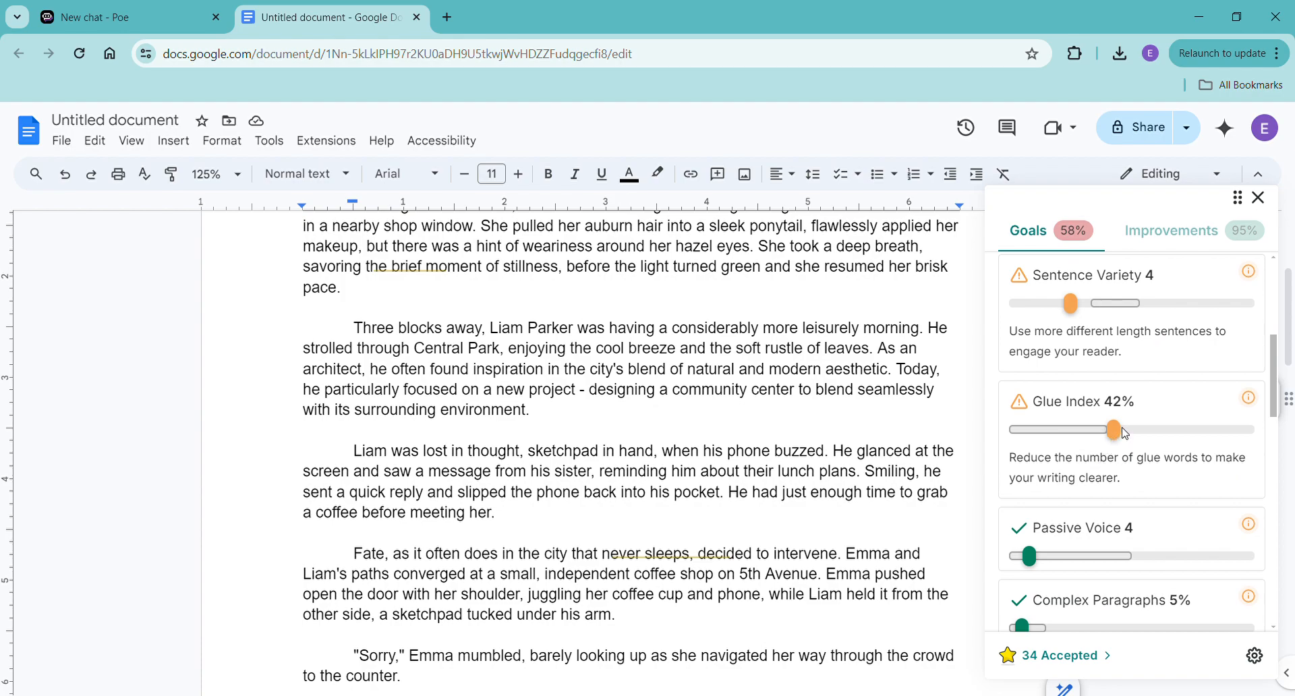
pyautogui.scroll(-3)
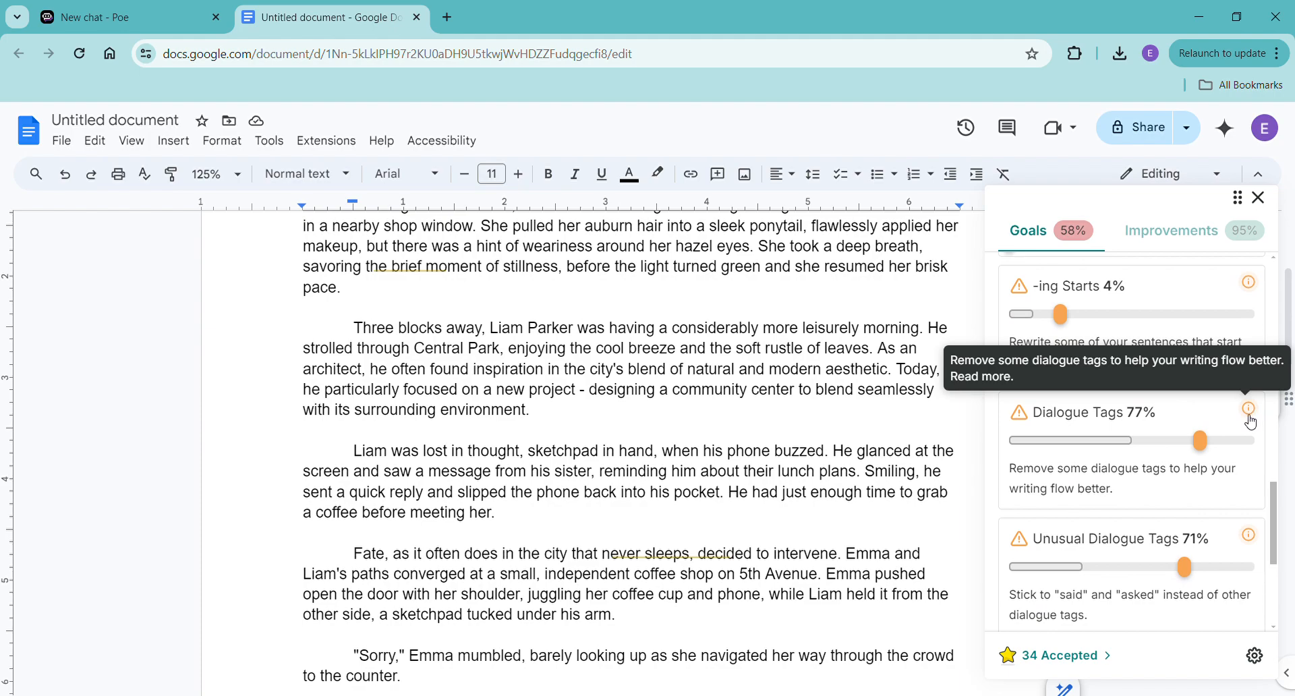
pyautogui.moveTo(1202, 439)
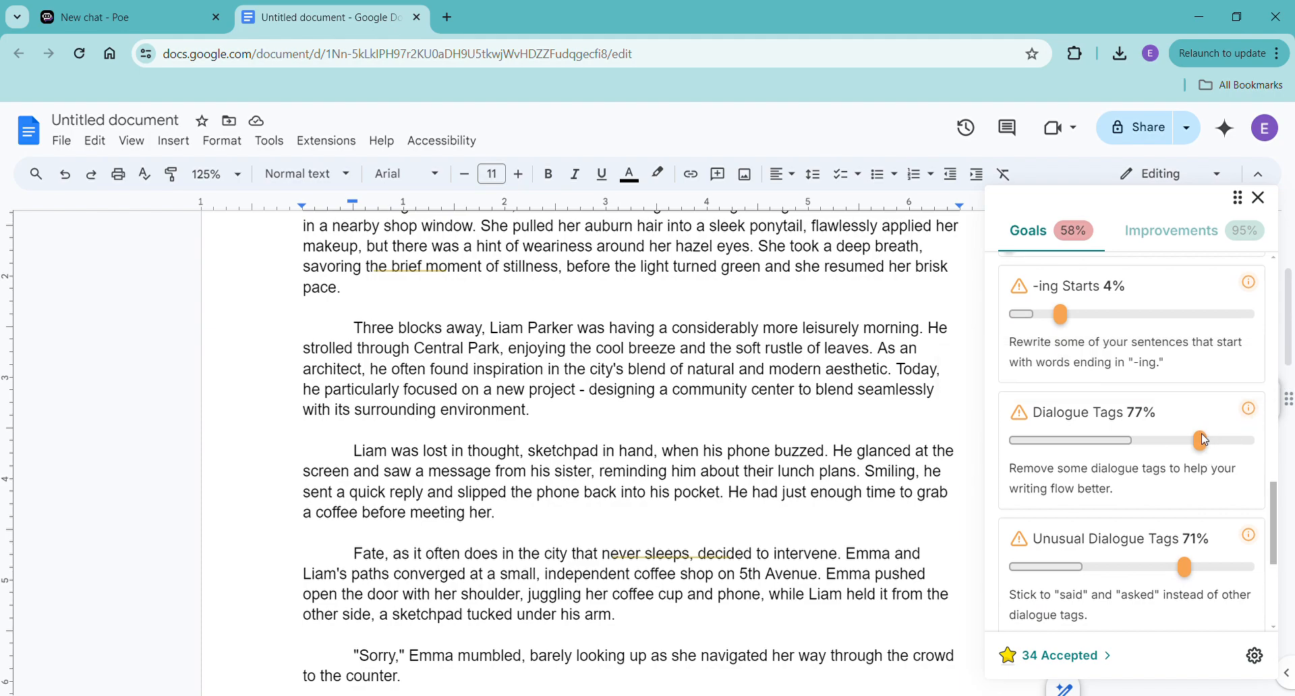
pyautogui.moveTo(1202, 433)
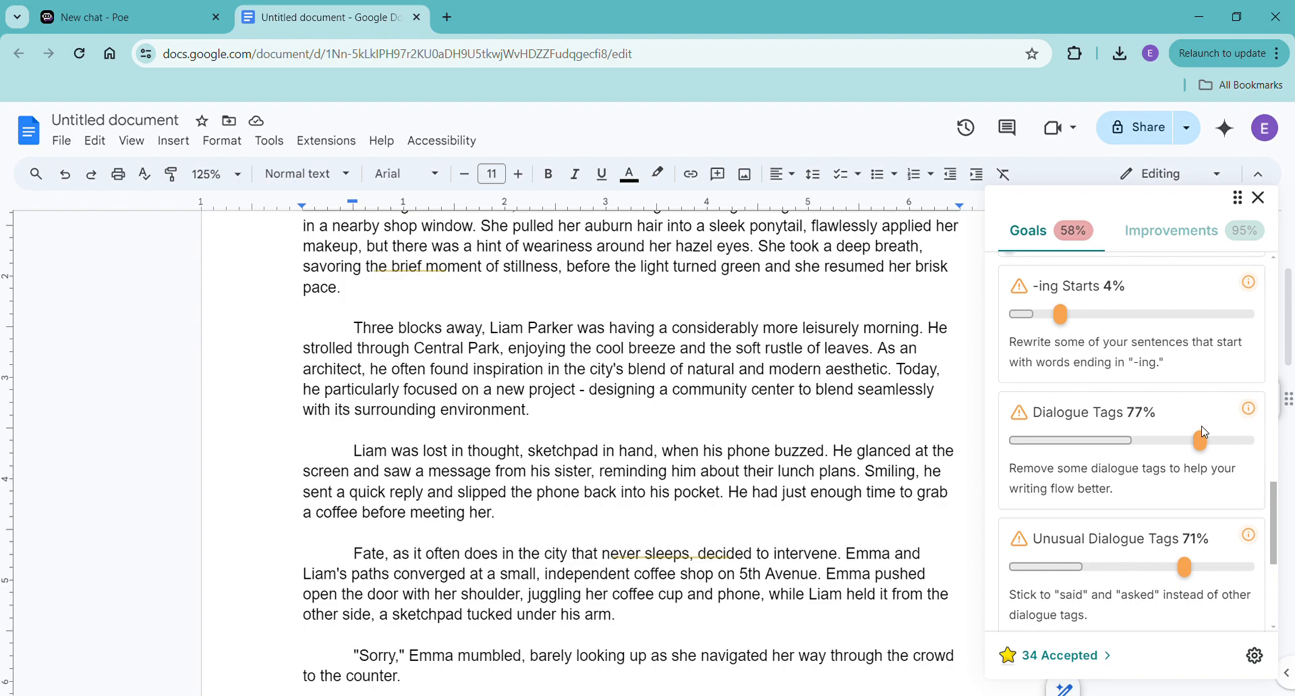
pyautogui.moveTo(1202, 424)
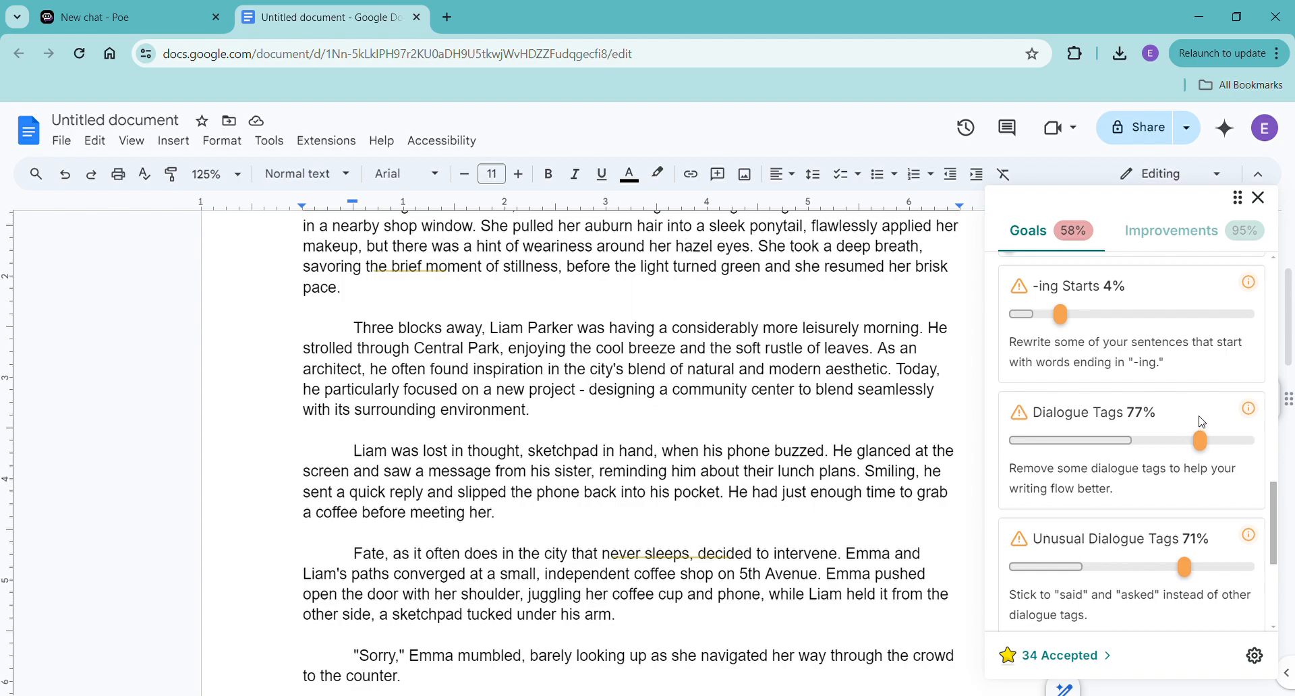
pyautogui.moveTo(1200, 425)
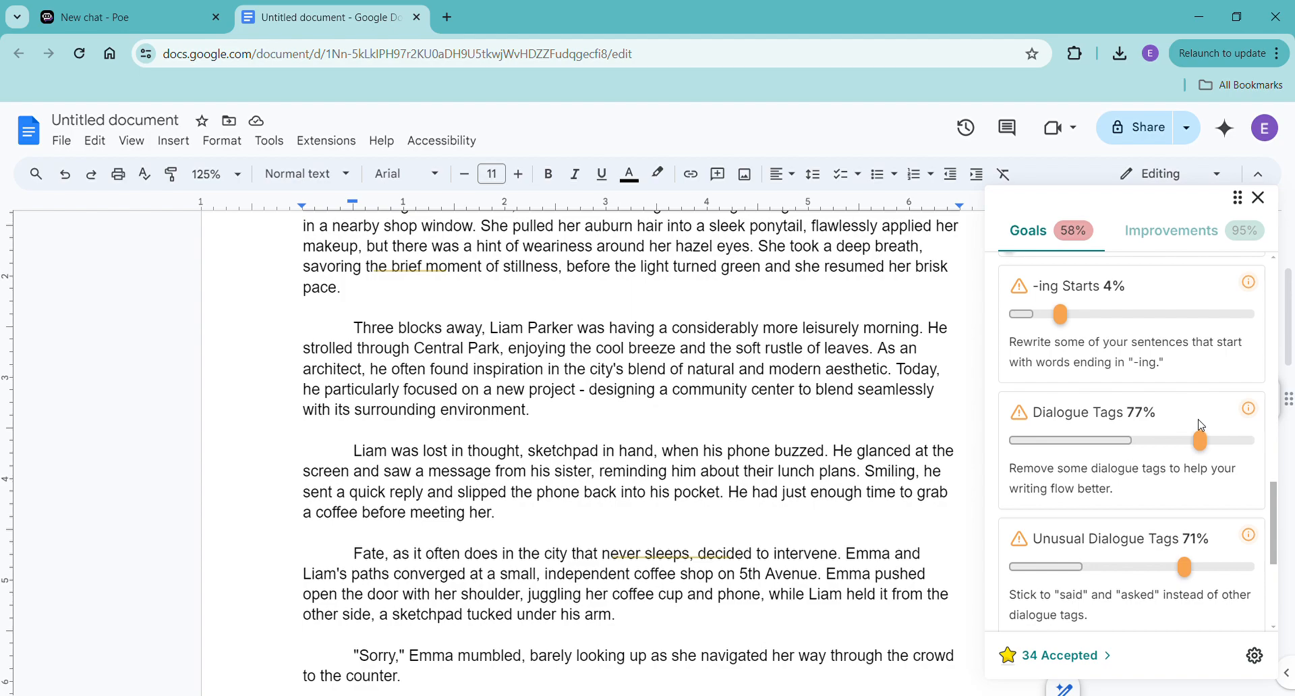
pyautogui.moveTo(1167, 409)
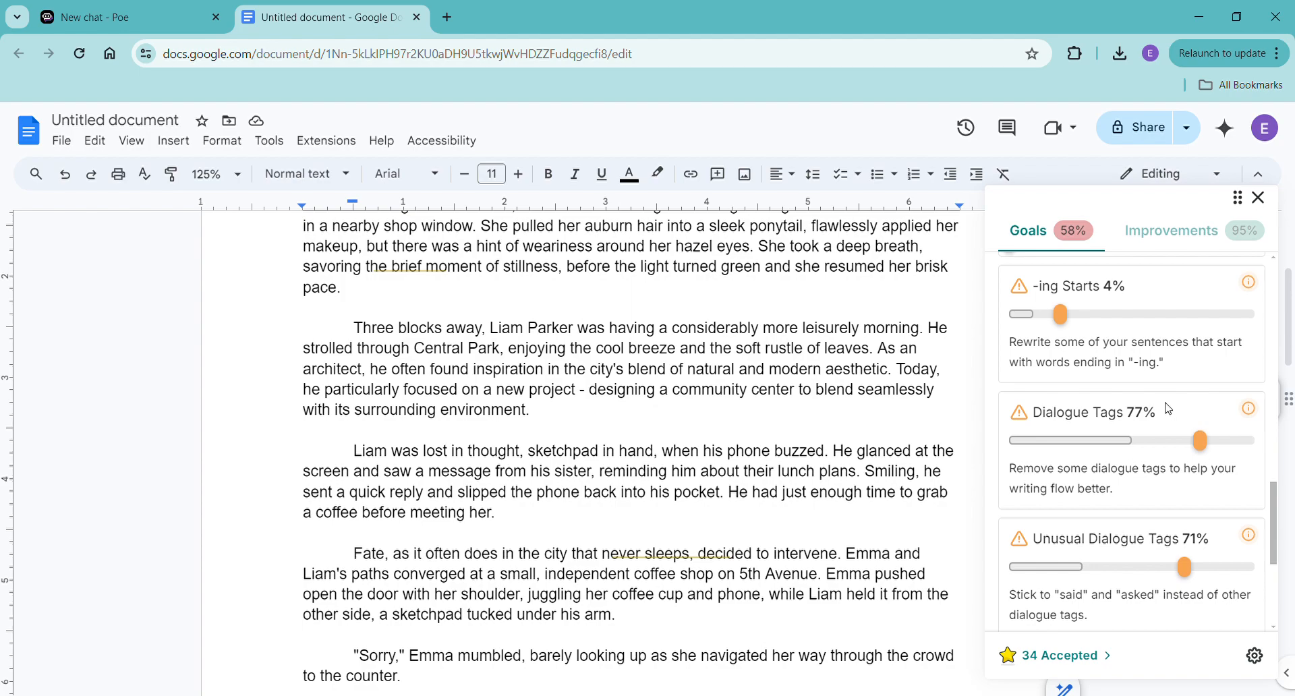
pyautogui.moveTo(809, 433)
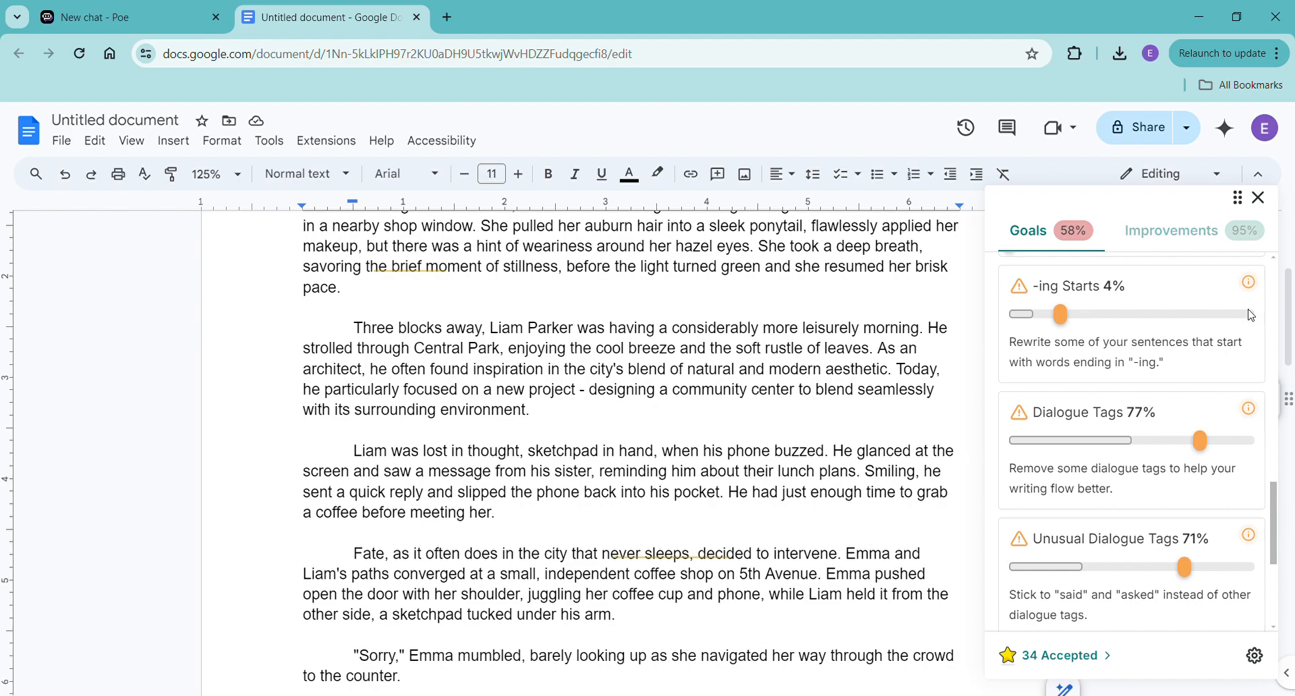
pyautogui.moveTo(1144, 596)
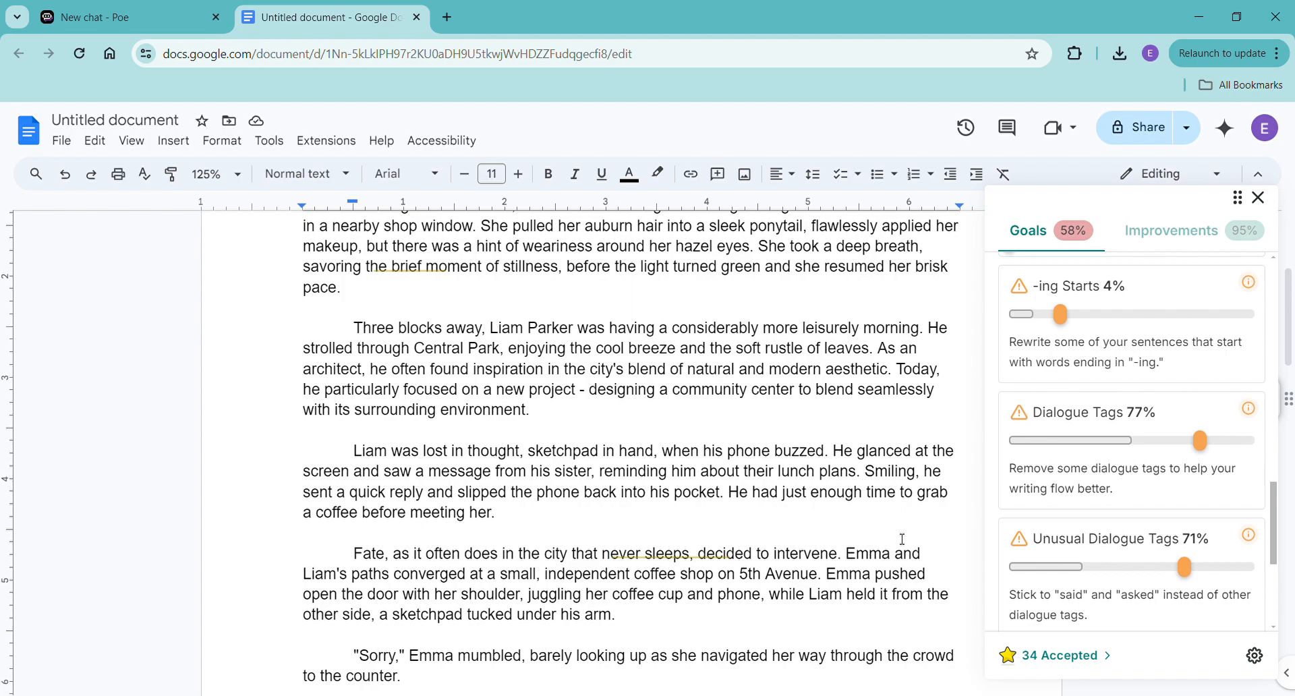
pyautogui.moveTo(890, 524)
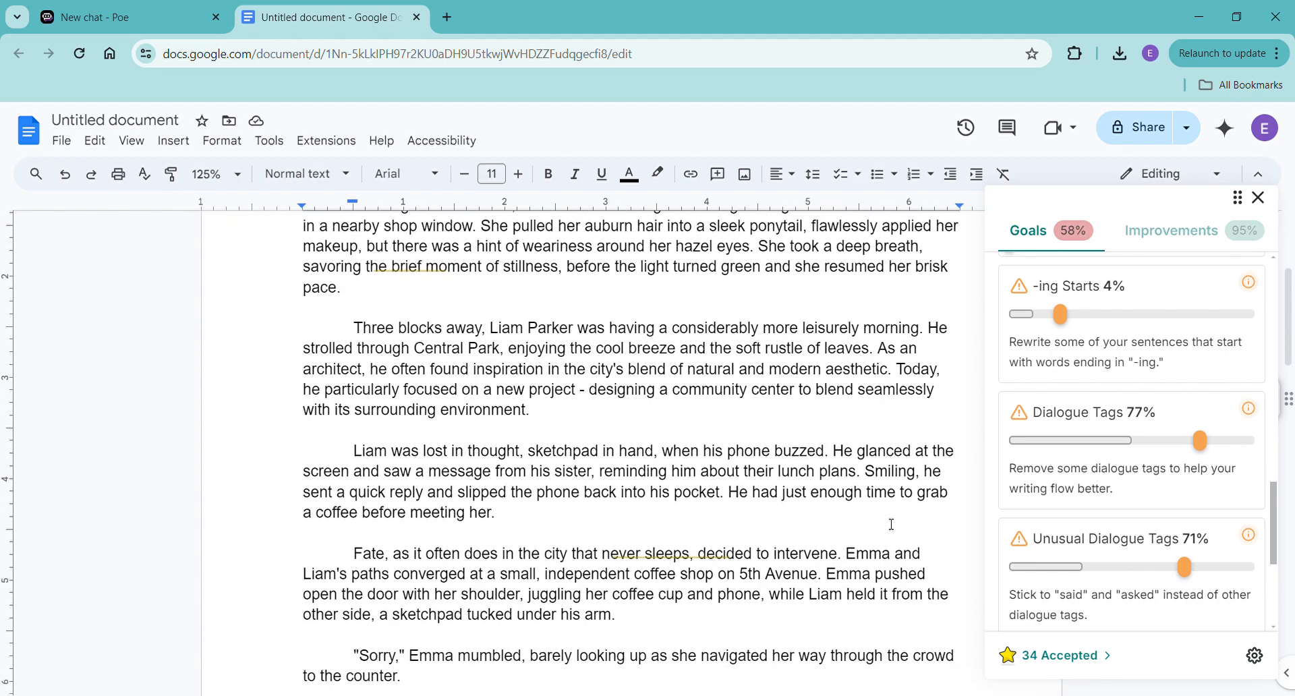
pyautogui.scroll(-3)
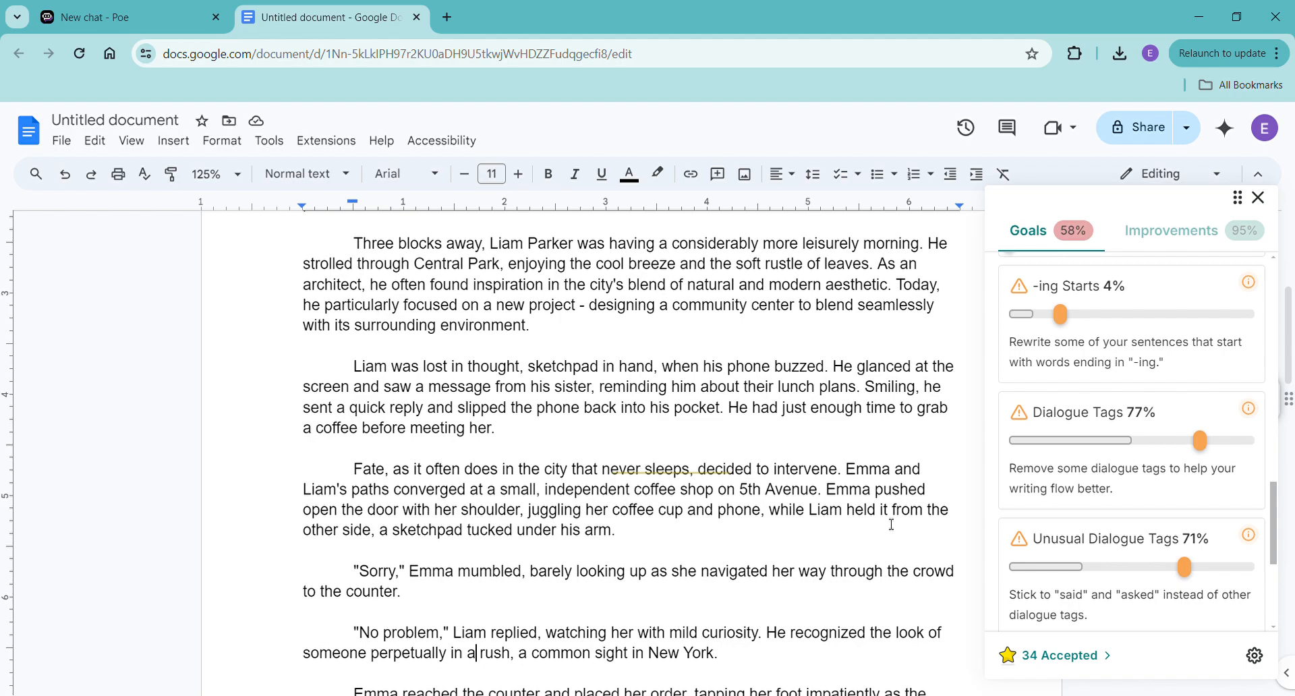
pyautogui.scroll(-3)
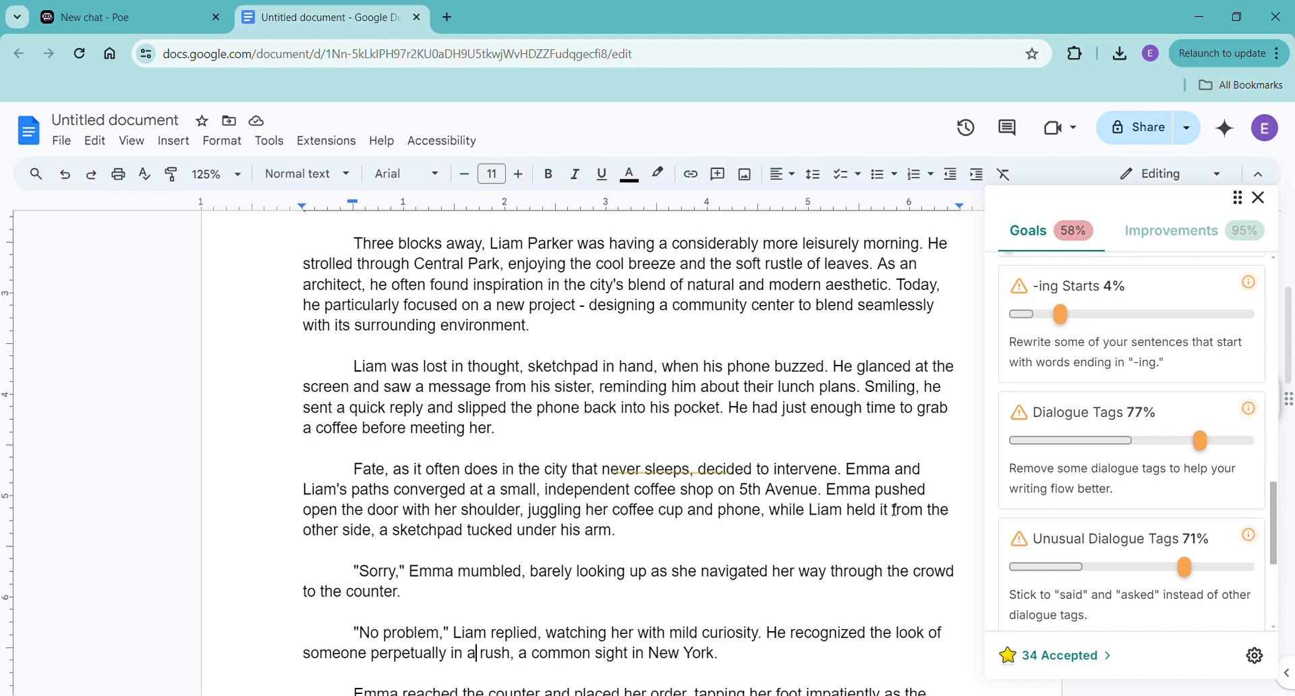
pyautogui.moveTo(890, 503)
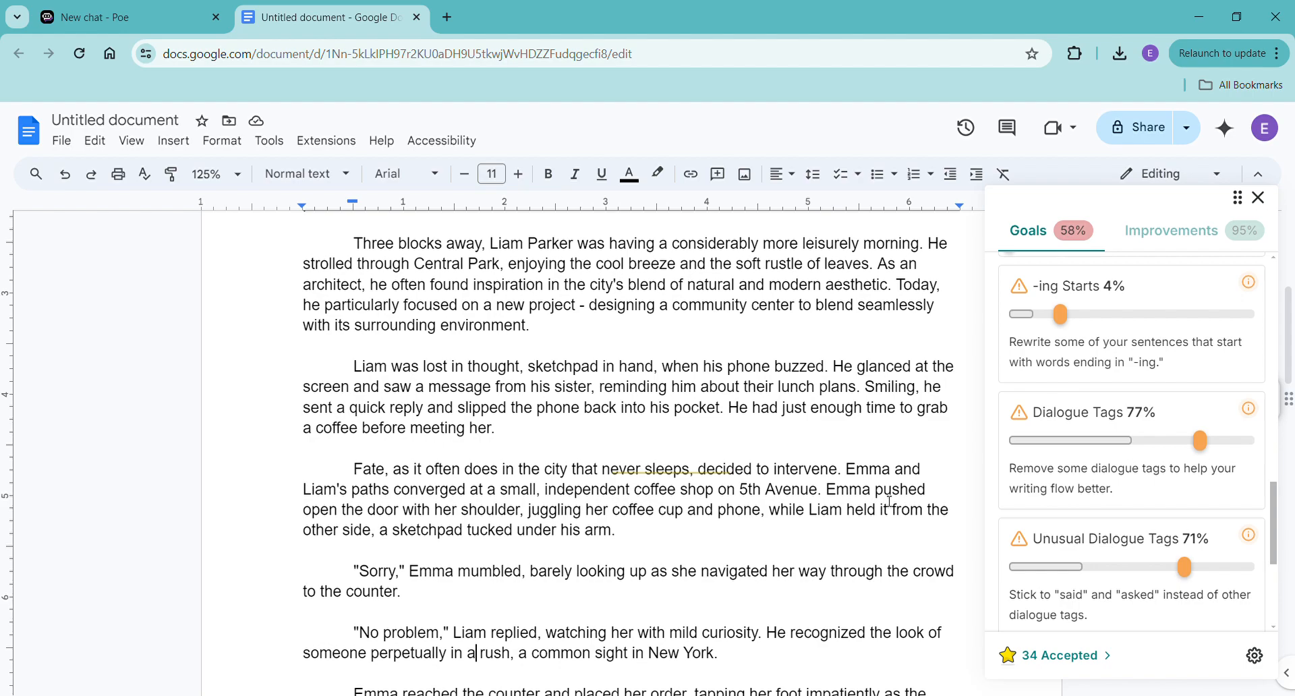
pyautogui.click(1171, 231)
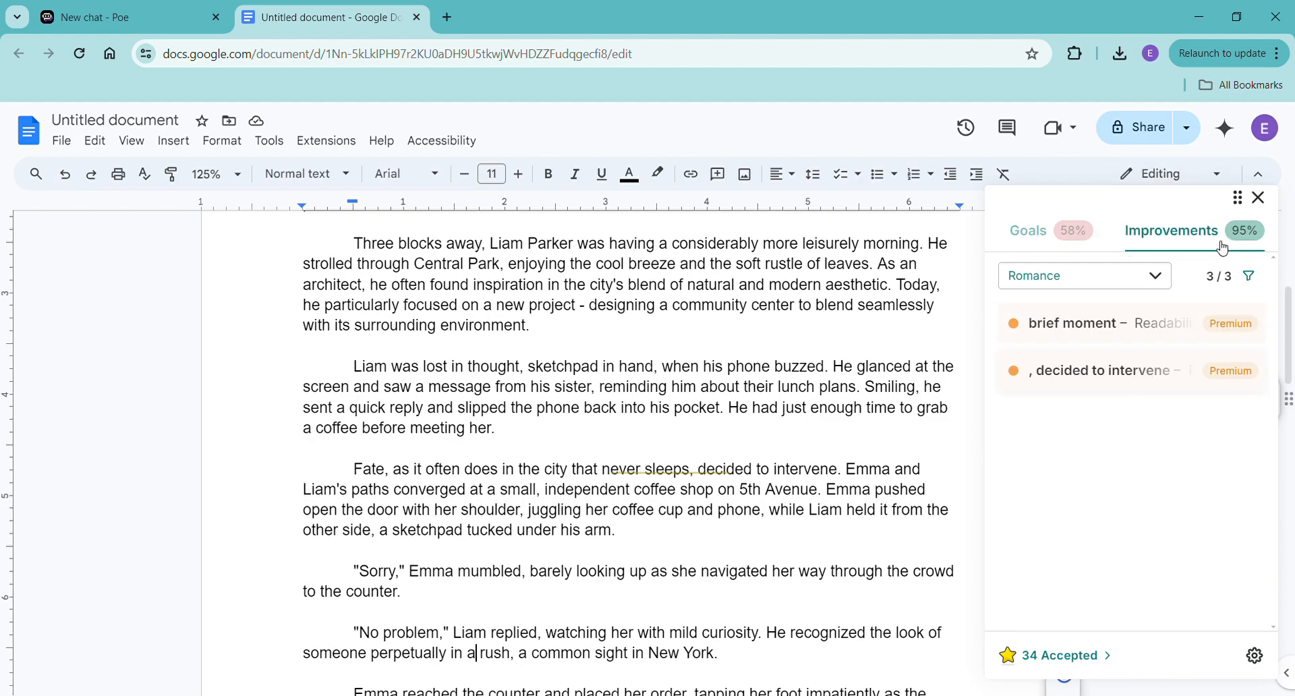
pyautogui.moveTo(1040, 253)
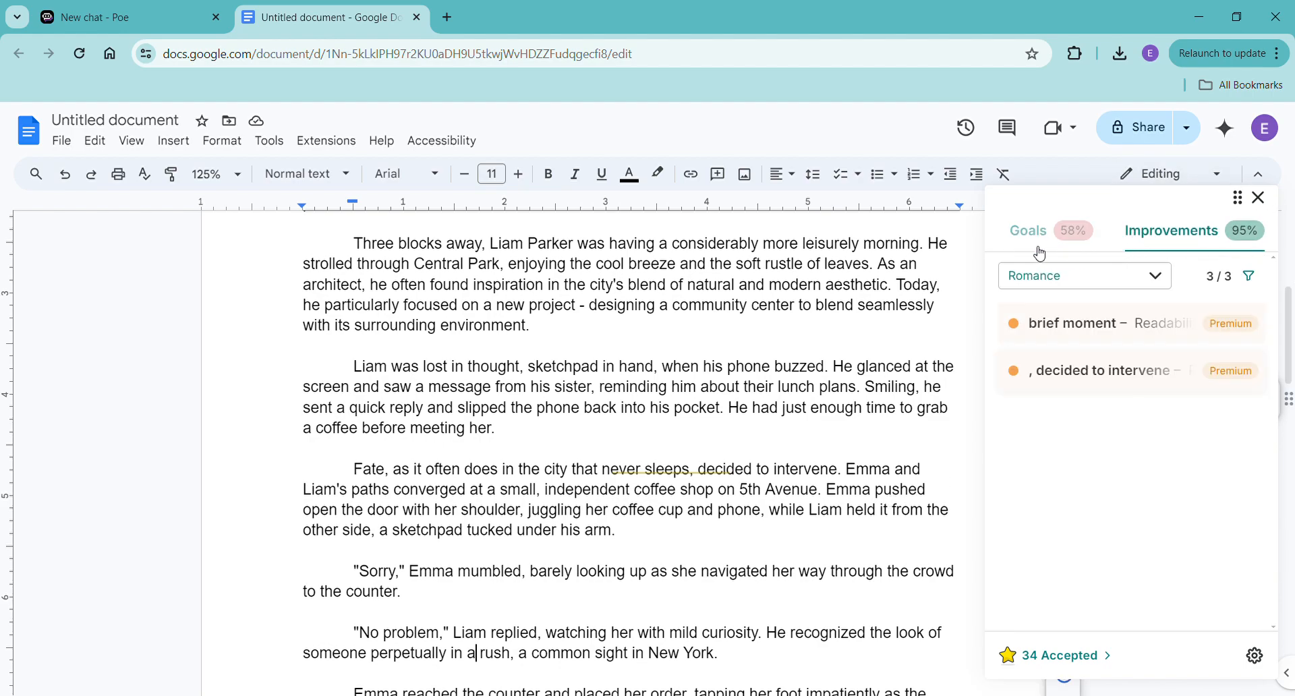
pyautogui.click(1028, 231)
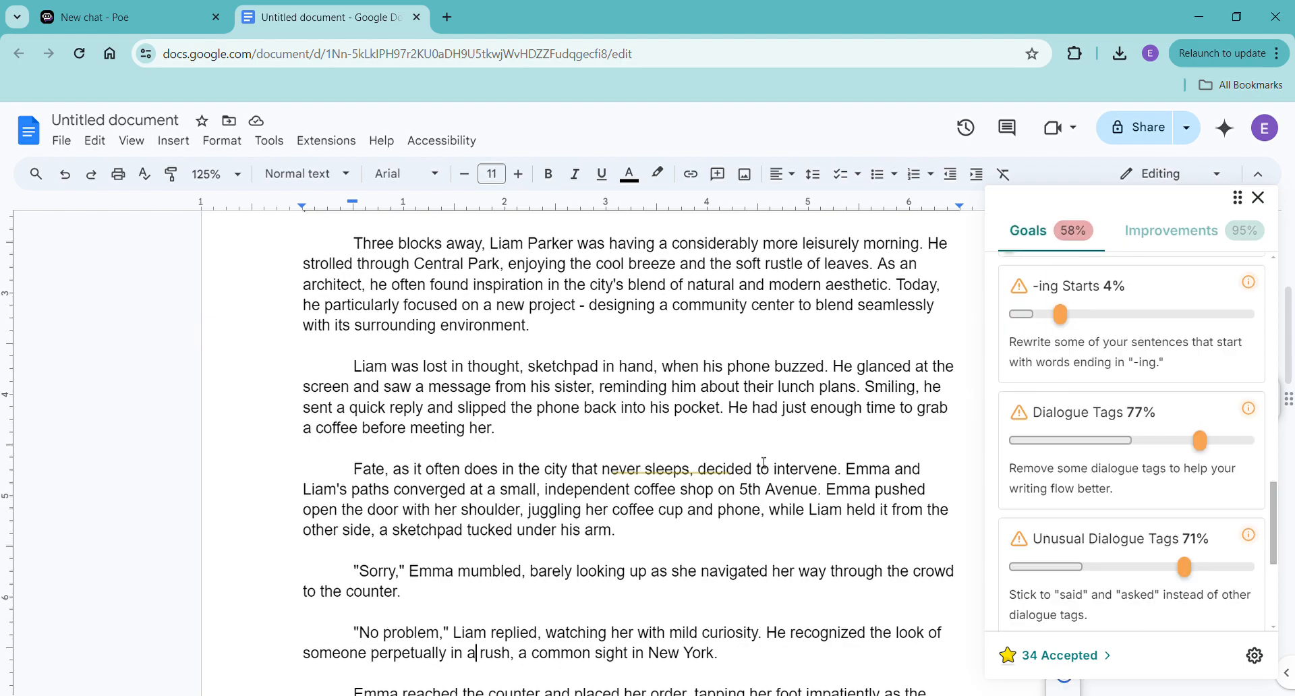
pyautogui.moveTo(778, 426)
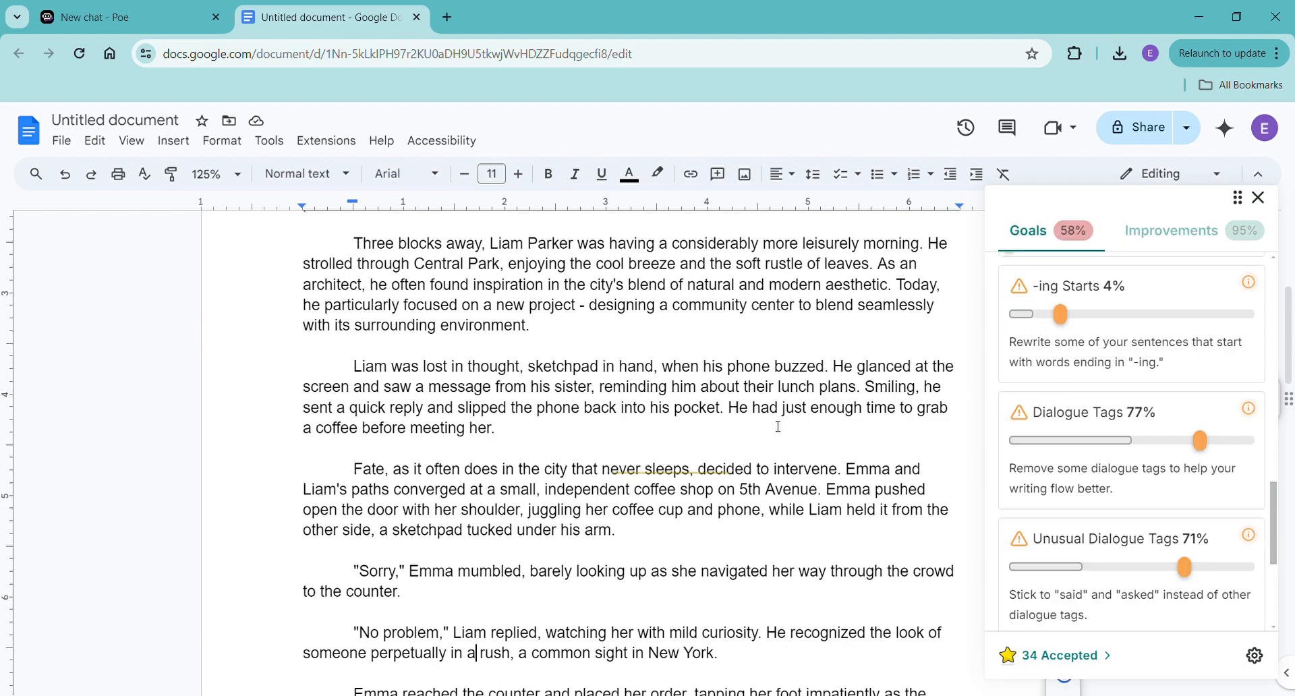